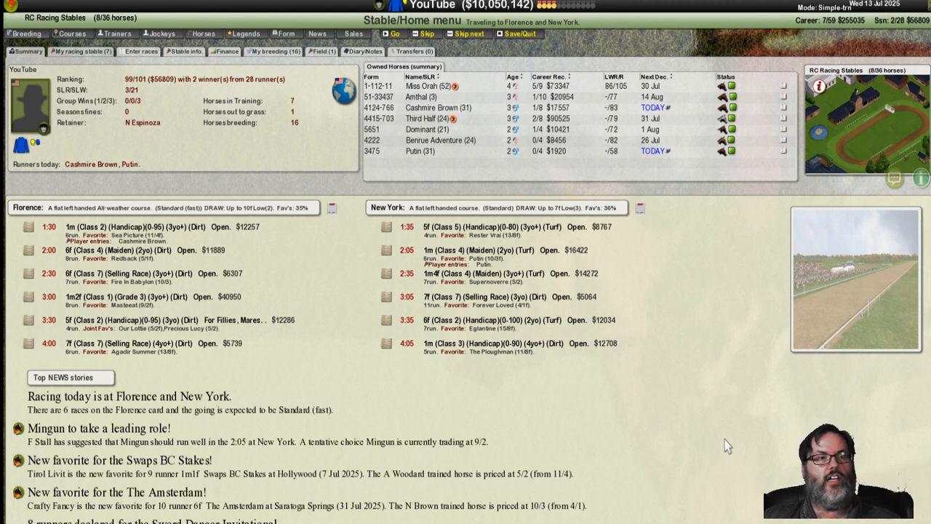
pyautogui.moveTo(719, 439)
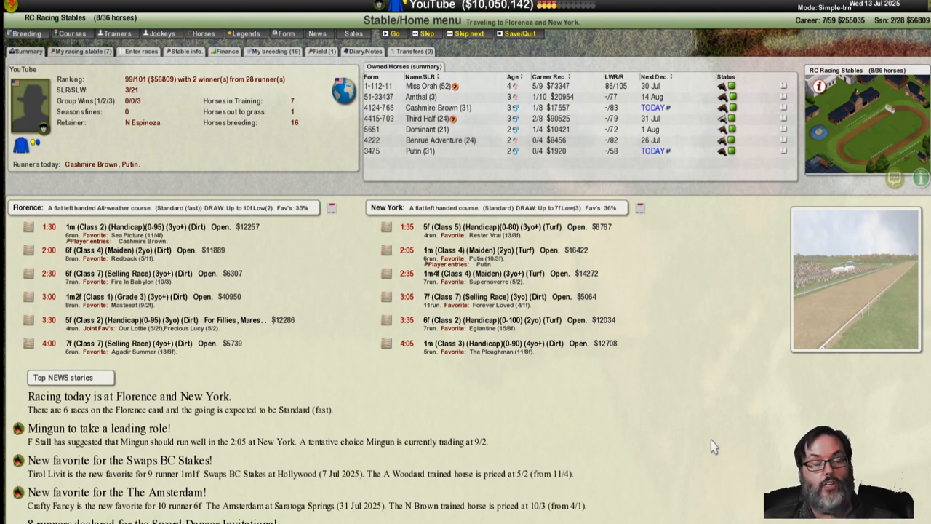
pyautogui.moveTo(721, 439)
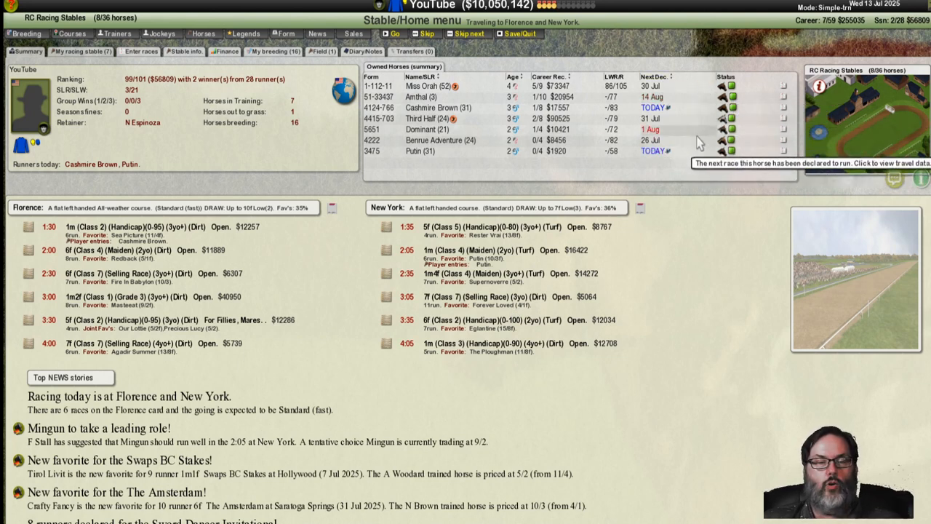
pyautogui.moveTo(697, 150)
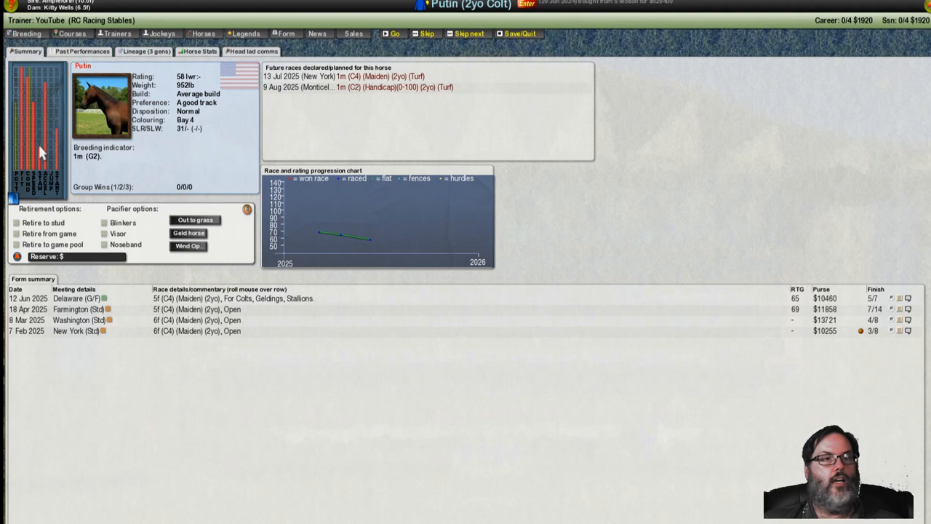
pyautogui.moveTo(901, 31)
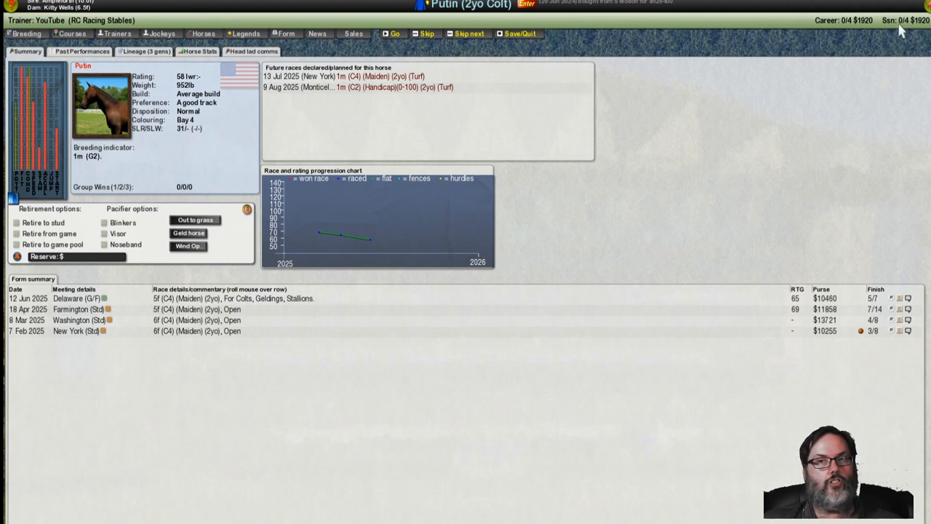
pyautogui.moveTo(779, 272)
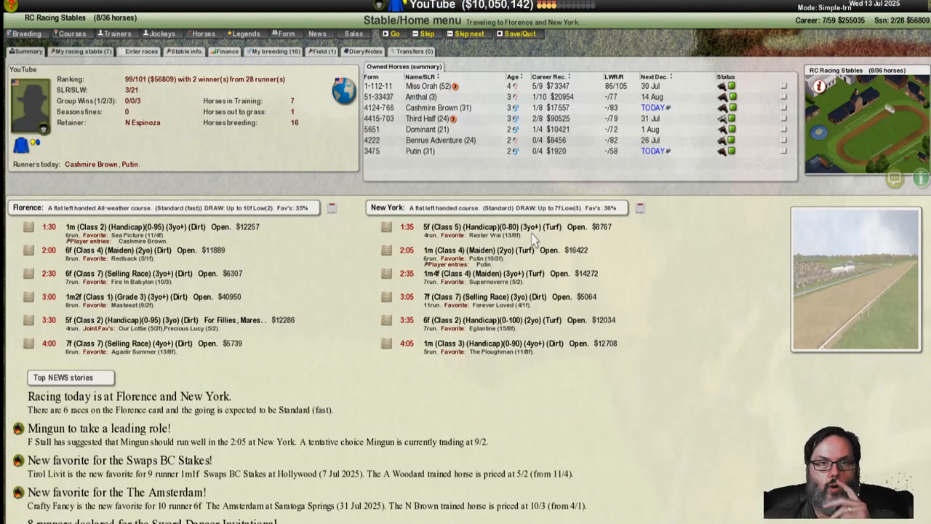
pyautogui.moveTo(419, 150)
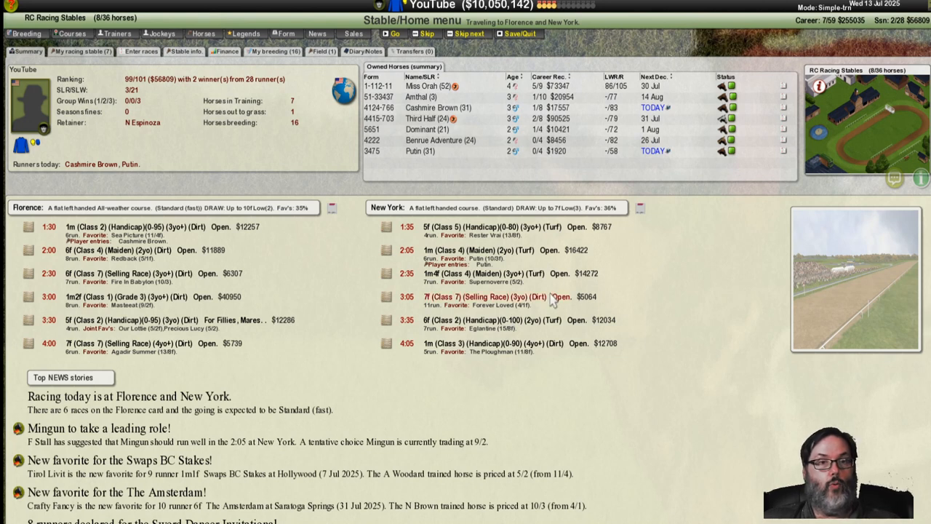
pyautogui.moveTo(535, 123)
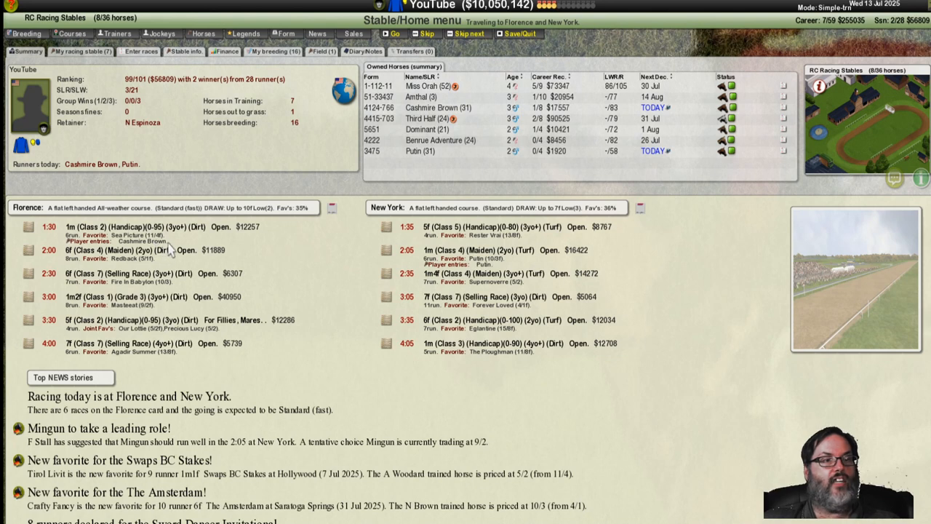
pyautogui.moveTo(573, 153)
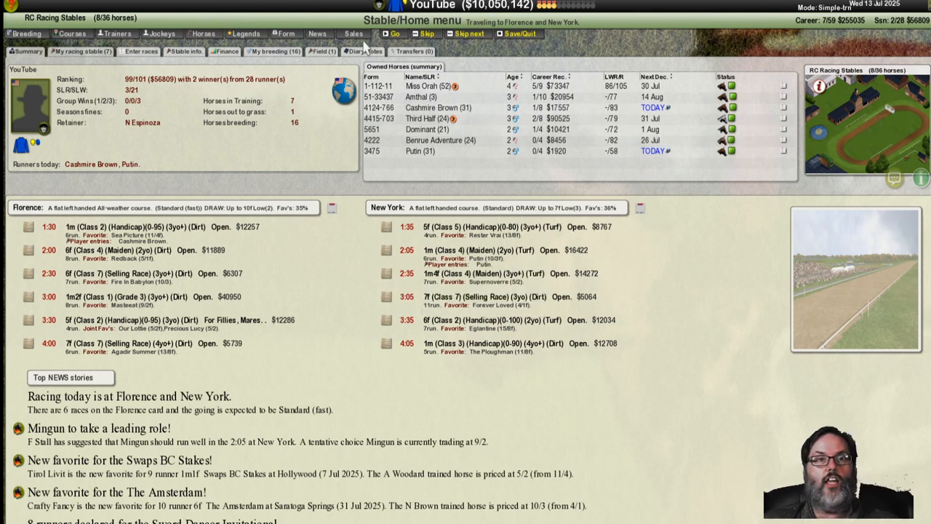
pyautogui.moveTo(391, 33)
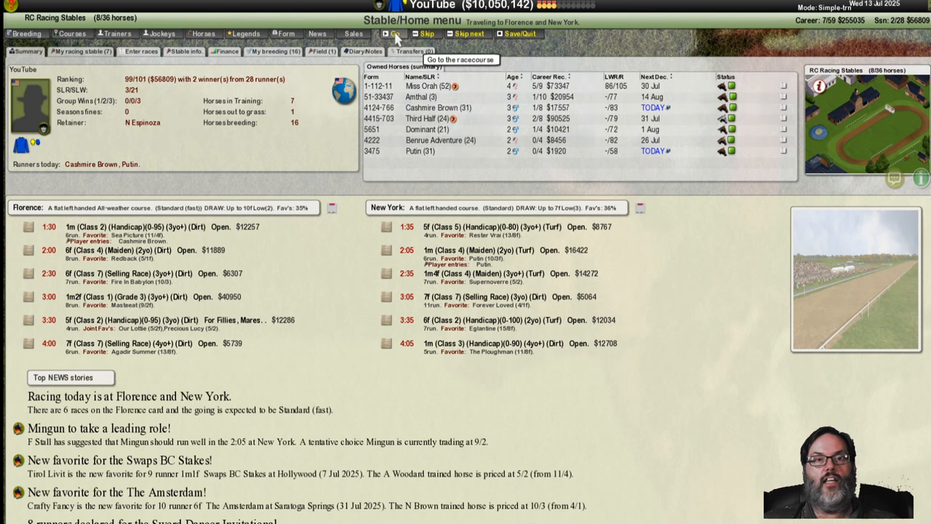
pyautogui.click(393, 33)
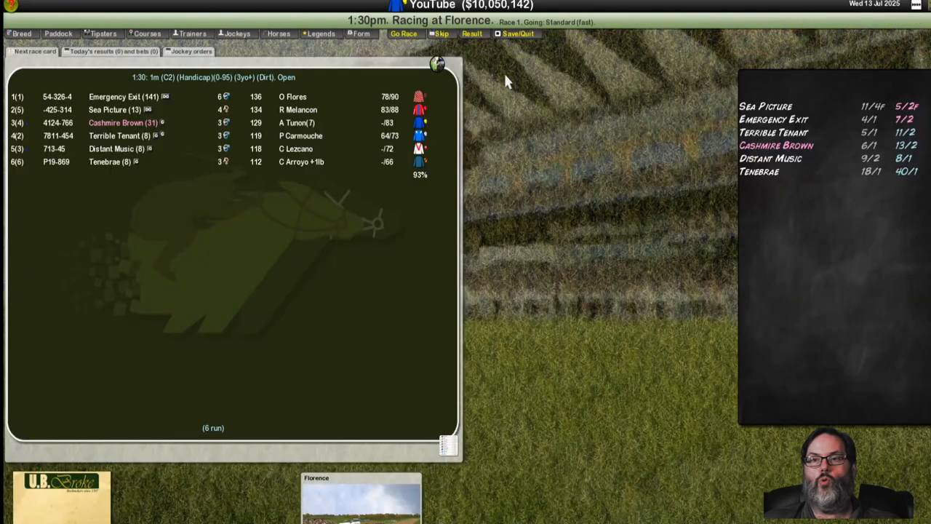
pyautogui.moveTo(425, 86)
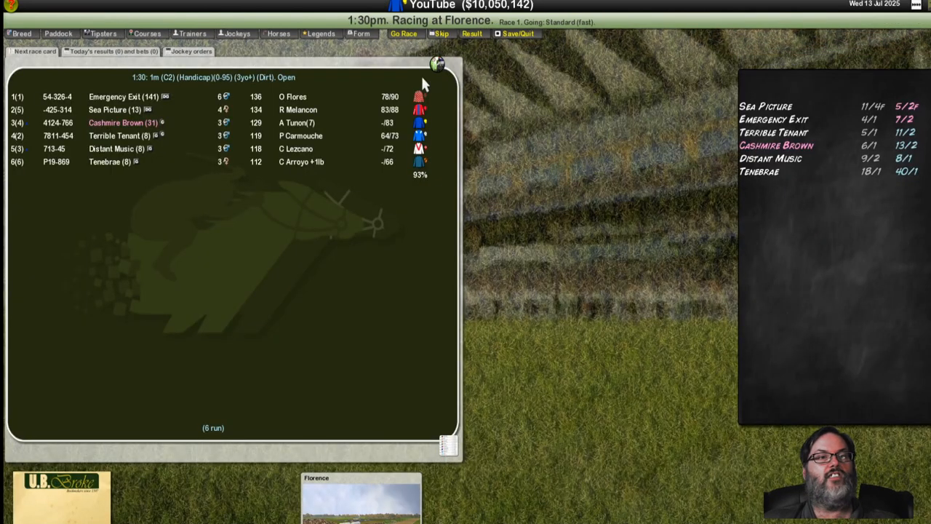
pyautogui.moveTo(207, 142)
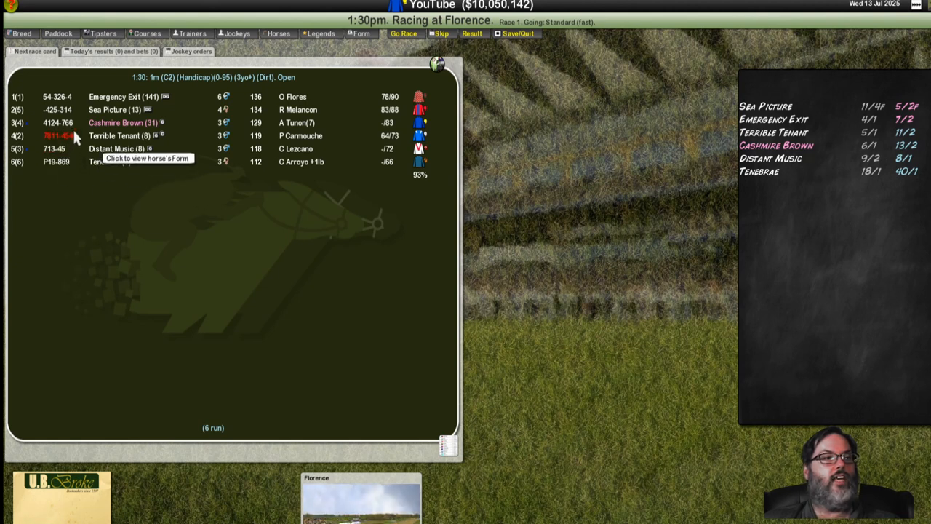
pyautogui.moveTo(55, 129)
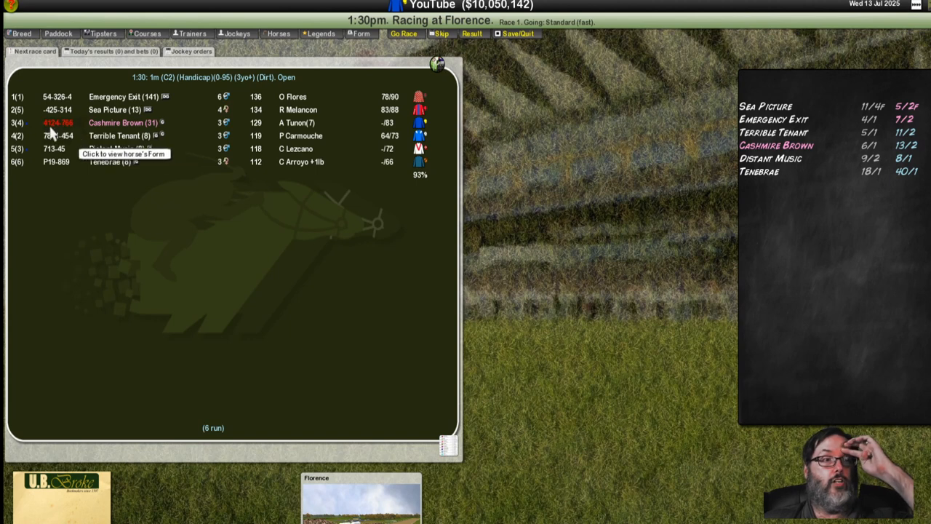
pyautogui.moveTo(433, 90)
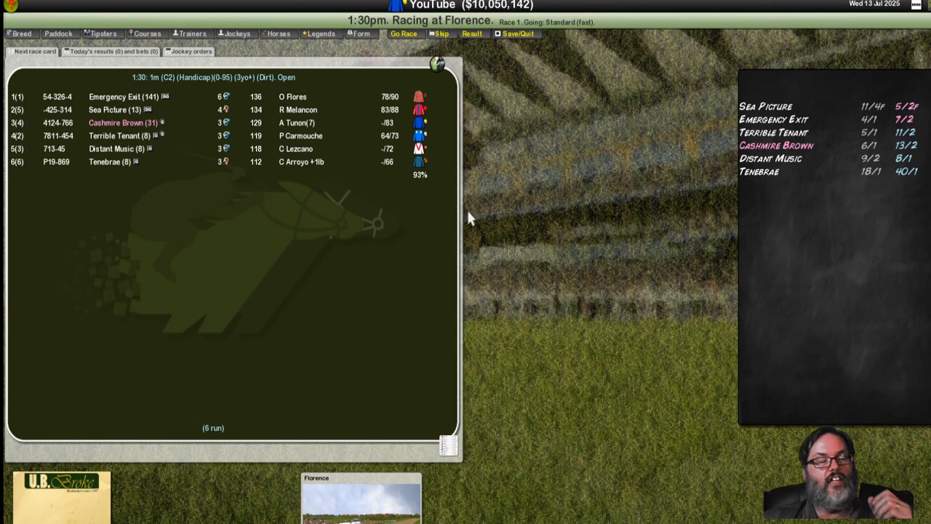
pyautogui.moveTo(448, 347)
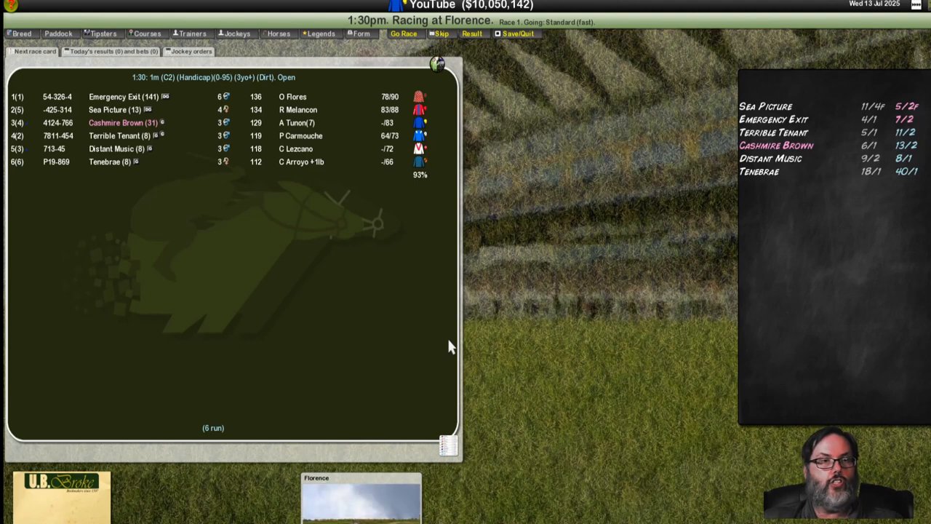
pyautogui.moveTo(630, 70)
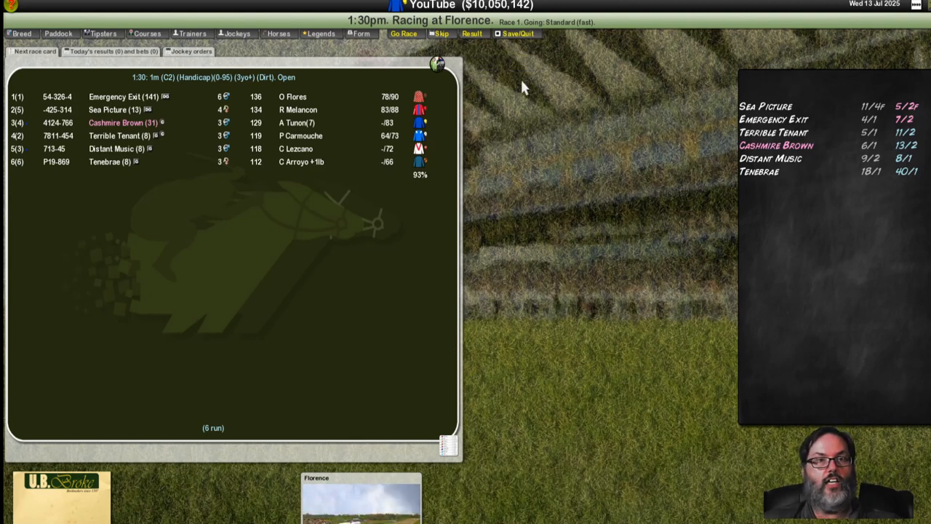
pyautogui.moveTo(445, 279)
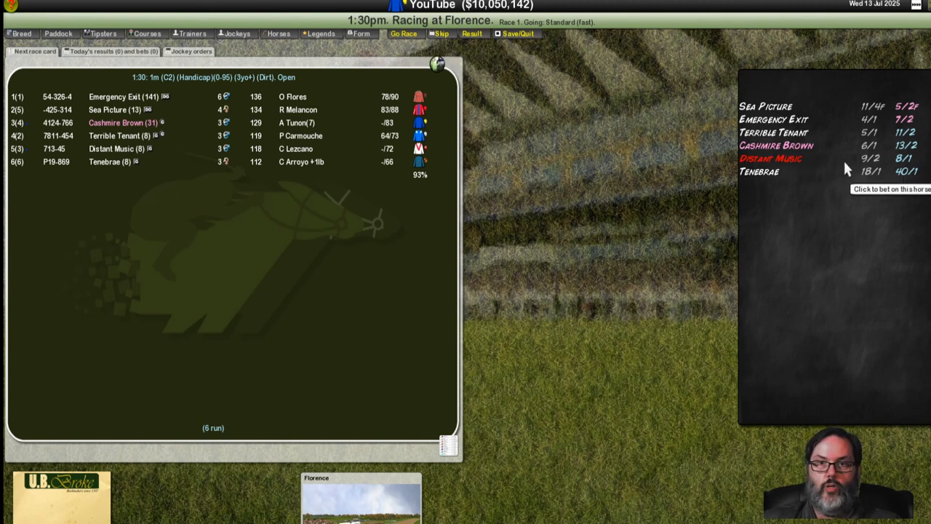
pyautogui.moveTo(786, 261)
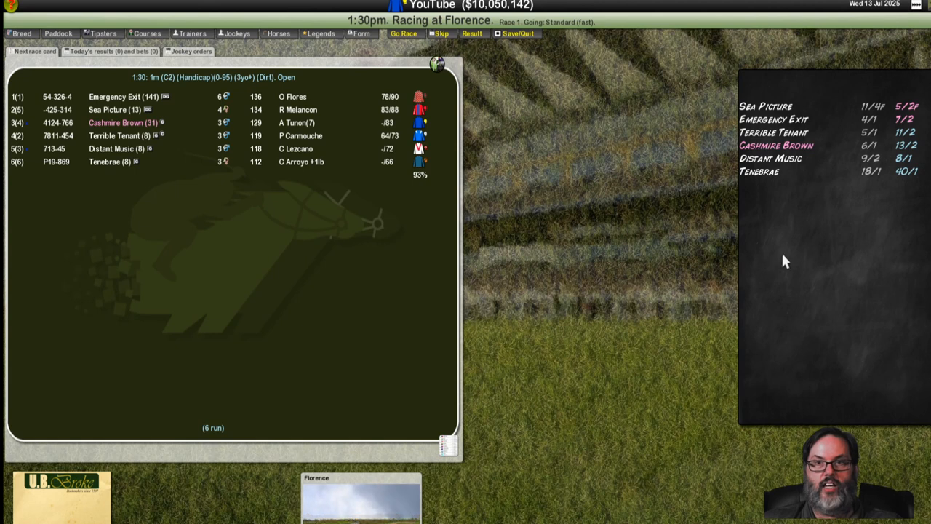
pyautogui.moveTo(512, 166)
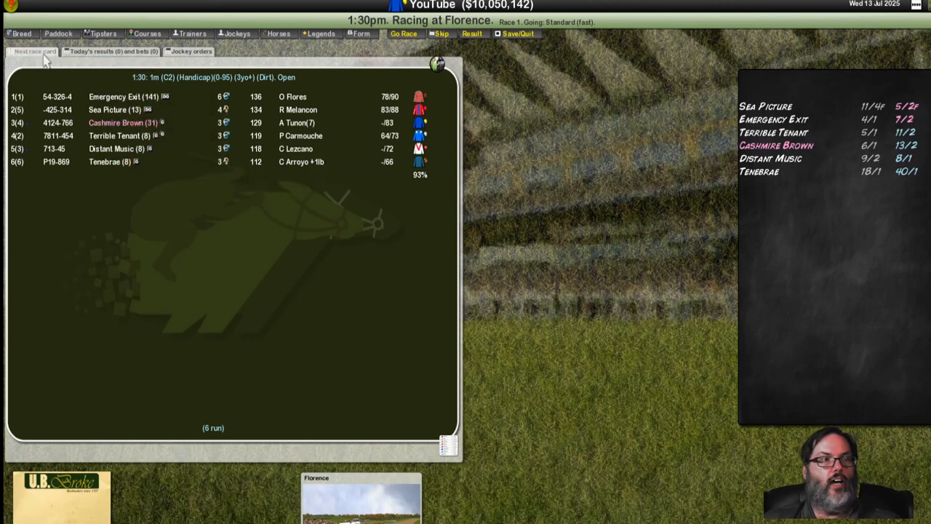
pyautogui.moveTo(58, 34)
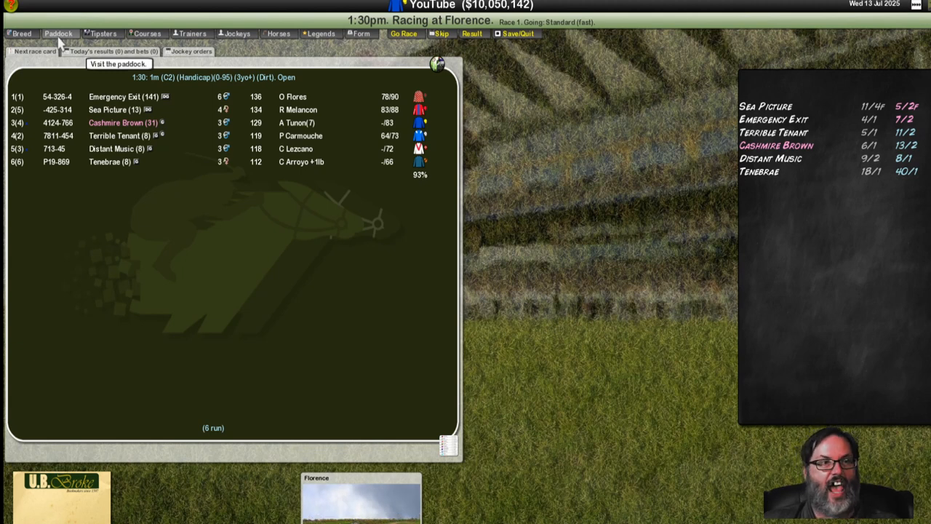
pyautogui.moveTo(886, 135)
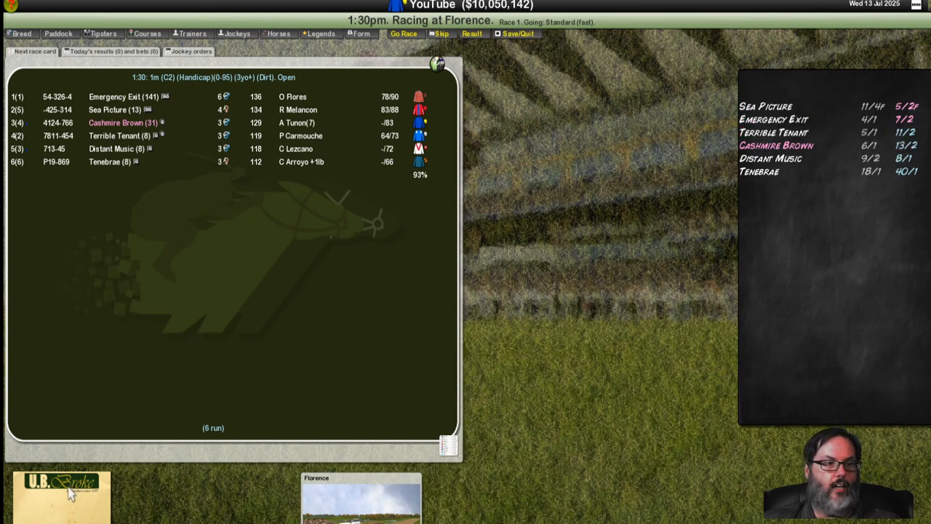
pyautogui.moveTo(76, 509)
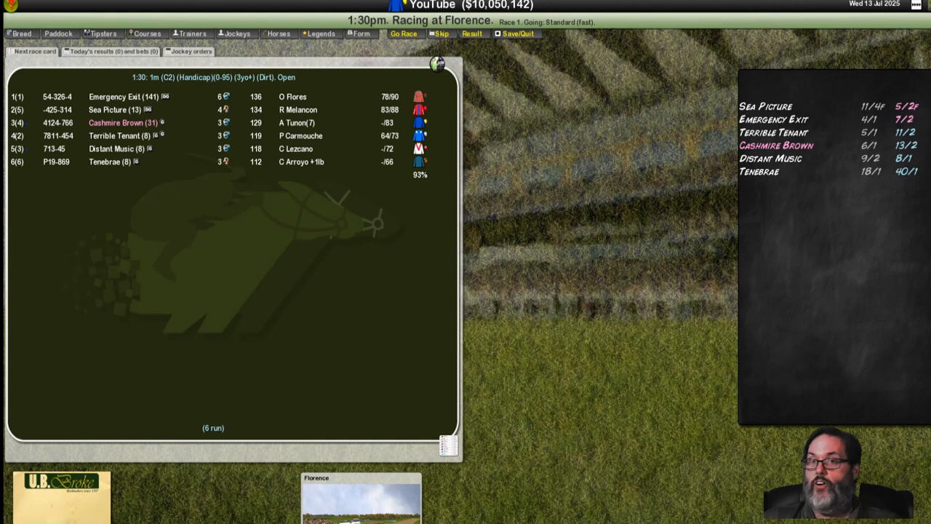
pyautogui.moveTo(536, 402)
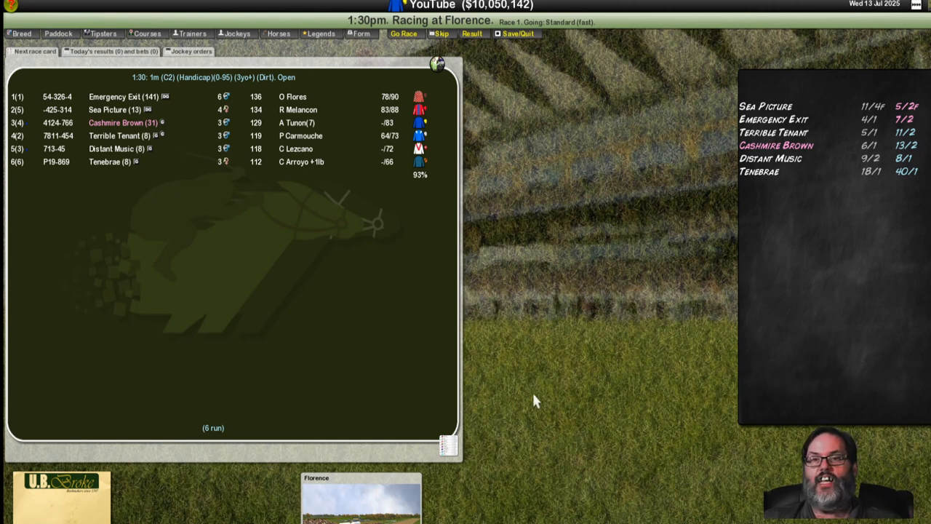
pyautogui.moveTo(589, 210)
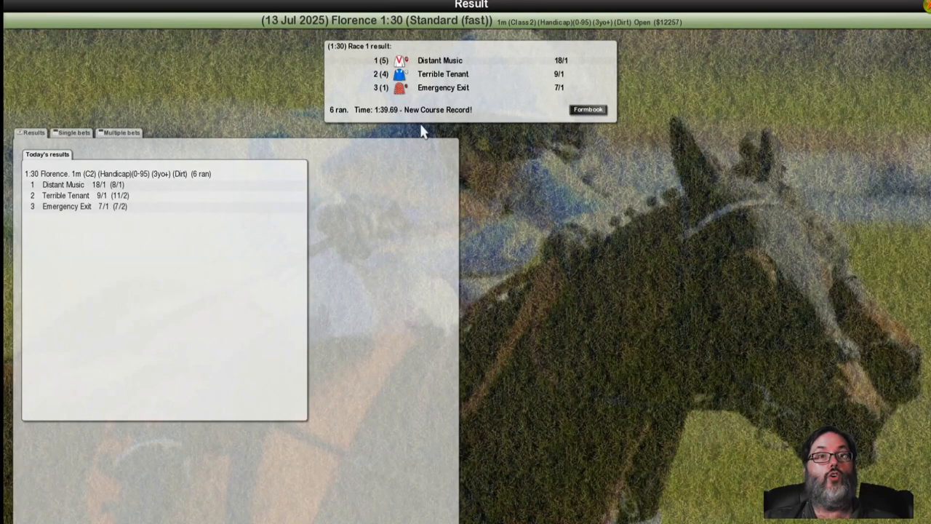
pyautogui.moveTo(589, 111)
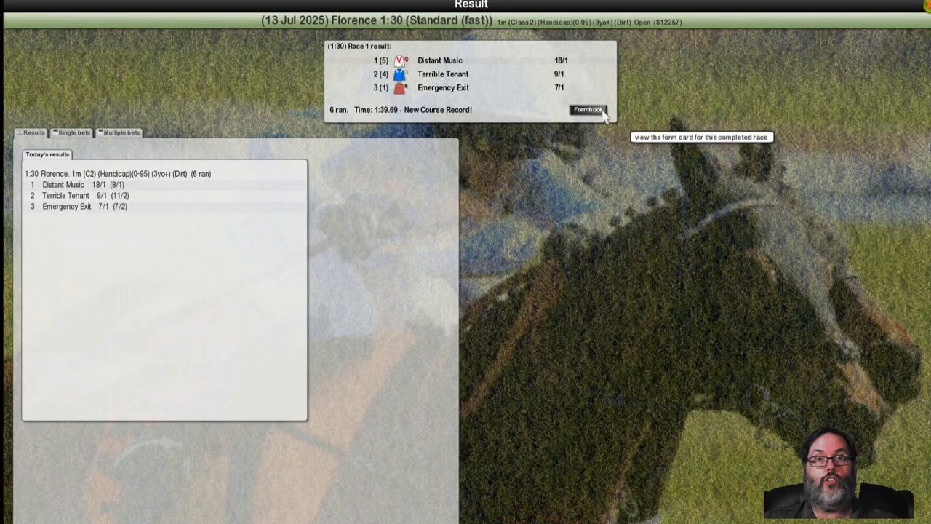
# Step: Read the jockey feedback on Cashmere Brown and continue to the 1:35 New York race card
pyautogui.click(588, 111)
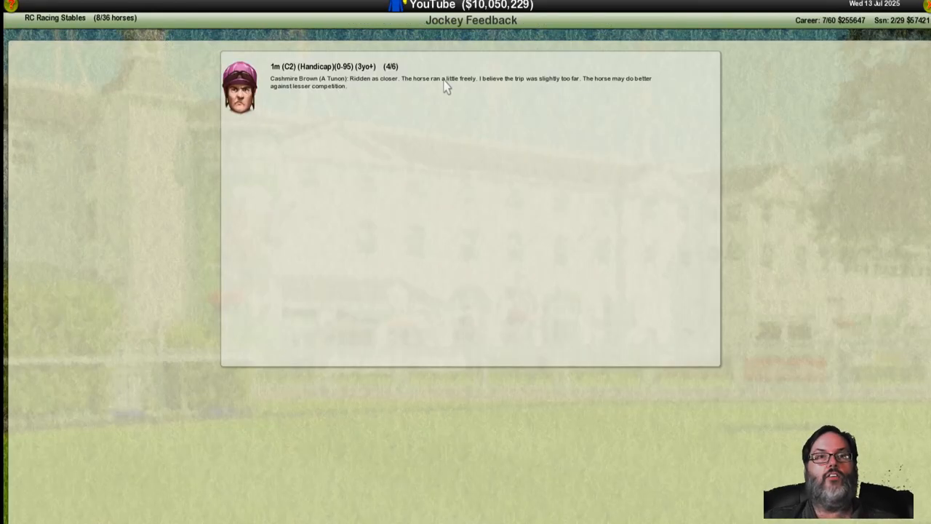
pyautogui.moveTo(570, 95)
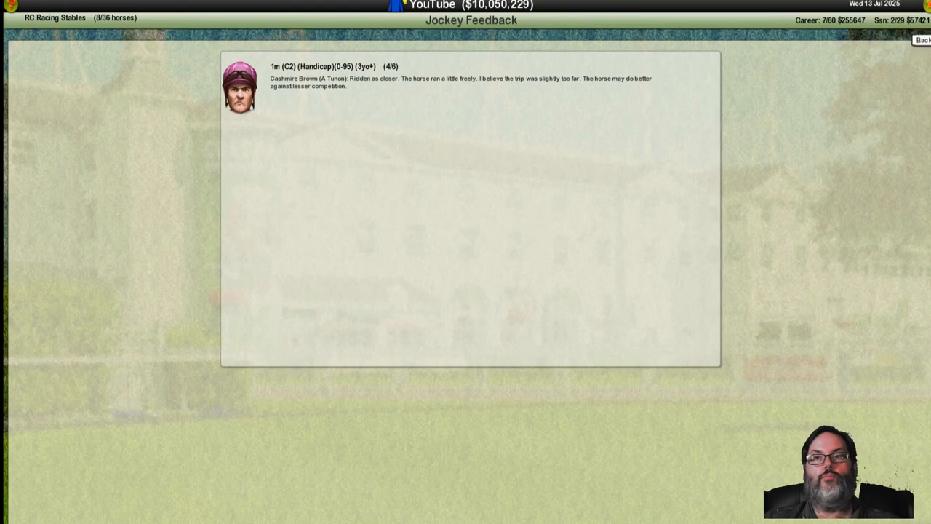
pyautogui.click(923, 40)
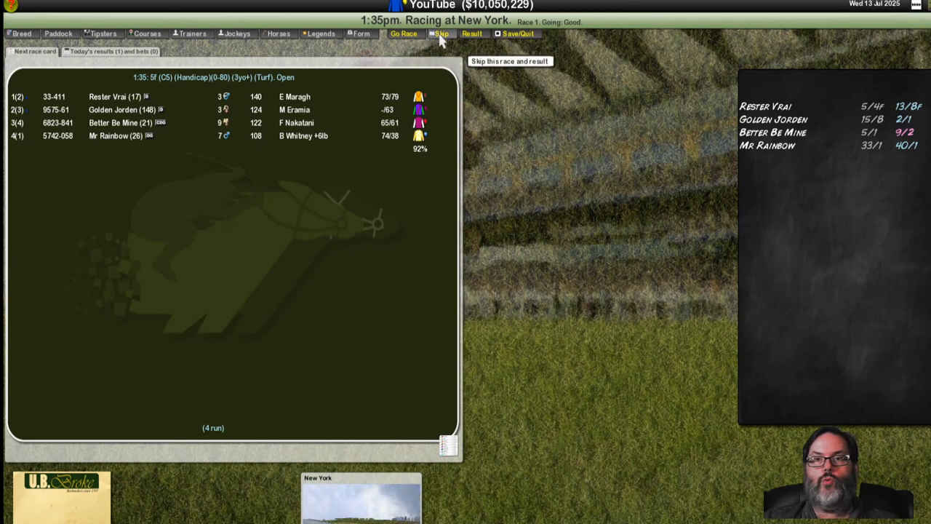
# Step: Skip the 1:35 race, check tipsters and paddock notes for the 2:05 maiden, and return to its card
pyautogui.click(441, 34)
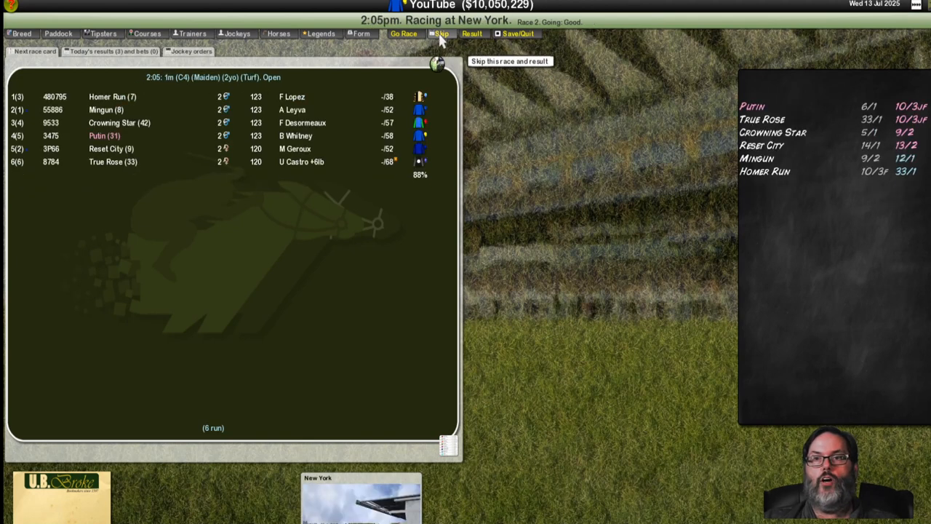
pyautogui.moveTo(515, 131)
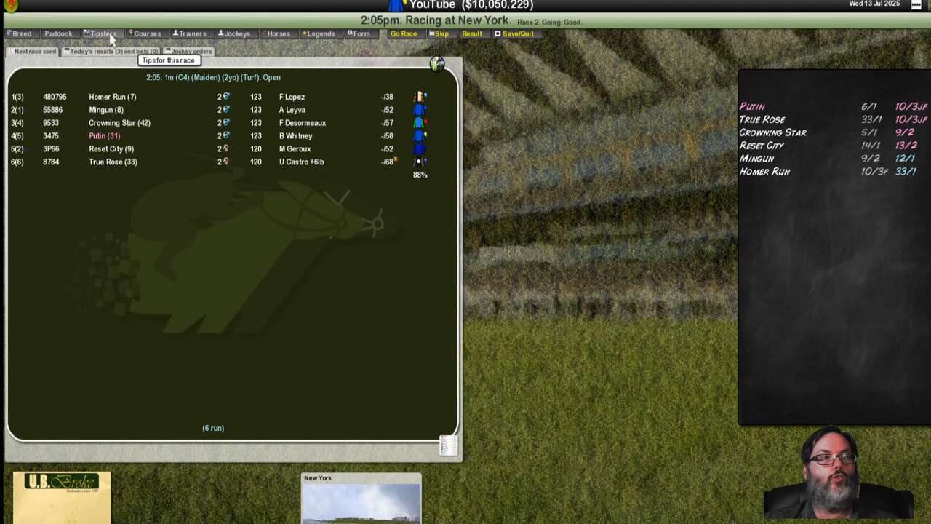
pyautogui.click(102, 34)
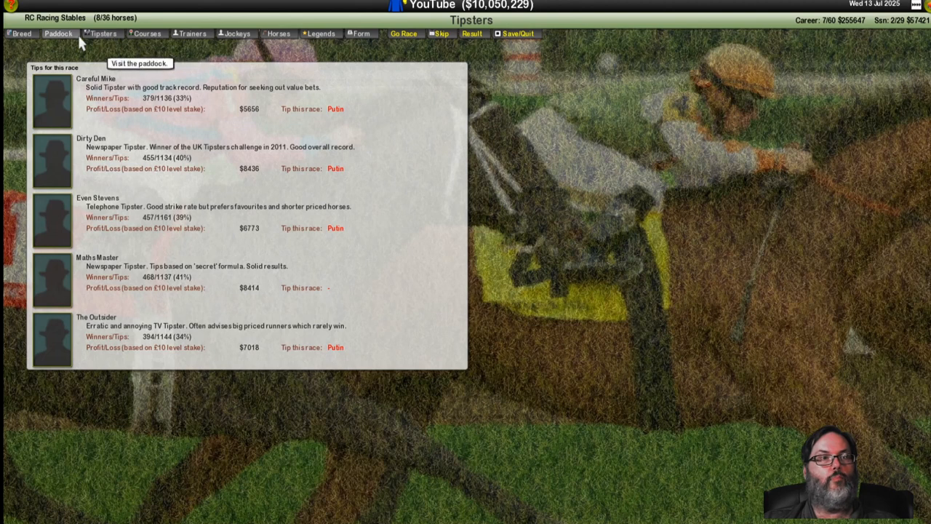
pyautogui.click(58, 33)
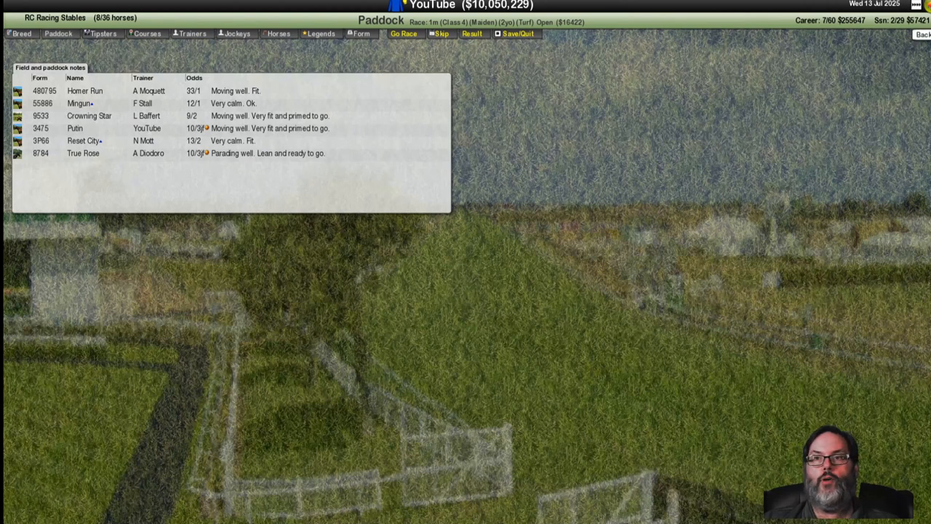
pyautogui.click(405, 33)
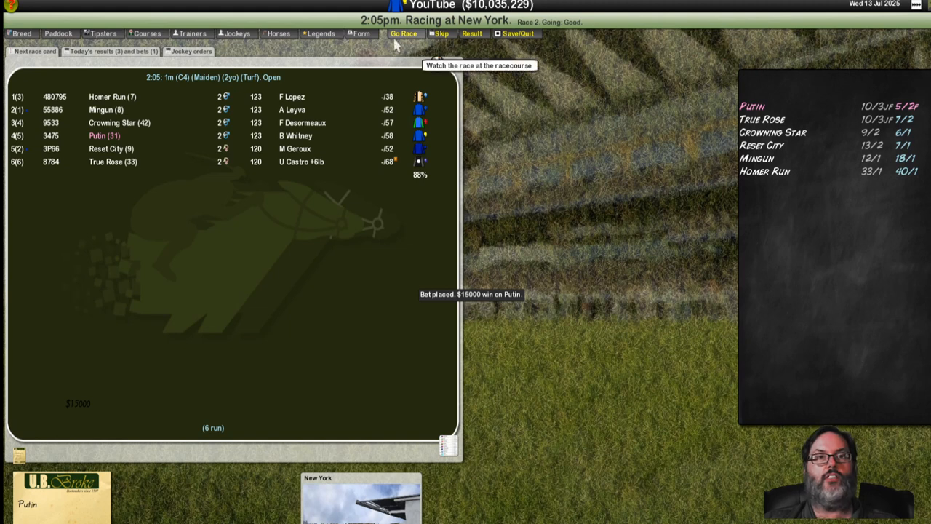
# Step: Run the 2:05 New York maiden, won by Putin at 7/2 from True Rose and Mingun
pyautogui.click(404, 33)
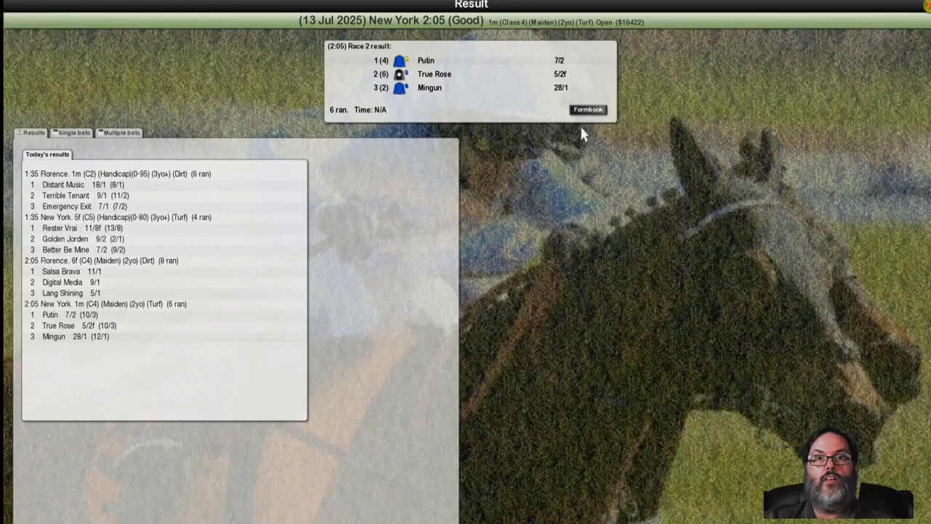
# Step: View the full 2:05 New York formbook result with splits, comments and ratings for all six runners
pyautogui.click(588, 109)
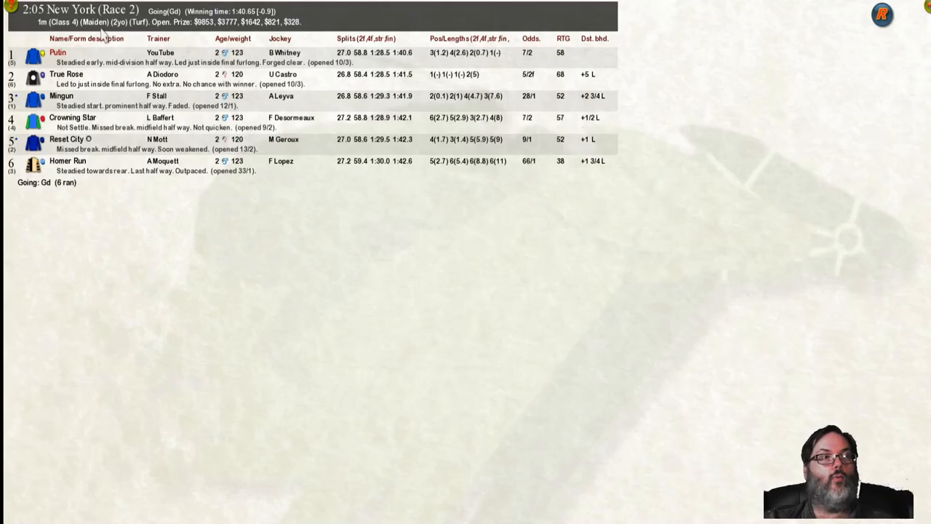
pyautogui.moveTo(227, 137)
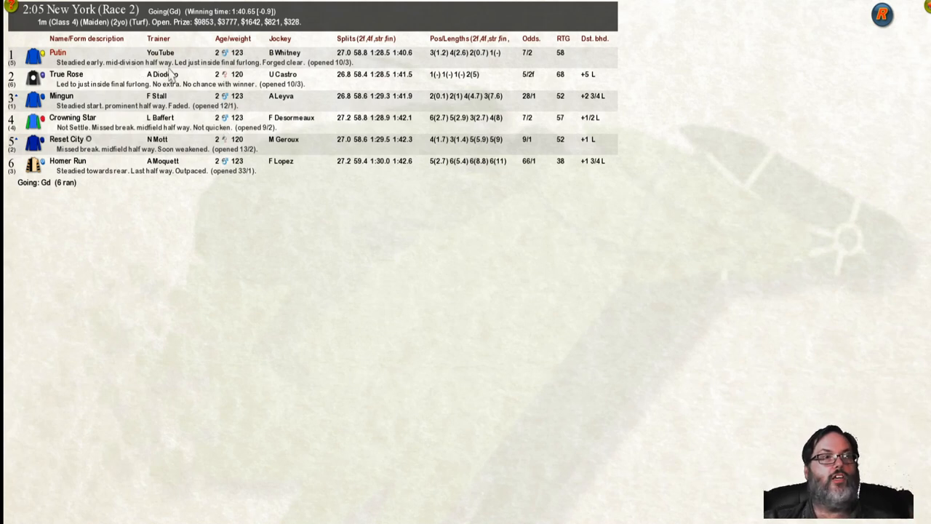
pyautogui.moveTo(801, 41)
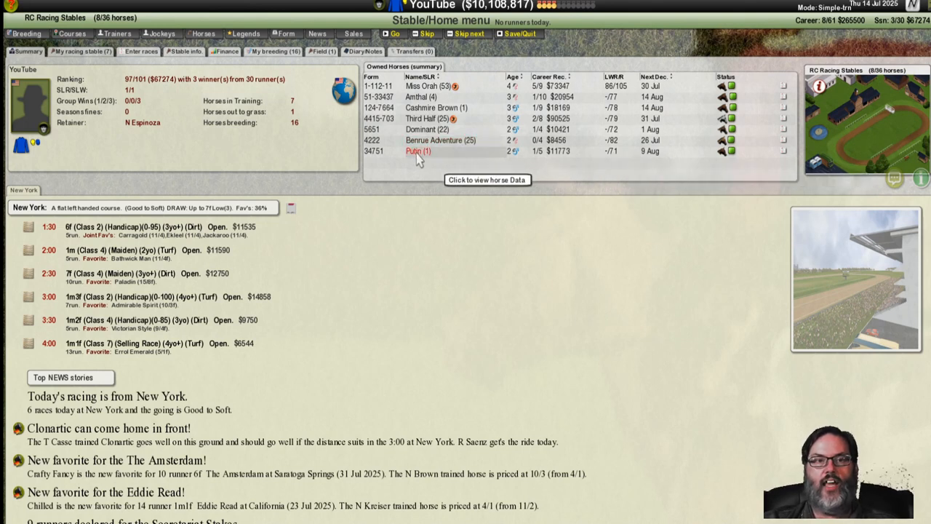
# Step: Show Putin's horse profile with his New York maiden win in the form summary
pyautogui.click(419, 150)
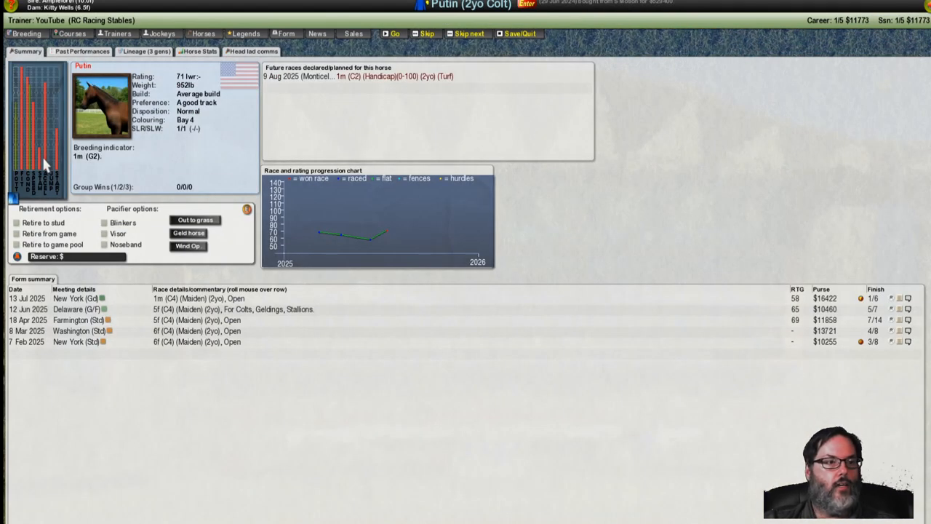
pyautogui.moveTo(196, 320)
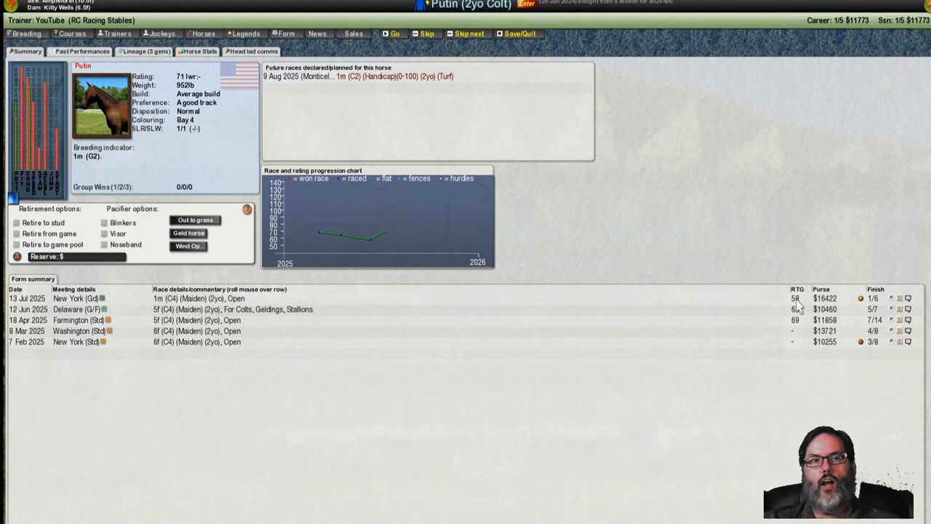
pyautogui.moveTo(895, 301)
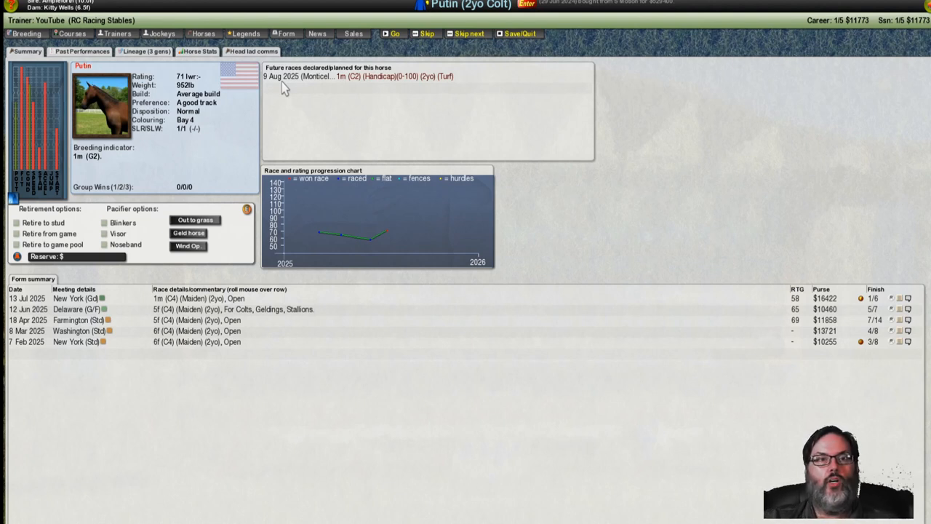
pyautogui.moveTo(518, 114)
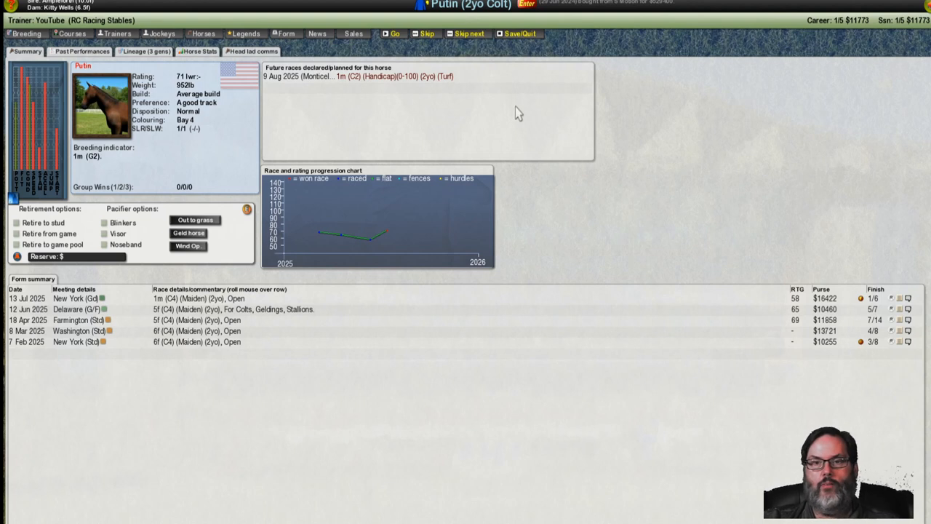
pyautogui.moveTo(215, 128)
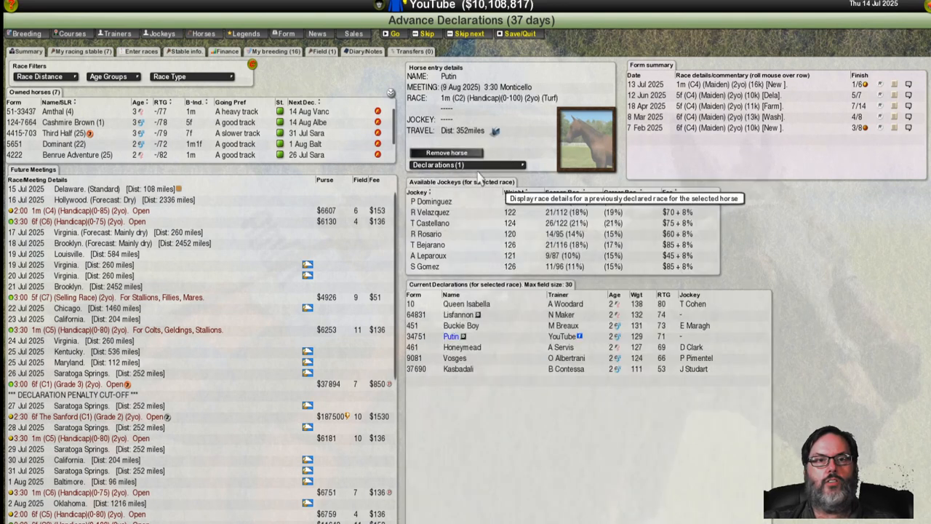
pyautogui.moveTo(672, 342)
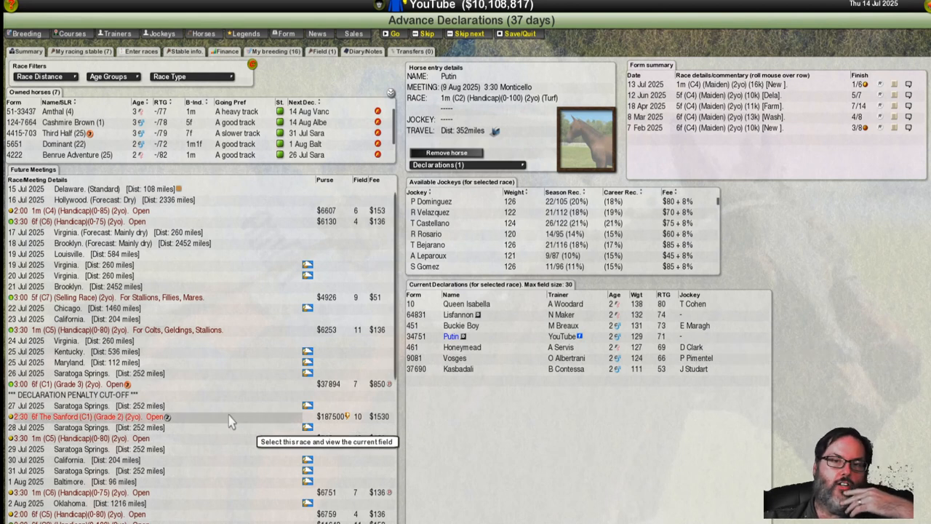
pyautogui.moveTo(41, 75)
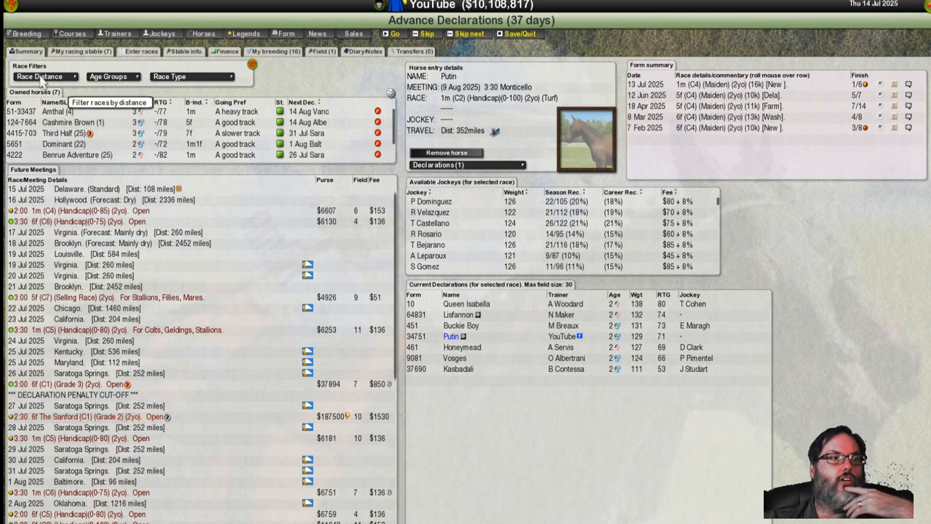
# Step: Filter advance declarations to 1m races and view the 28 July Saratoga Springs handicap field
pyautogui.click(45, 76)
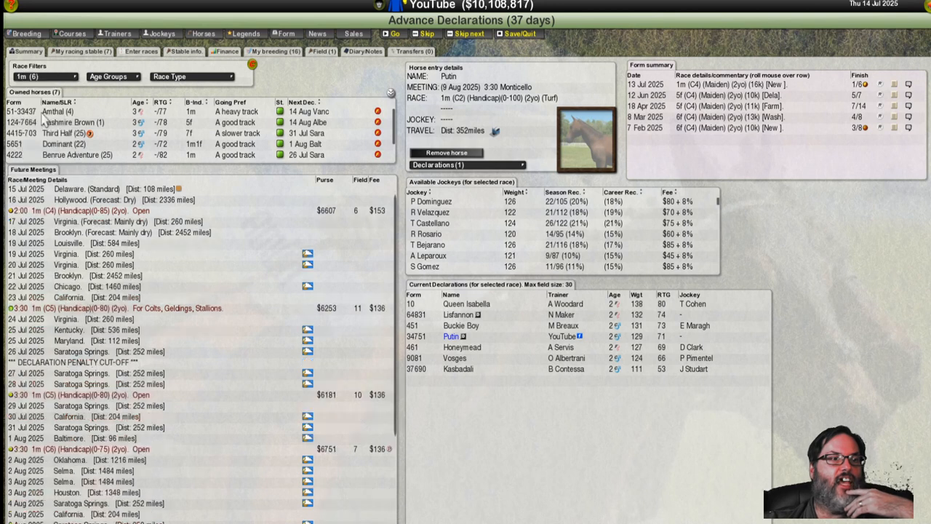
pyautogui.scroll(-3)
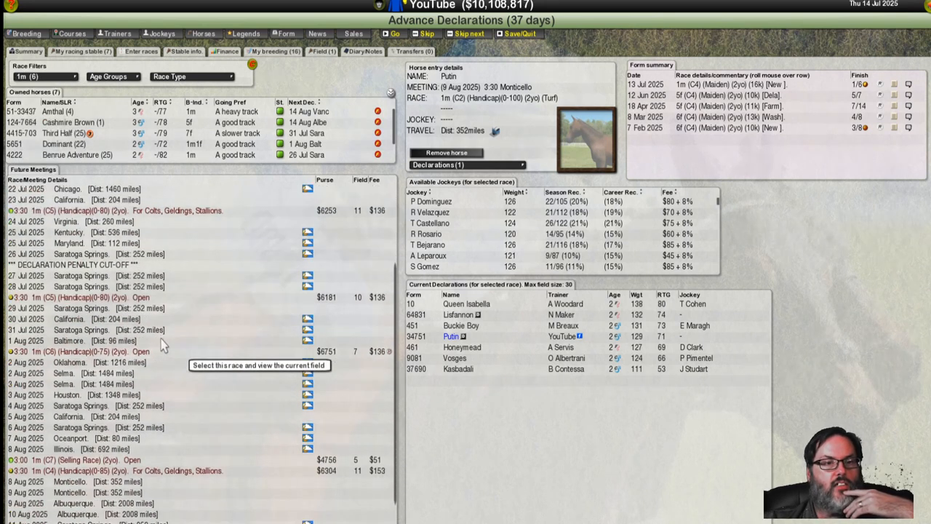
pyautogui.scroll(-3)
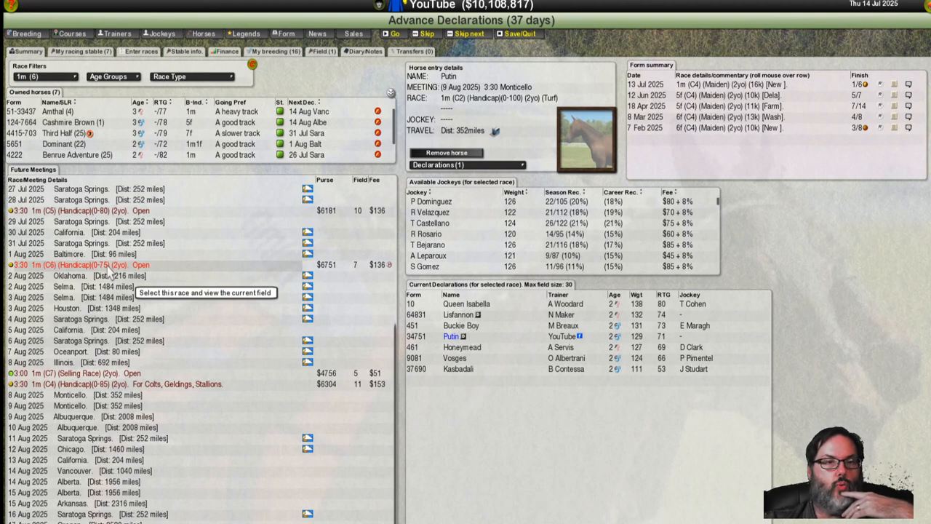
pyautogui.moveTo(153, 372)
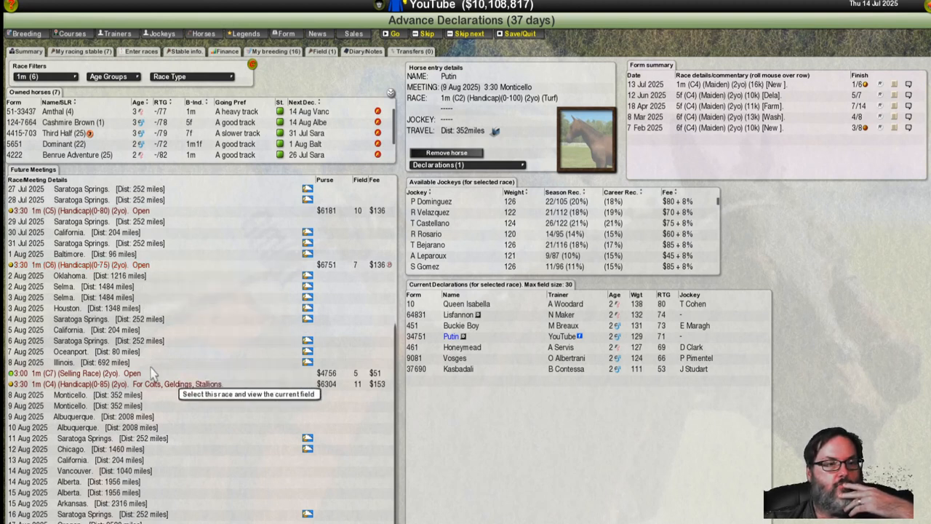
pyautogui.moveTo(167, 393)
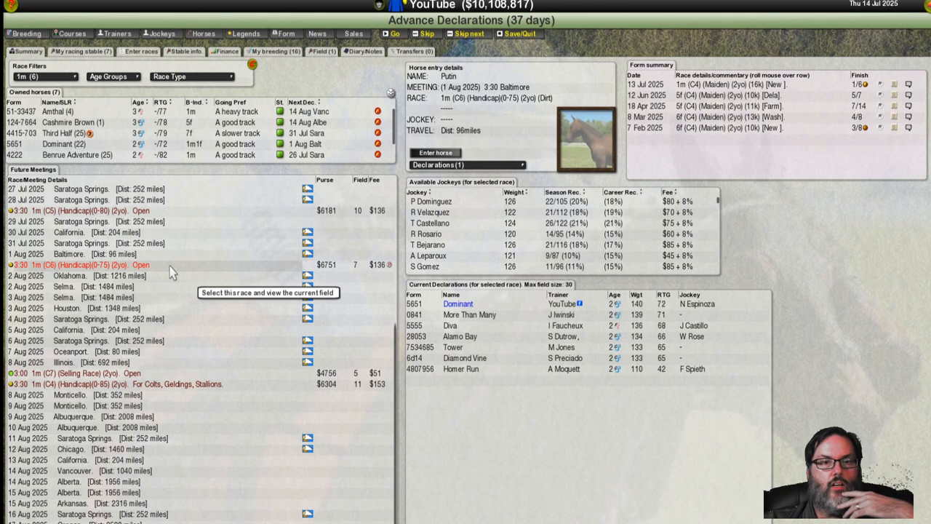
pyautogui.moveTo(180, 294)
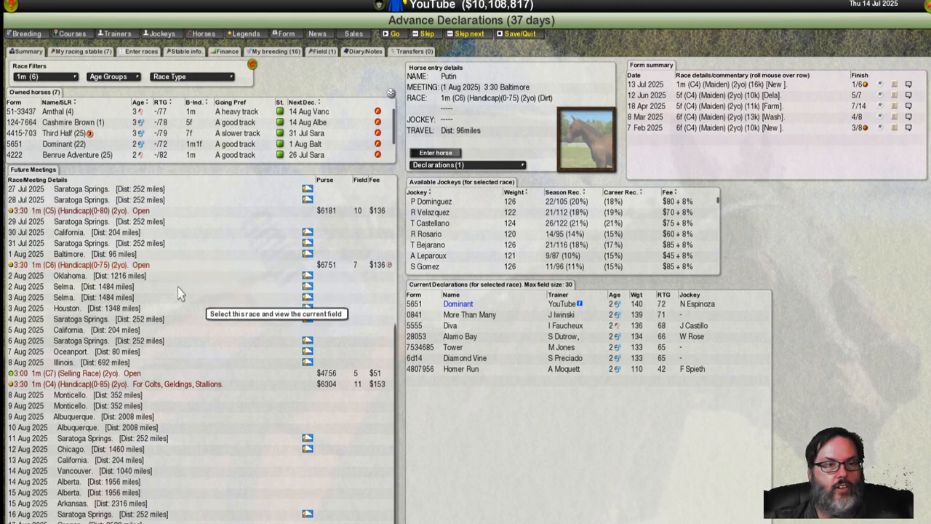
pyautogui.click(131, 210)
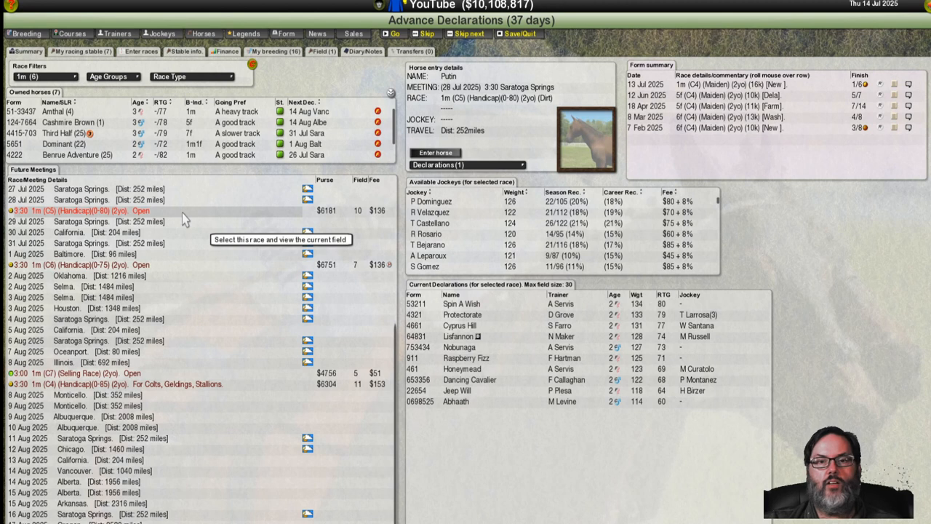
pyautogui.moveTo(639, 336)
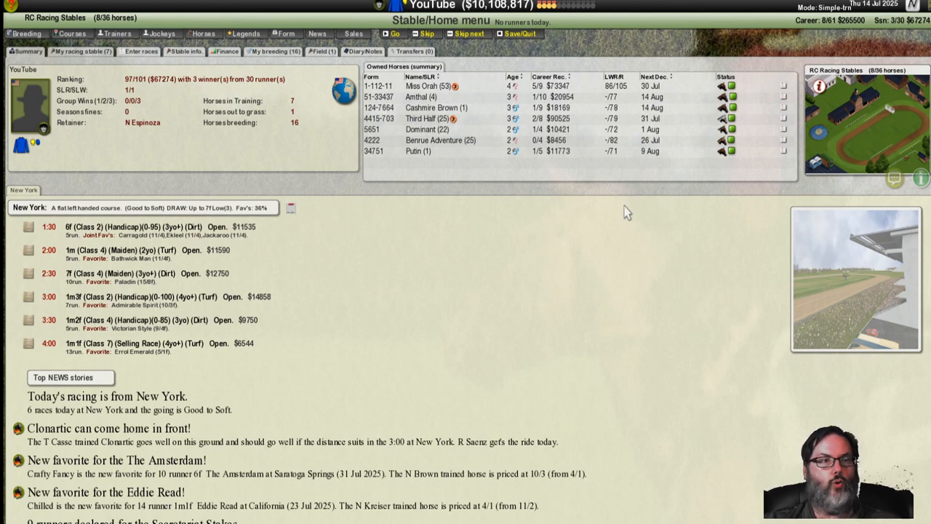
pyautogui.moveTo(541, 291)
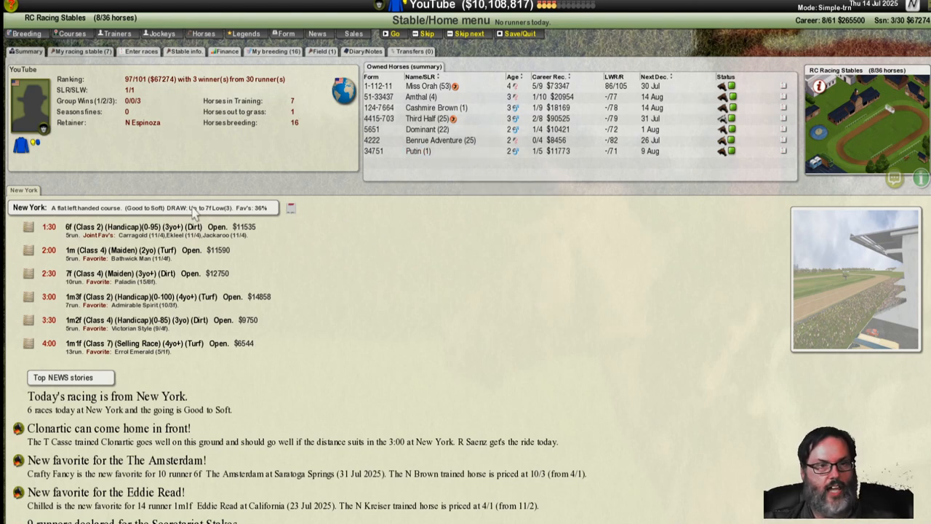
pyautogui.moveTo(419, 239)
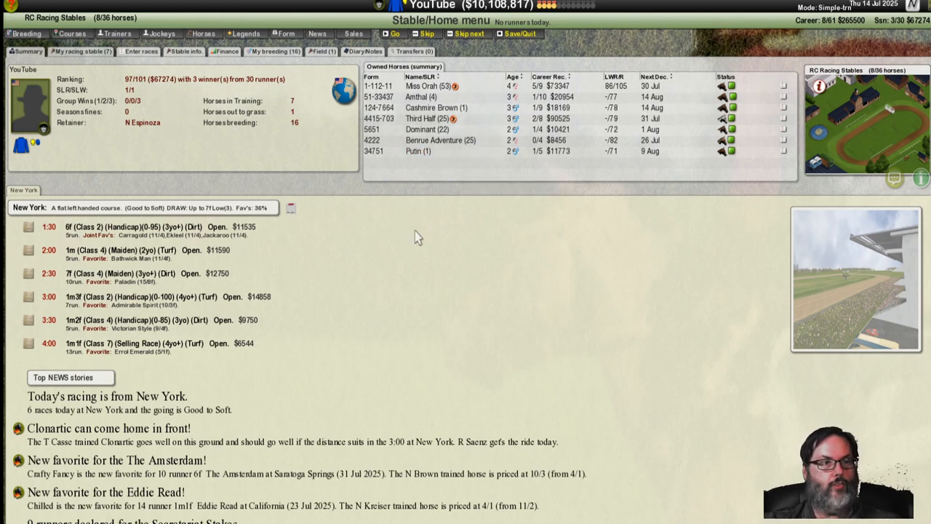
pyautogui.moveTo(290, 300)
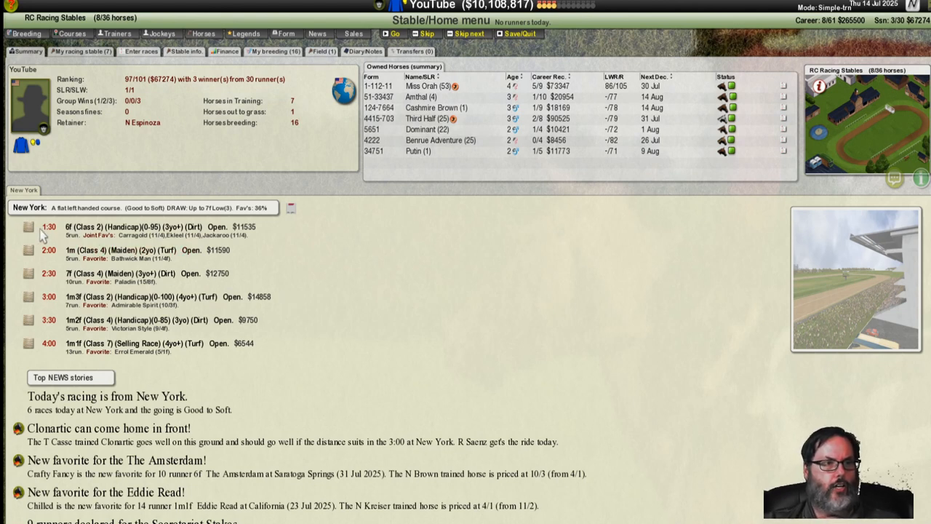
pyautogui.moveTo(221, 279)
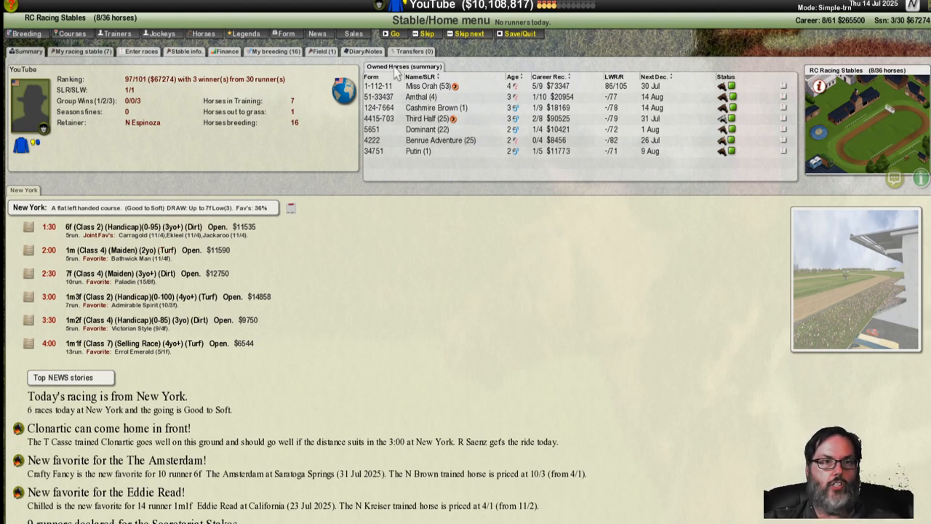
pyautogui.moveTo(329, 174)
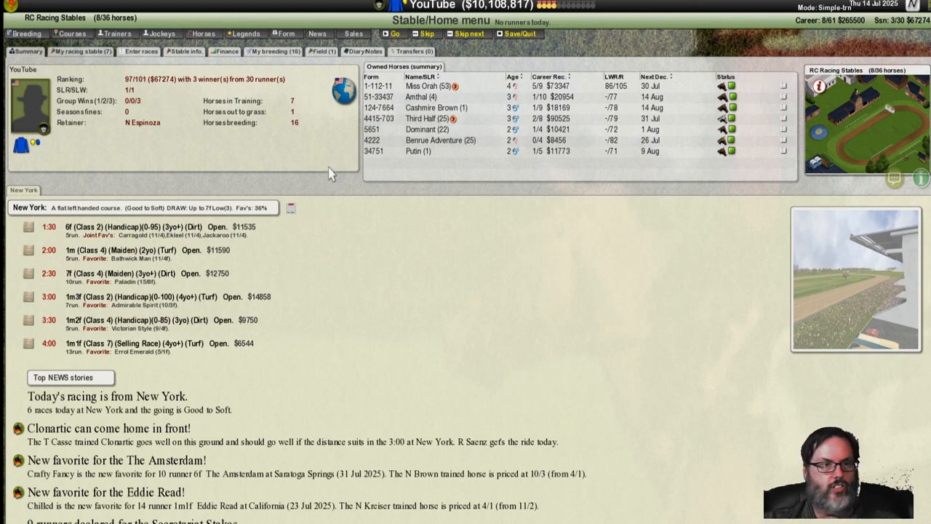
pyautogui.moveTo(324, 178)
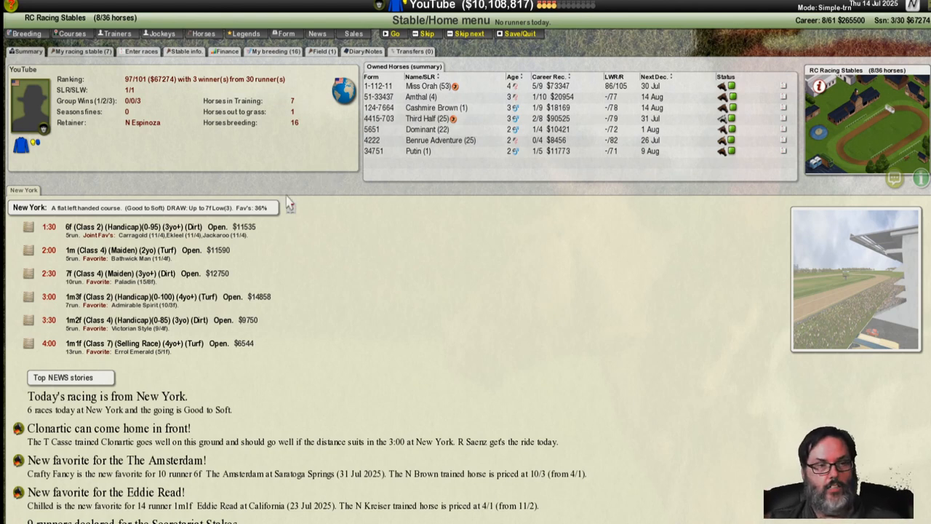
pyautogui.moveTo(347, 292)
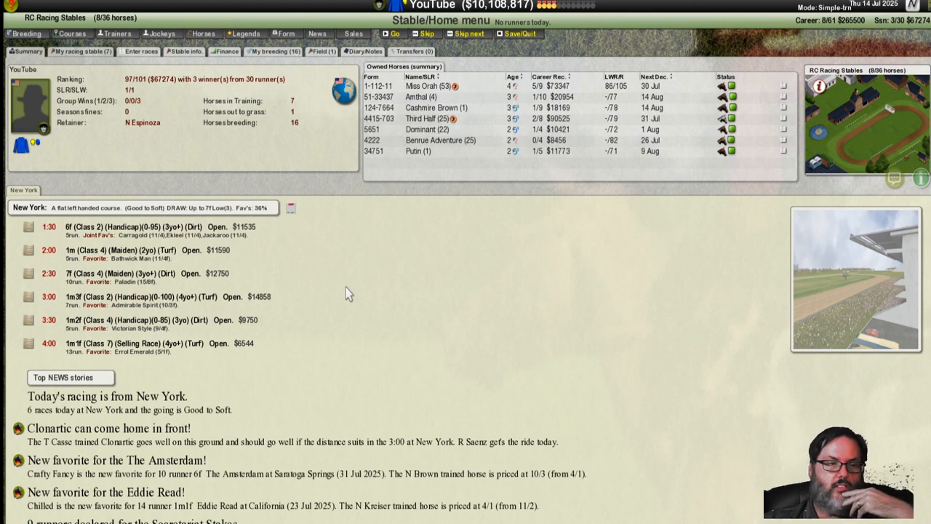
pyautogui.moveTo(570, 144)
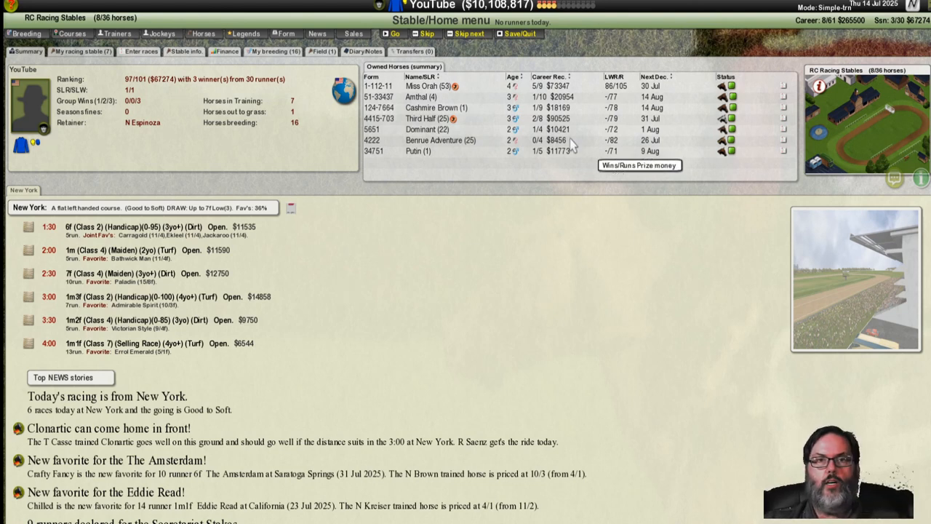
pyautogui.moveTo(470, 33)
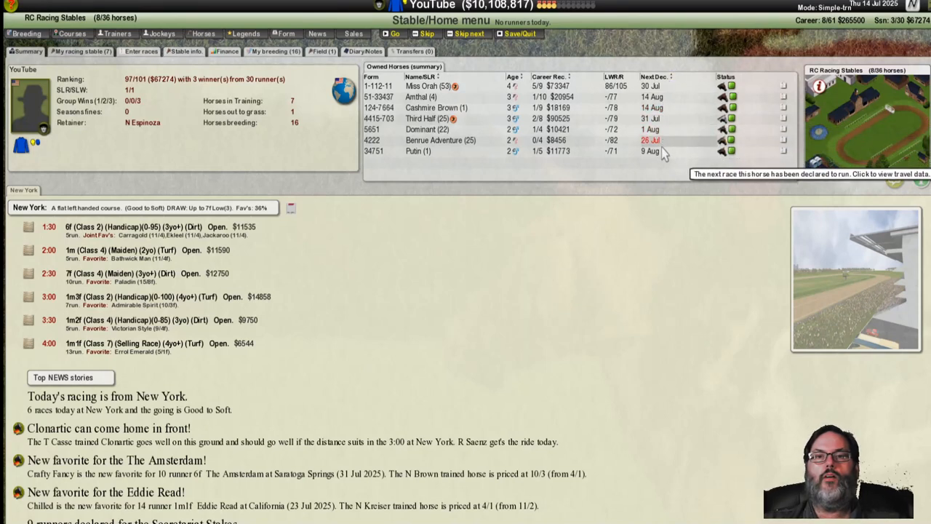
pyautogui.moveTo(428, 33)
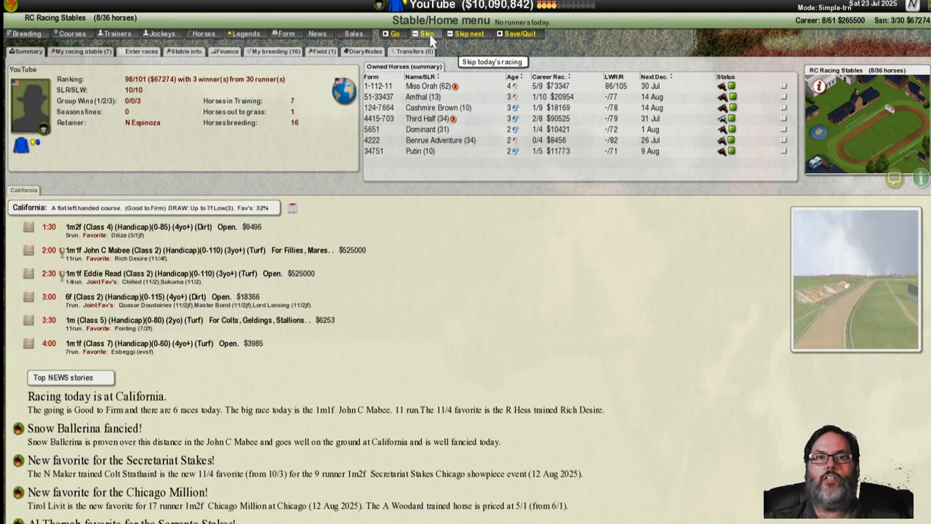
# Step: Skip today's racing, advancing to 24 July 2025 with the breeding mares sale listed
pyautogui.click(428, 34)
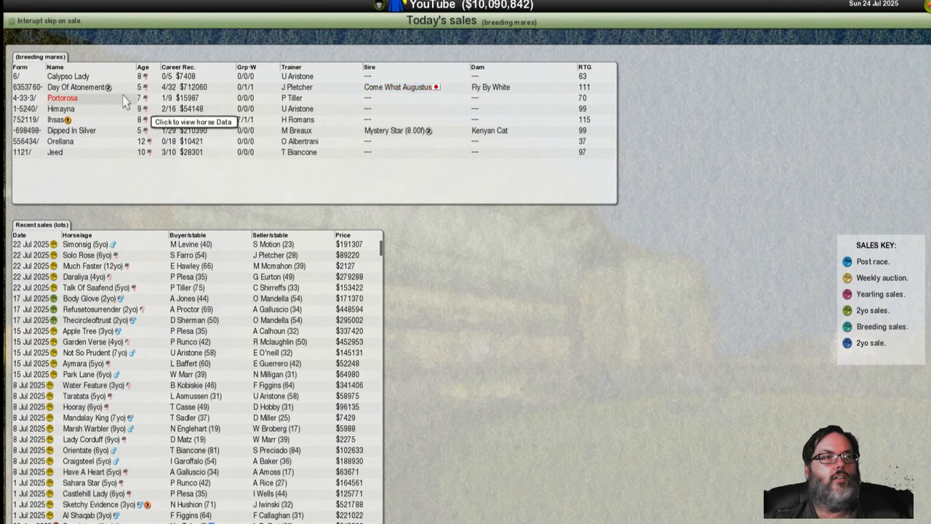
pyautogui.moveTo(78, 88)
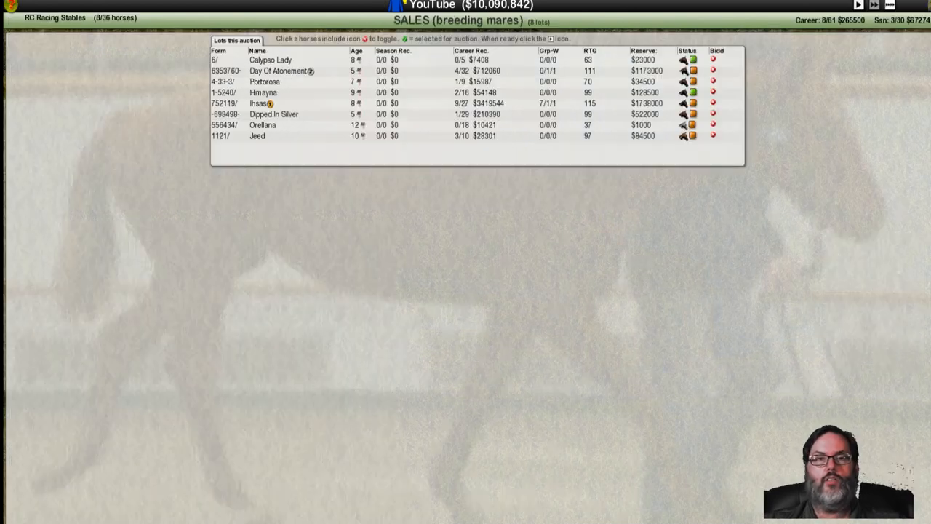
# Step: Mark Day Of Atonement and Ihsas to bid on, then view Dipped in Silver's and Jeed's race records
pyautogui.click(713, 70)
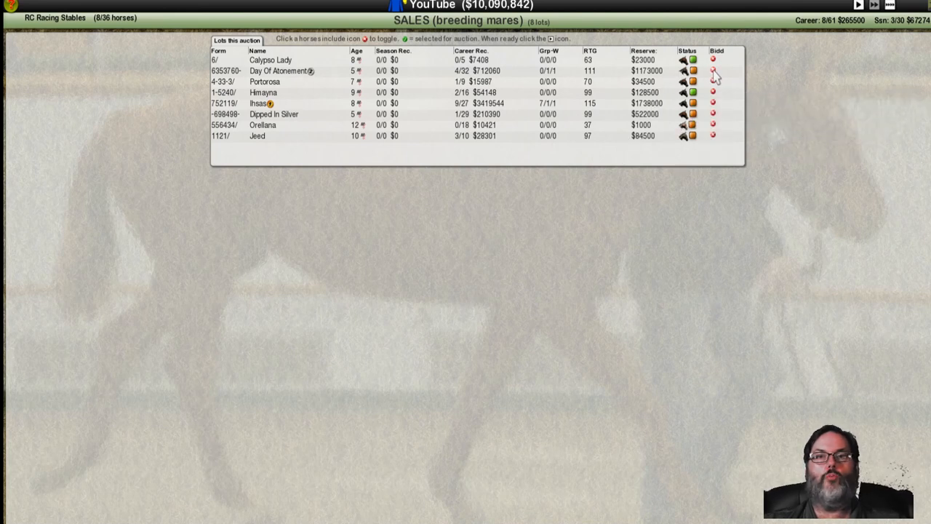
pyautogui.click(713, 70)
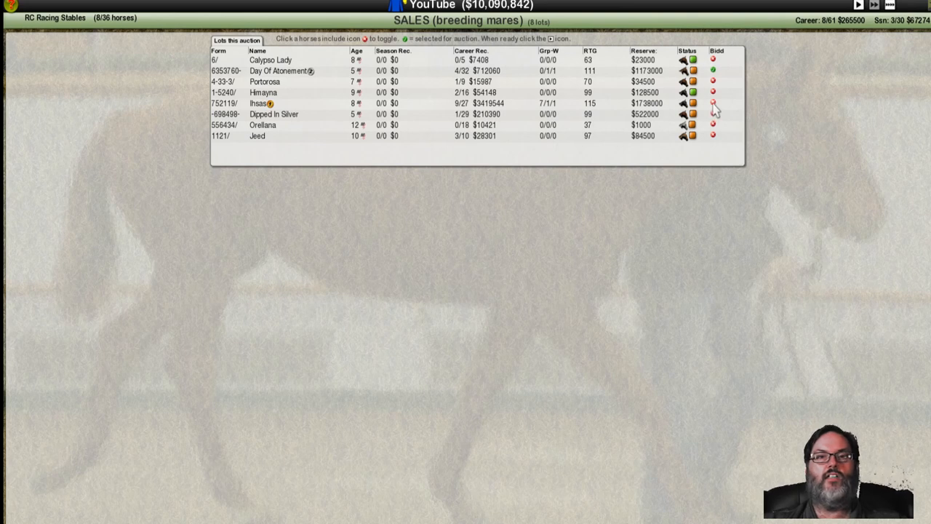
pyautogui.click(713, 103)
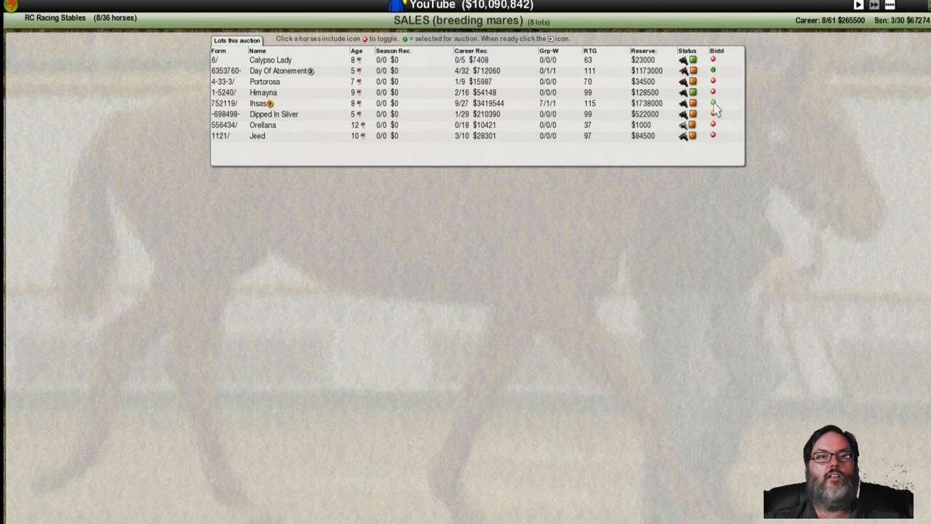
pyautogui.moveTo(384, 118)
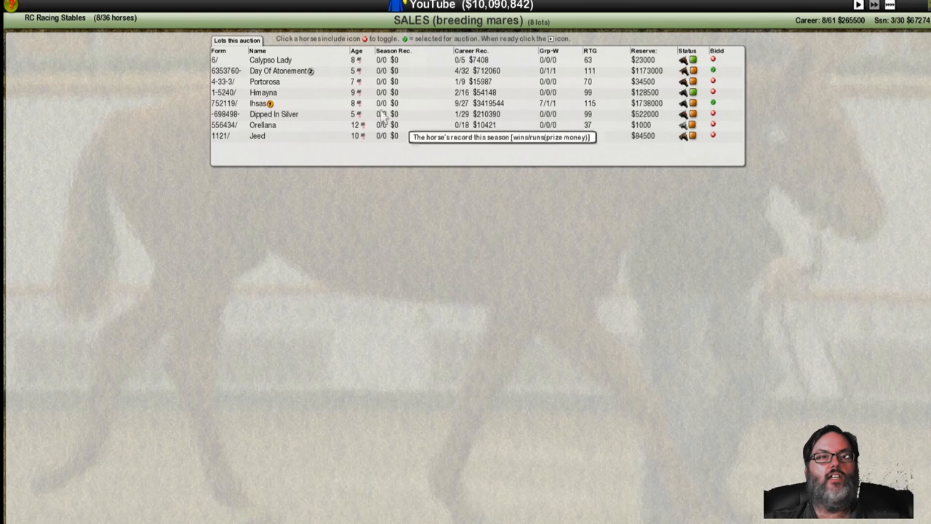
pyautogui.click(273, 114)
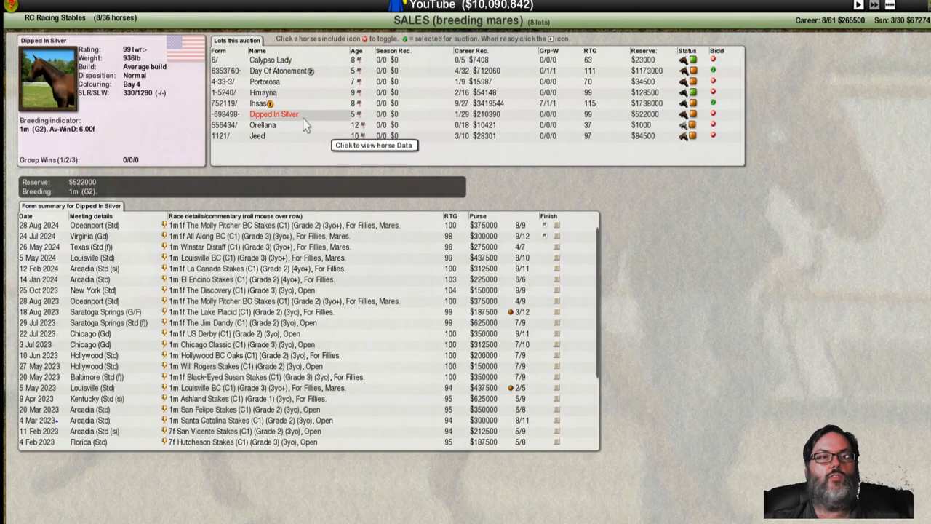
pyautogui.click(256, 137)
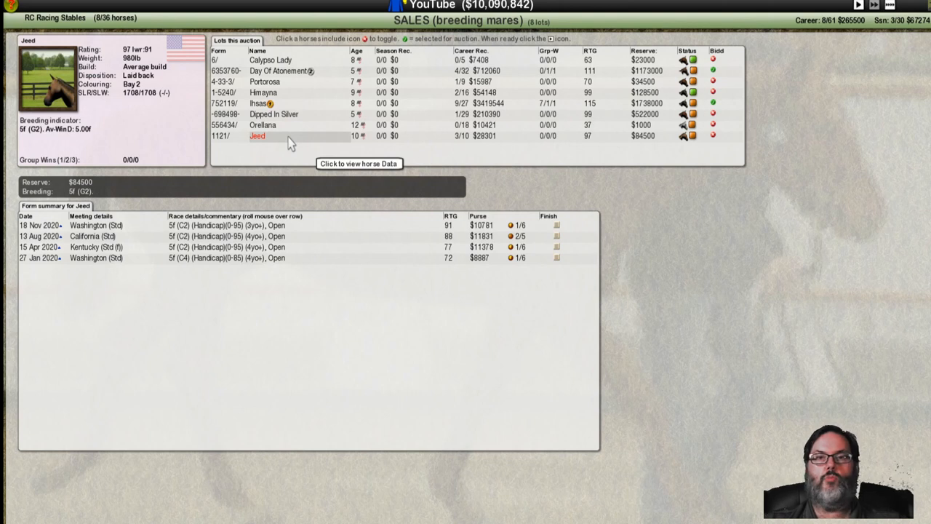
pyautogui.moveTo(658, 329)
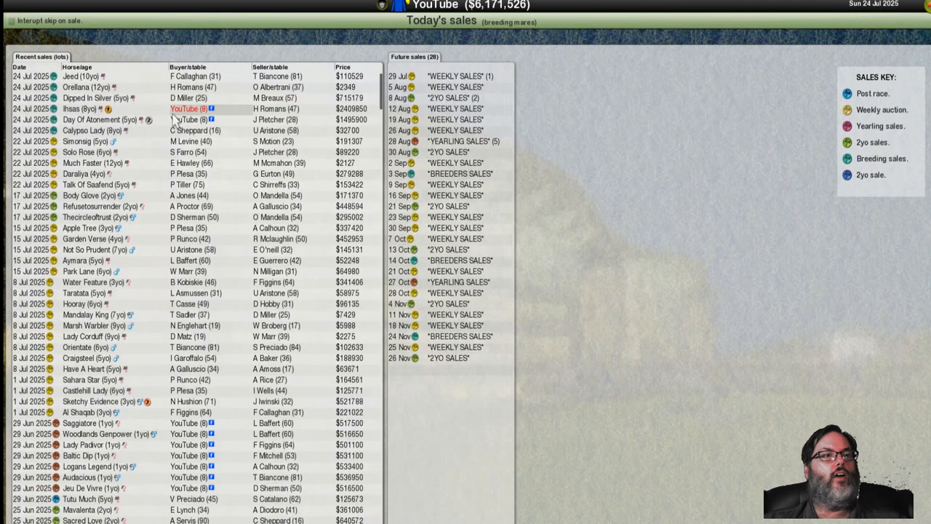
# Step: Review horse stats for the purchased mares Ihsas and Day Of Atonement, then return to the stable home screen
pyautogui.click(80, 108)
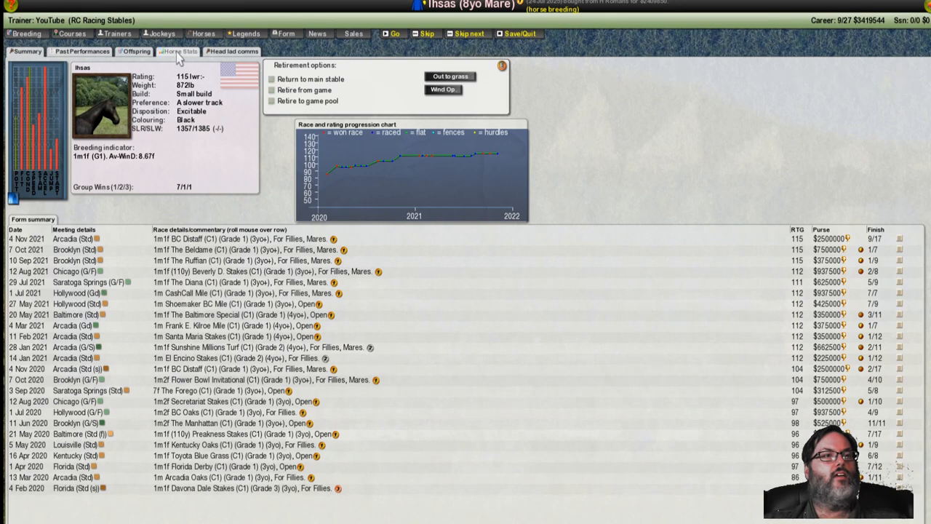
pyautogui.click(177, 51)
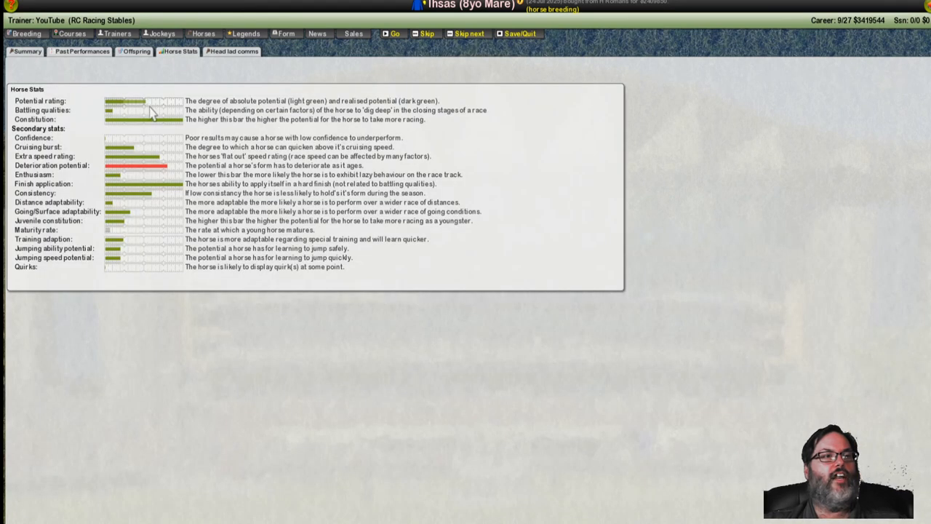
pyautogui.moveTo(163, 177)
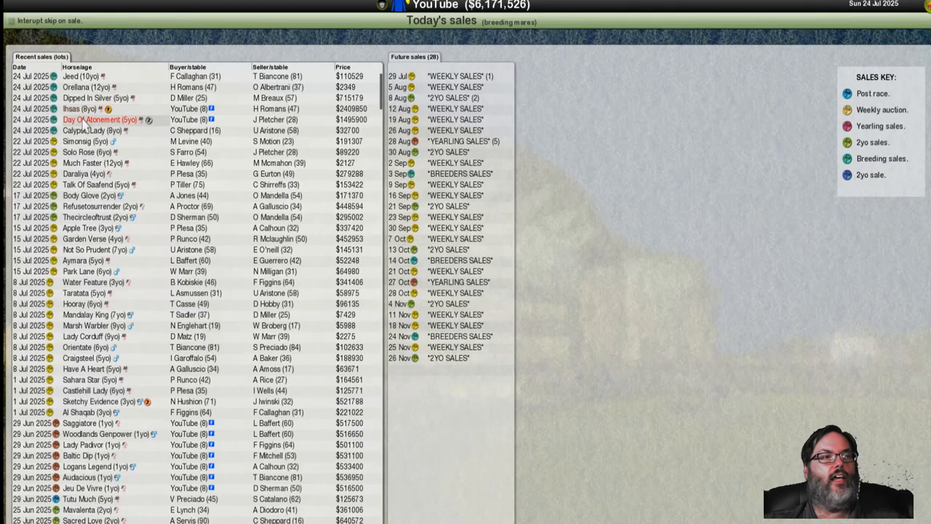
pyautogui.click(99, 120)
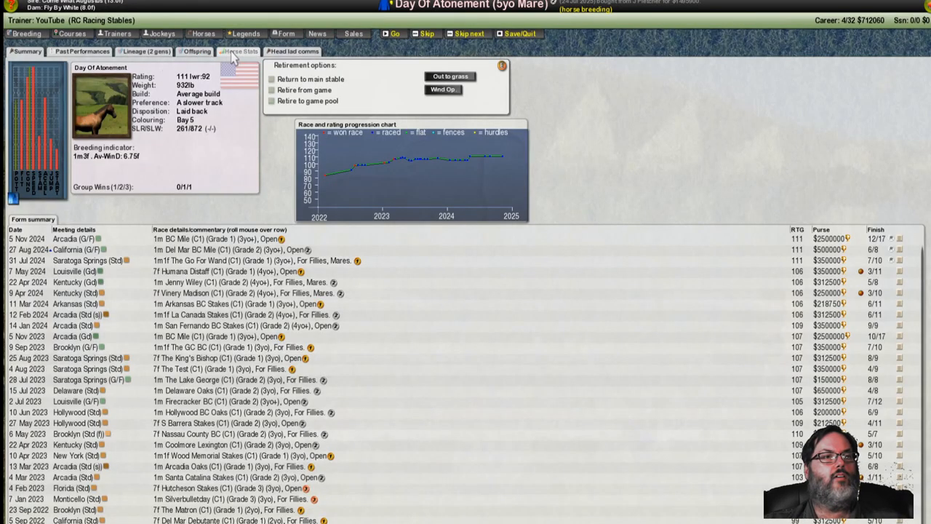
pyautogui.click(238, 51)
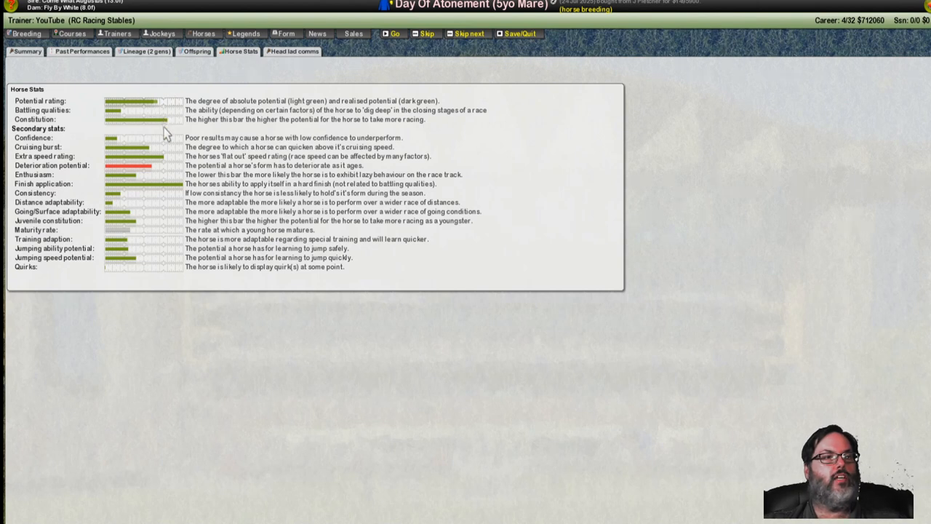
pyautogui.moveTo(166, 169)
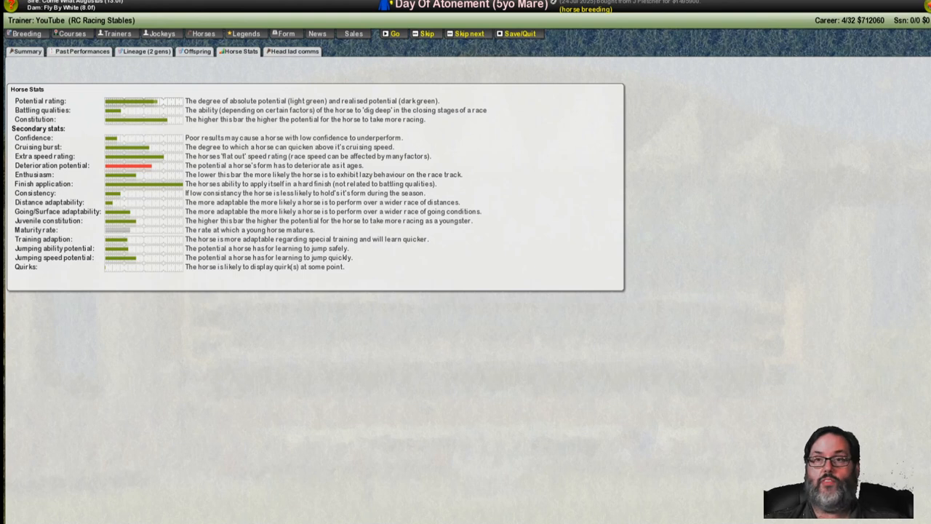
pyautogui.click(352, 33)
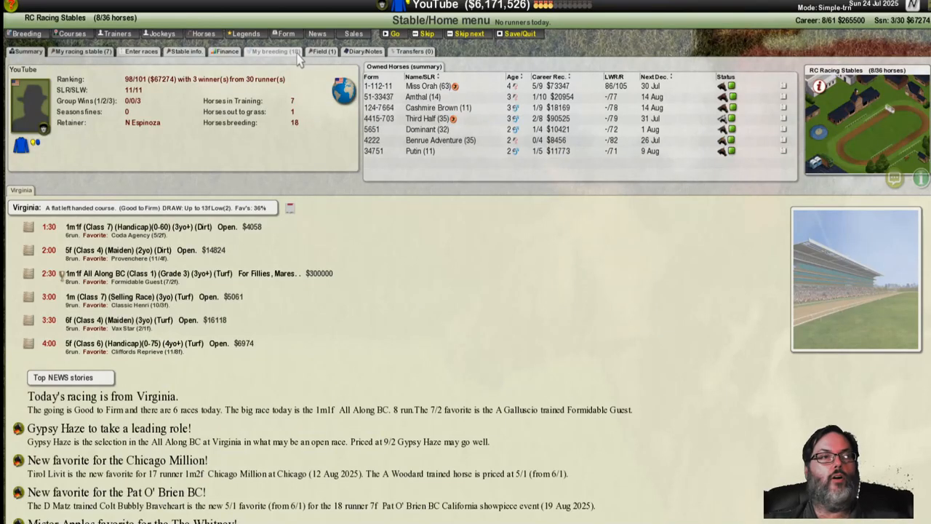
pyautogui.click(274, 51)
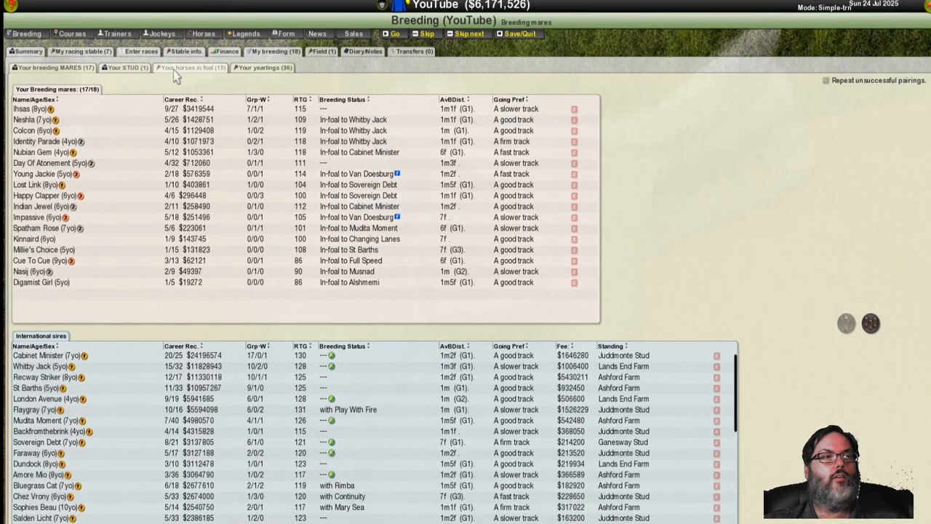
pyautogui.moveTo(294, 120)
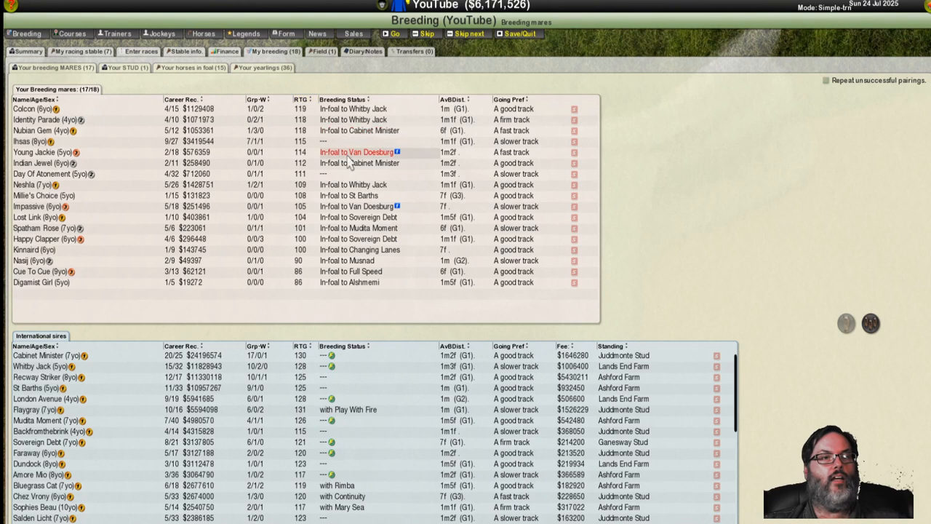
pyautogui.moveTo(116, 149)
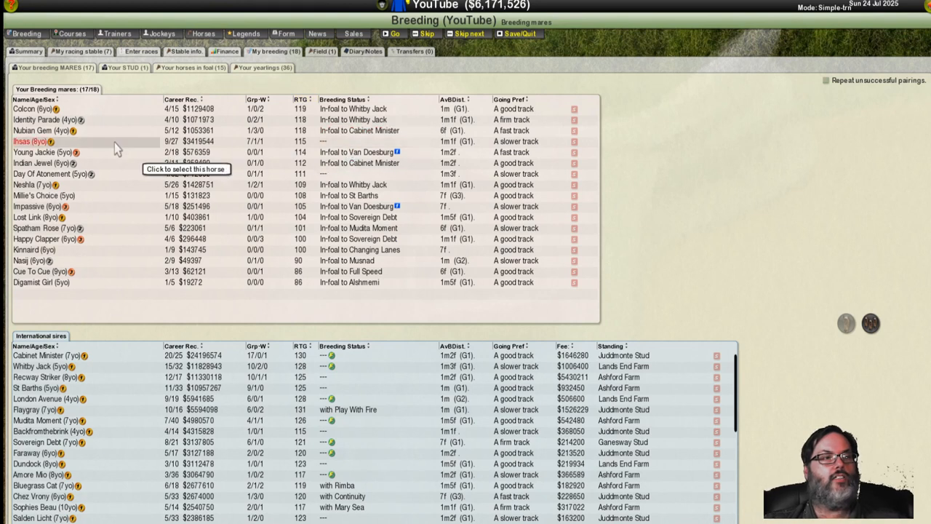
pyautogui.click(32, 141)
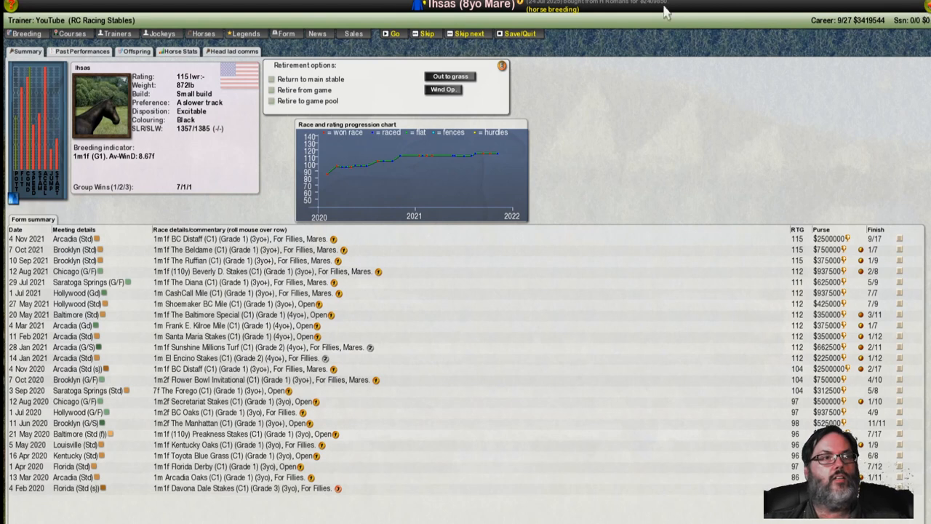
pyautogui.click(137, 51)
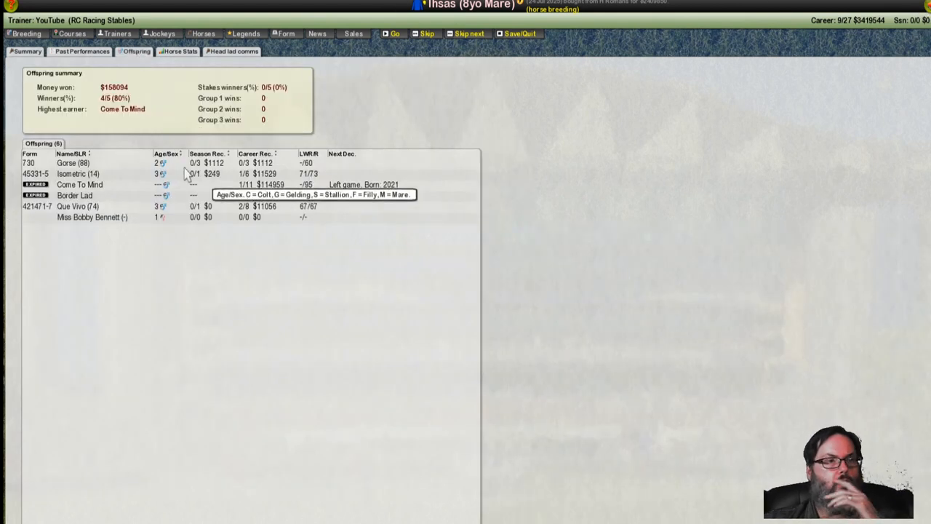
pyautogui.moveTo(277, 195)
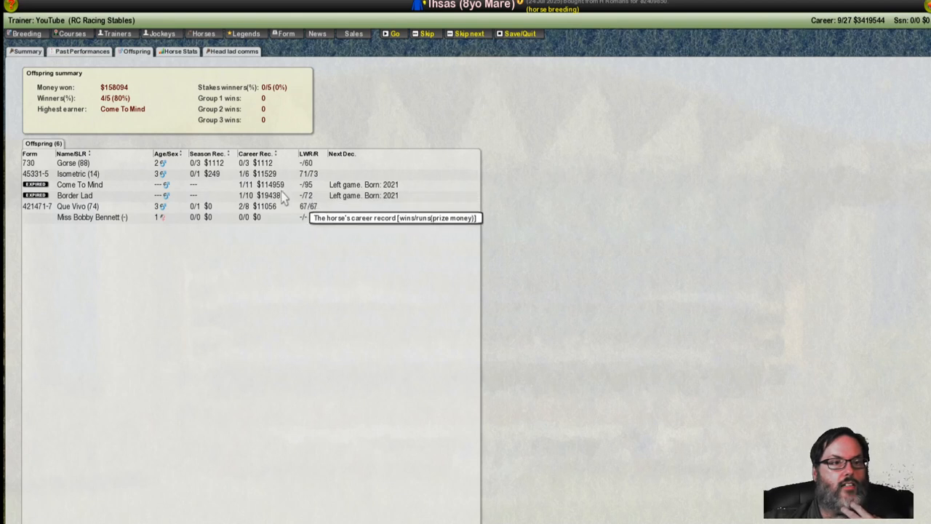
pyautogui.moveTo(236, 209)
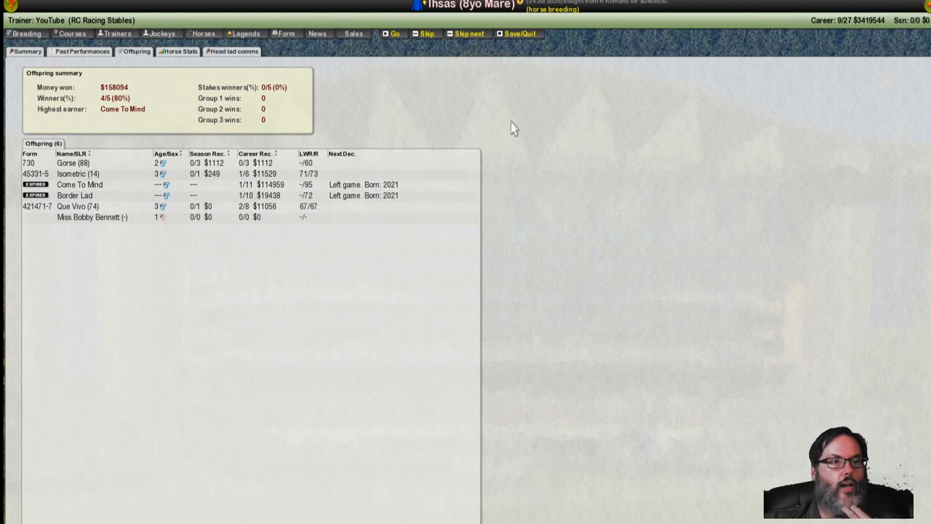
pyautogui.moveTo(919, 16)
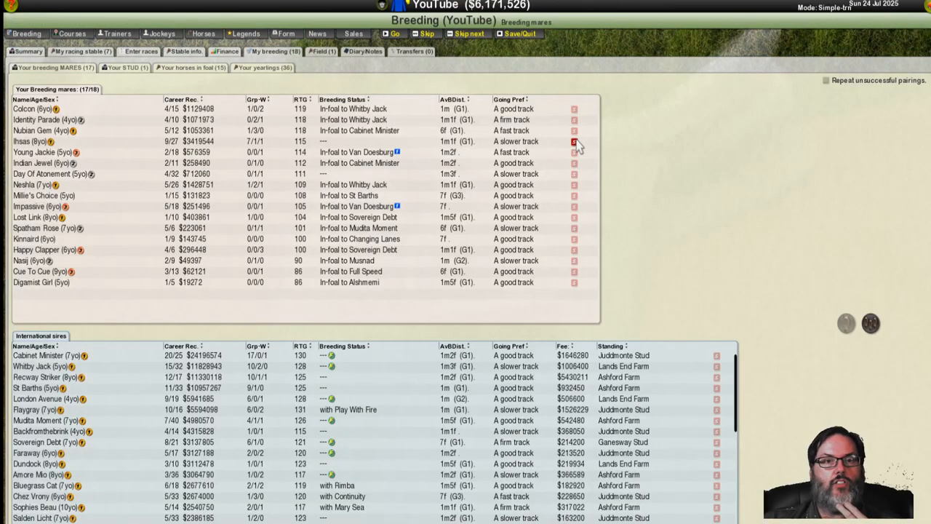
# Step: Pair the mare Ihsas with international sire Van Doesburg and confirm the mating
pyautogui.click(575, 141)
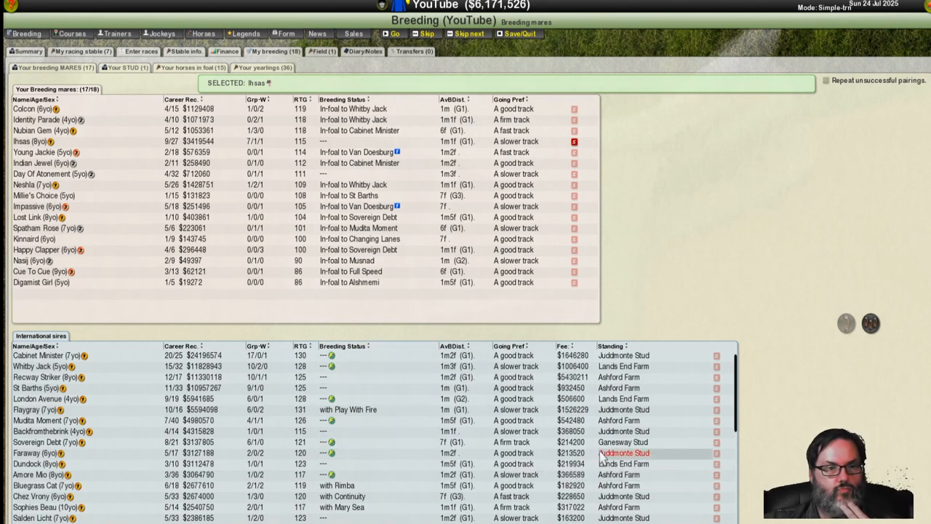
pyautogui.scroll(-3)
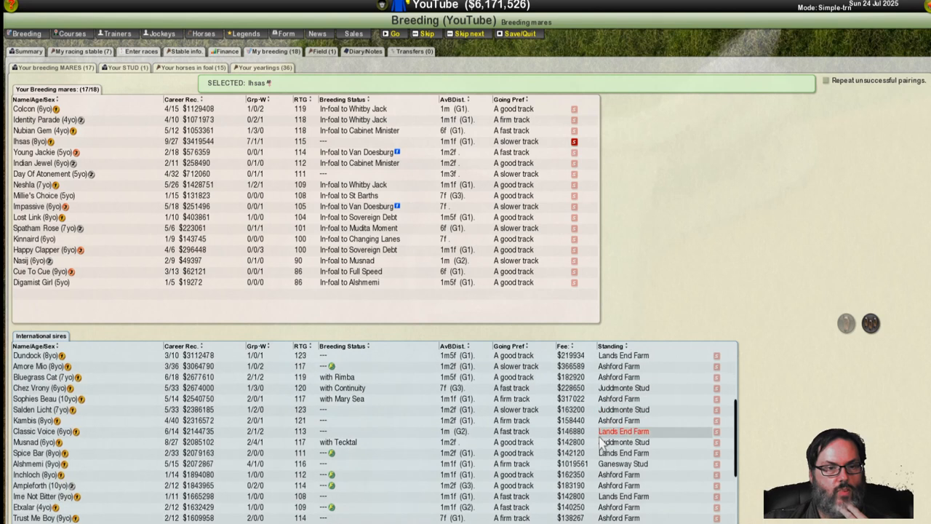
pyautogui.scroll(-3)
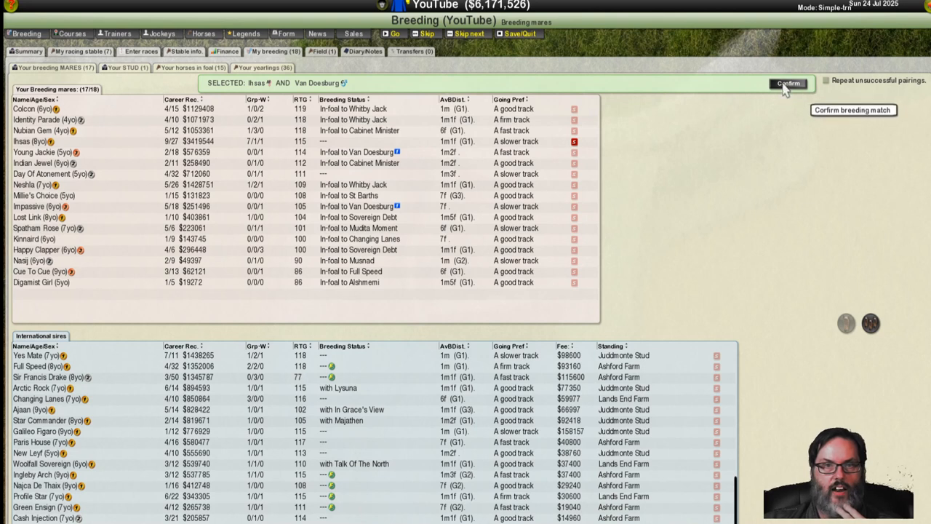
pyautogui.click(789, 83)
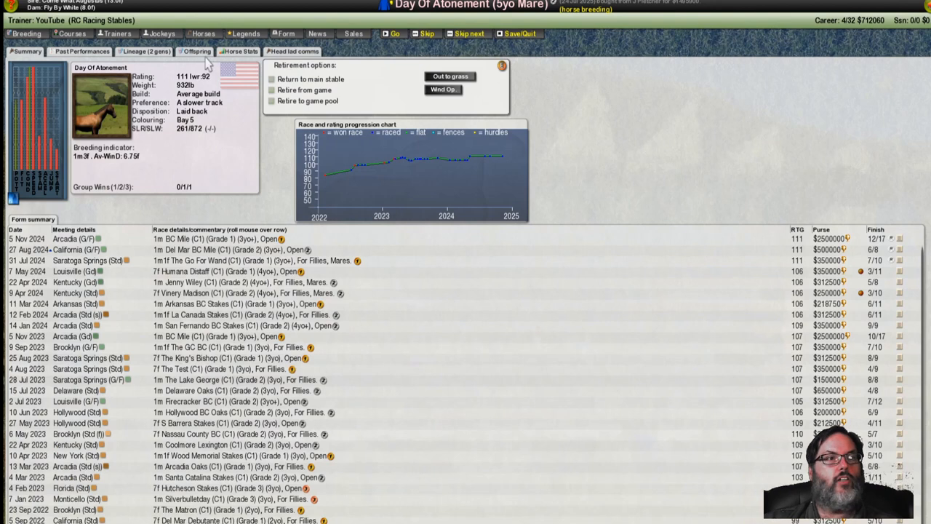
# Step: Confirm the mating of Day Of Atonement with stallion St Barths
pyautogui.click(195, 51)
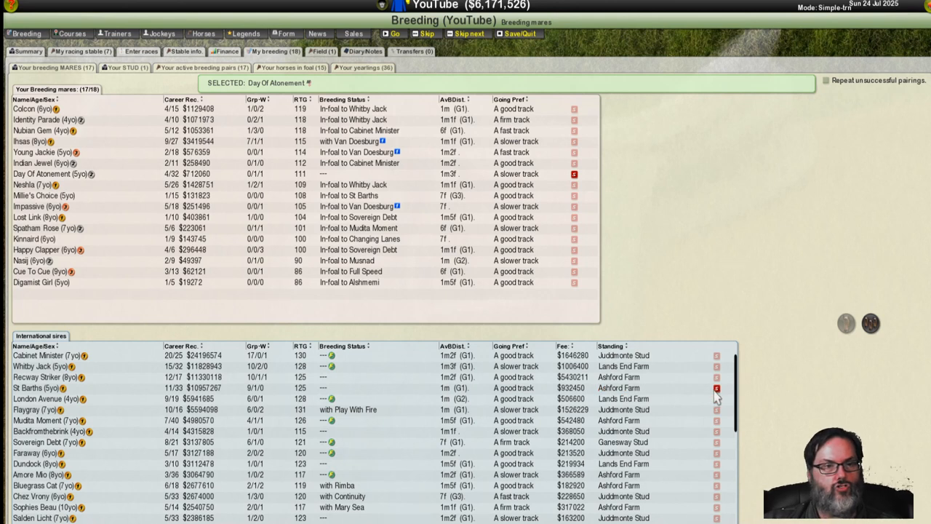
pyautogui.moveTo(256, 409)
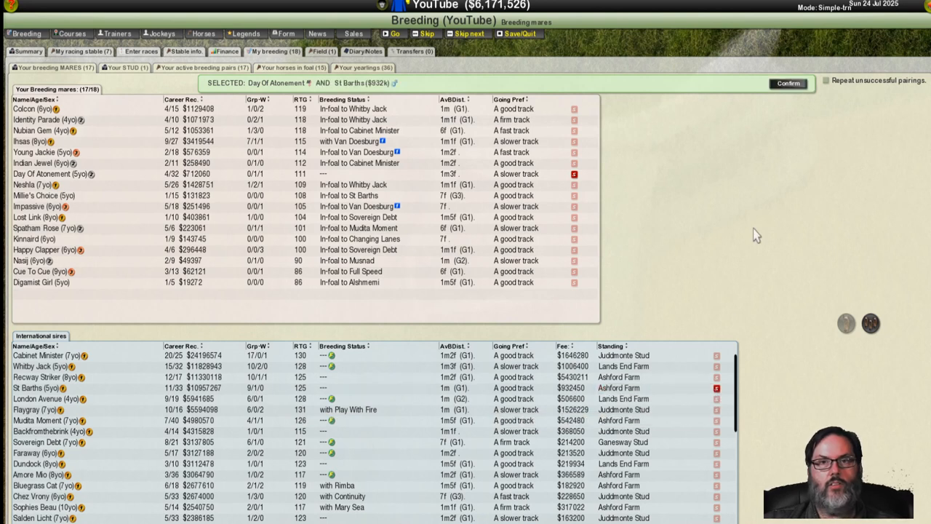
pyautogui.click(789, 83)
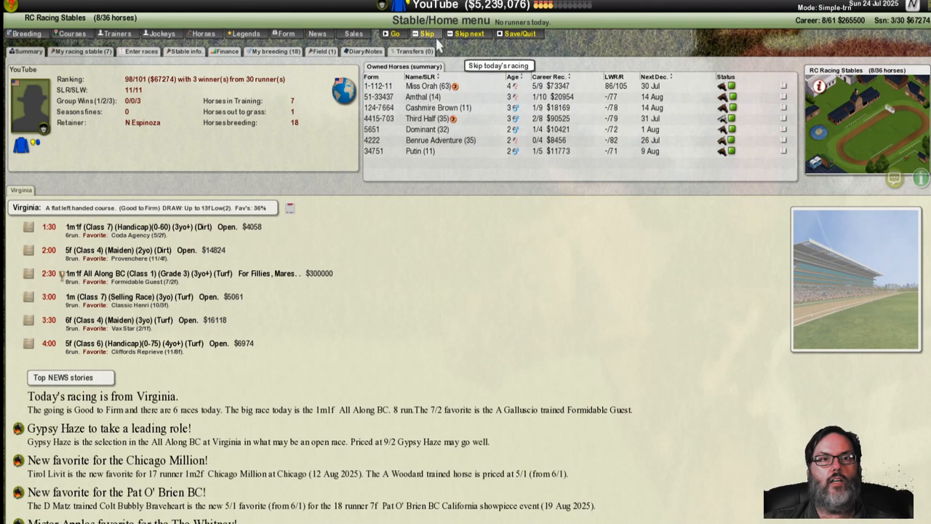
pyautogui.moveTo(469, 33)
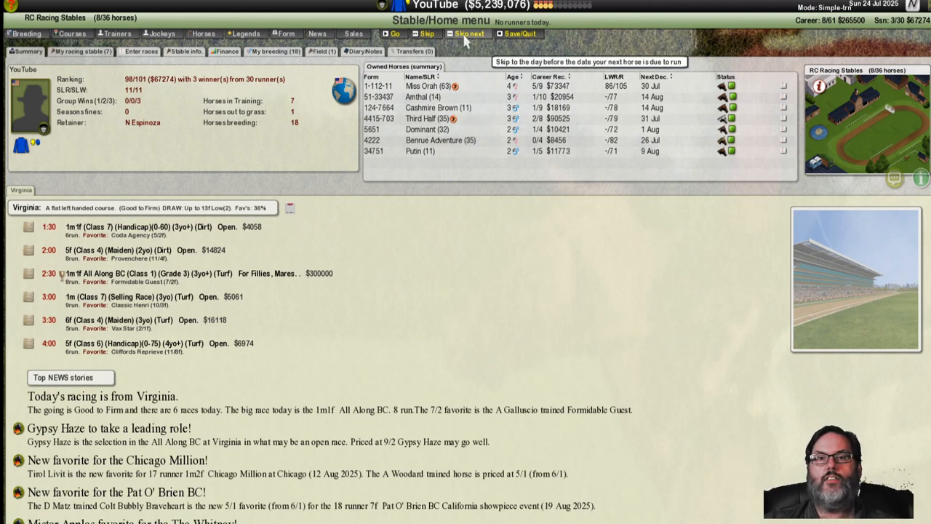
# Step: Skip ahead two days to the Saratoga Springs card where Benrue Adventure runs
pyautogui.click(427, 33)
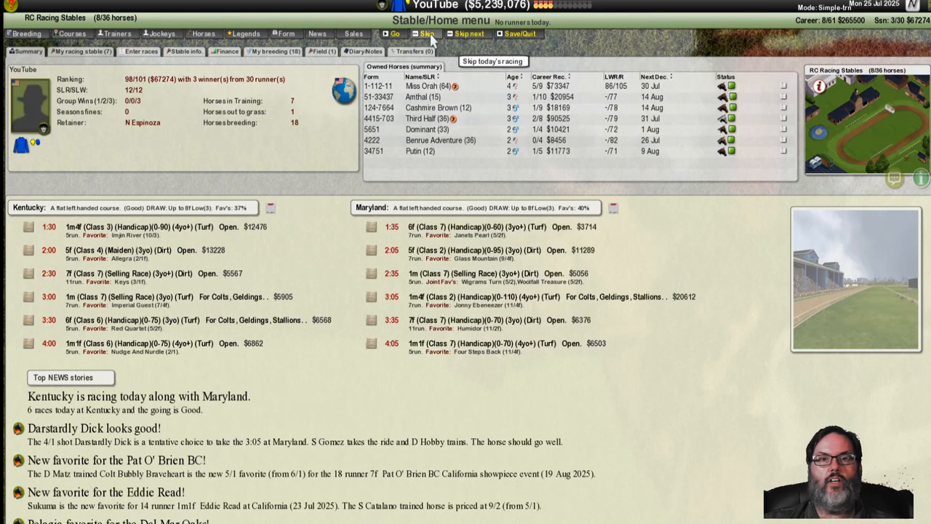
pyautogui.click(426, 34)
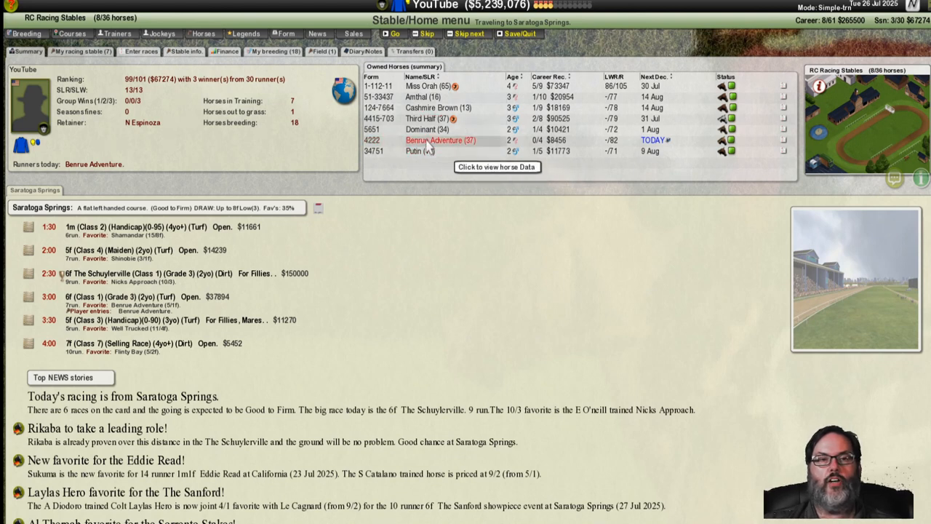
pyautogui.click(439, 139)
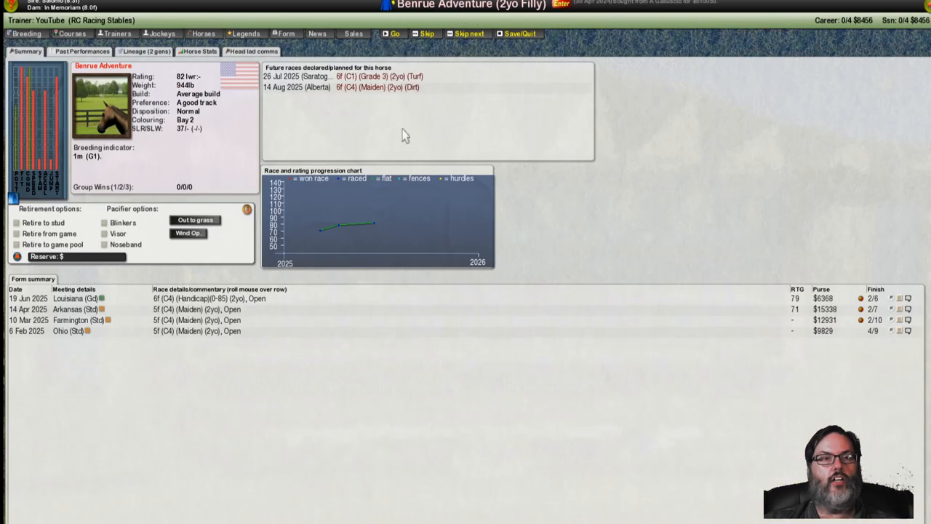
pyautogui.moveTo(404, 76)
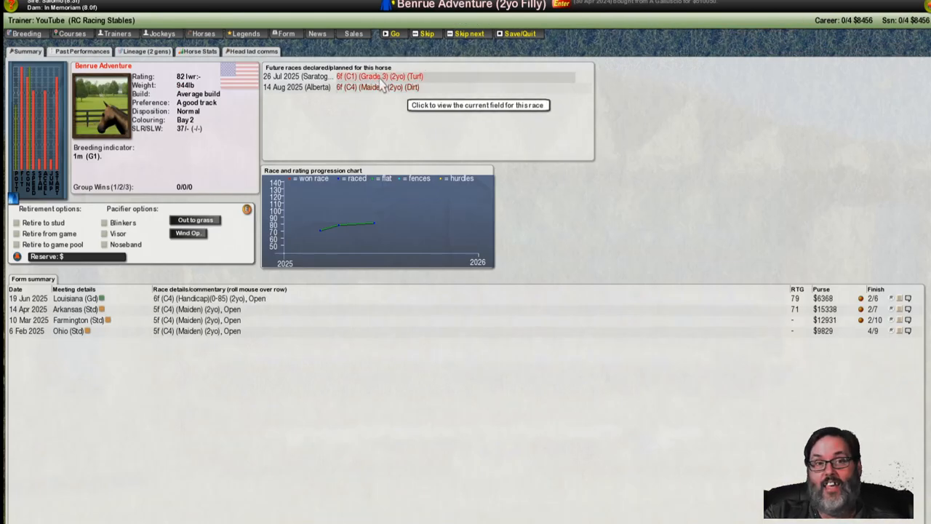
pyautogui.moveTo(371, 87)
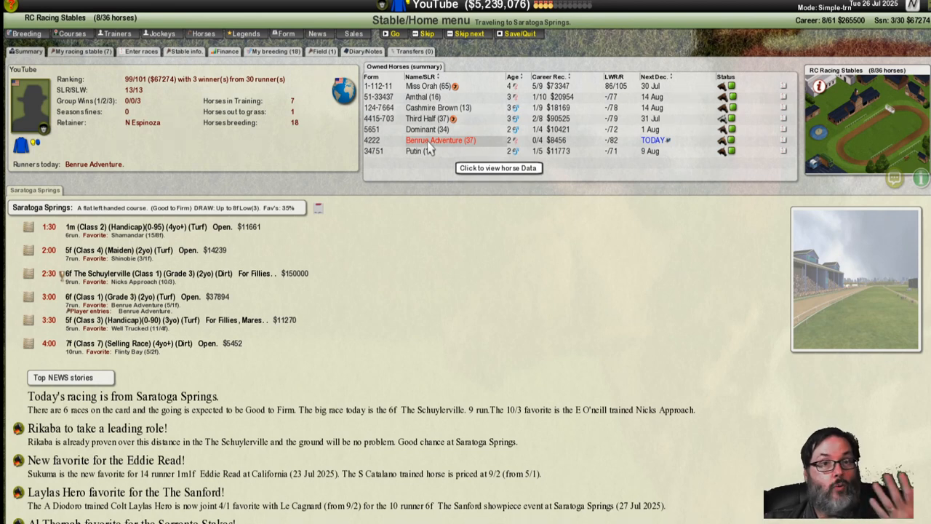
# Step: Go to the Saratoga Springs racecourse and skip the 1:30 and 2:30 races
pyautogui.click(519, 33)
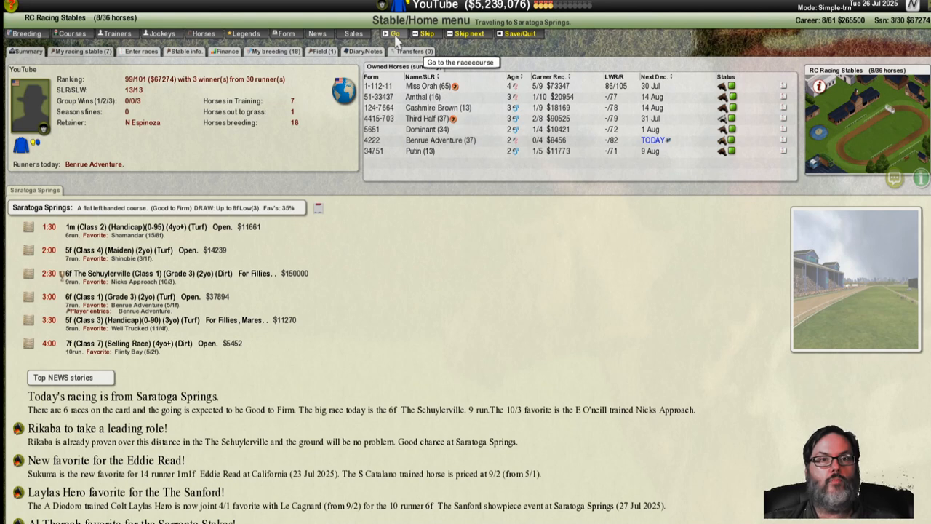
pyautogui.click(395, 34)
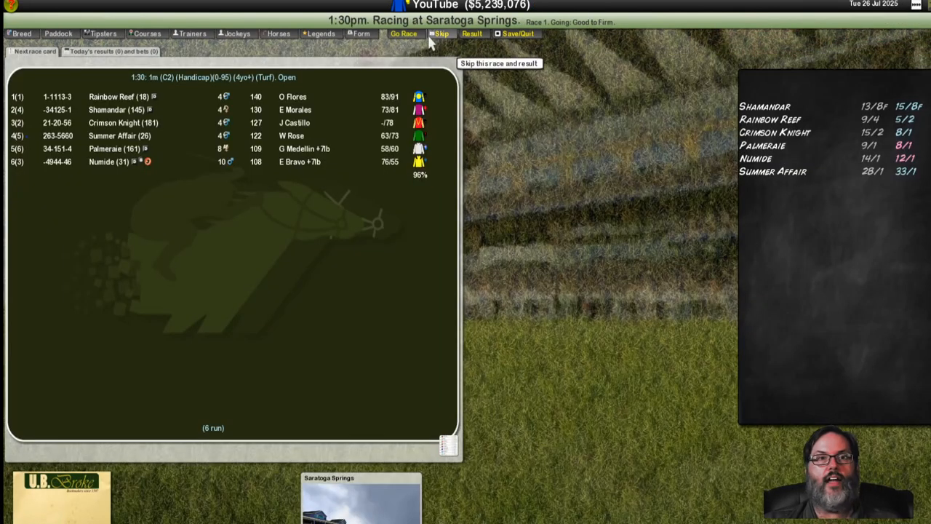
pyautogui.click(443, 34)
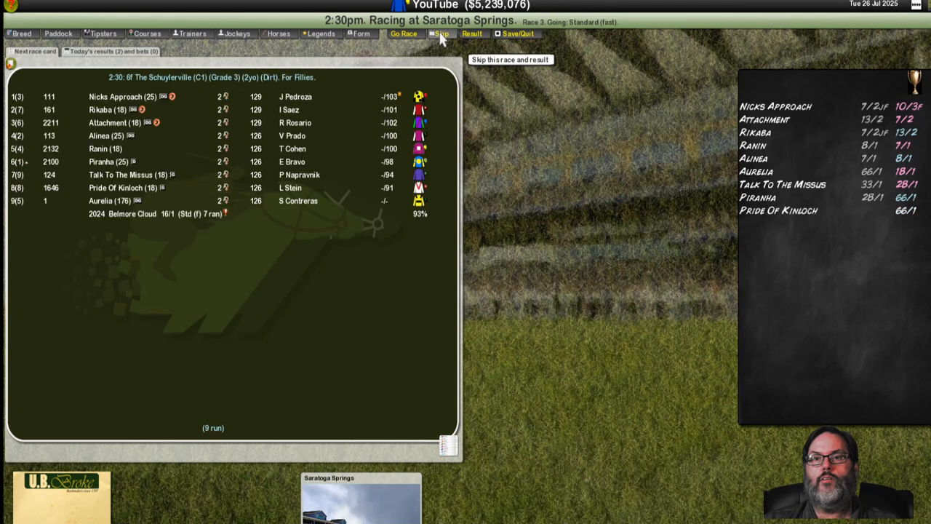
pyautogui.click(442, 33)
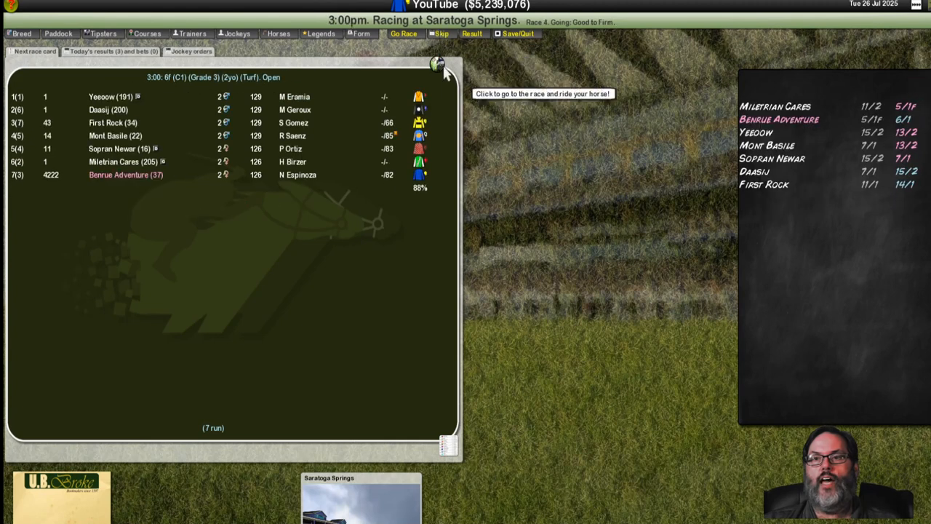
pyautogui.moveTo(221, 182)
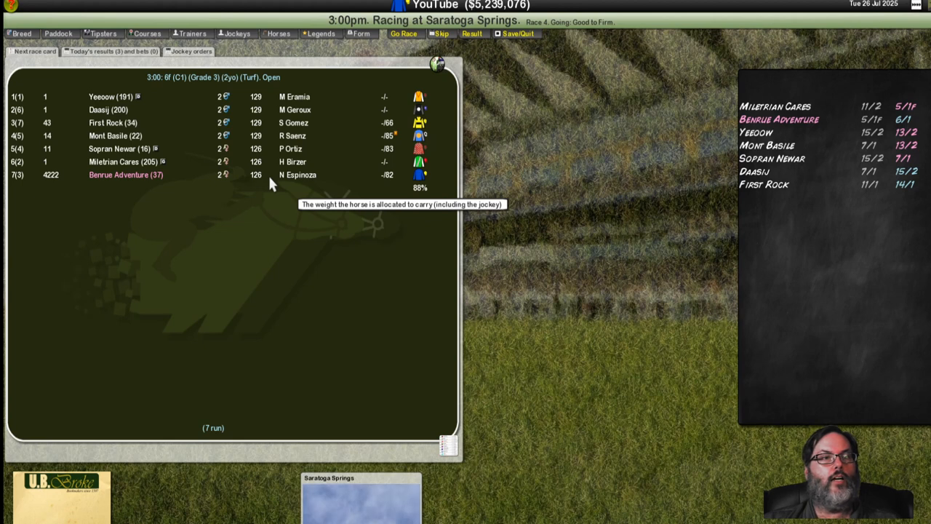
pyautogui.moveTo(78, 180)
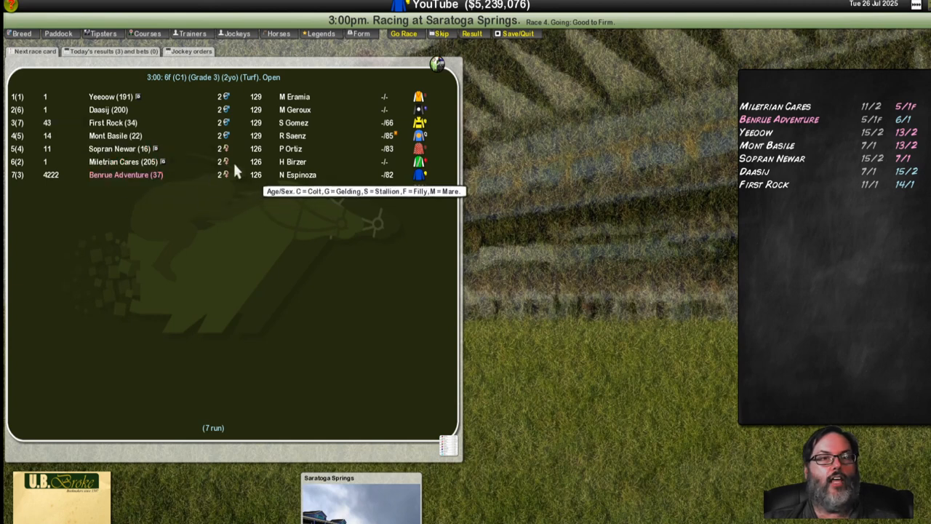
pyautogui.moveTo(393, 181)
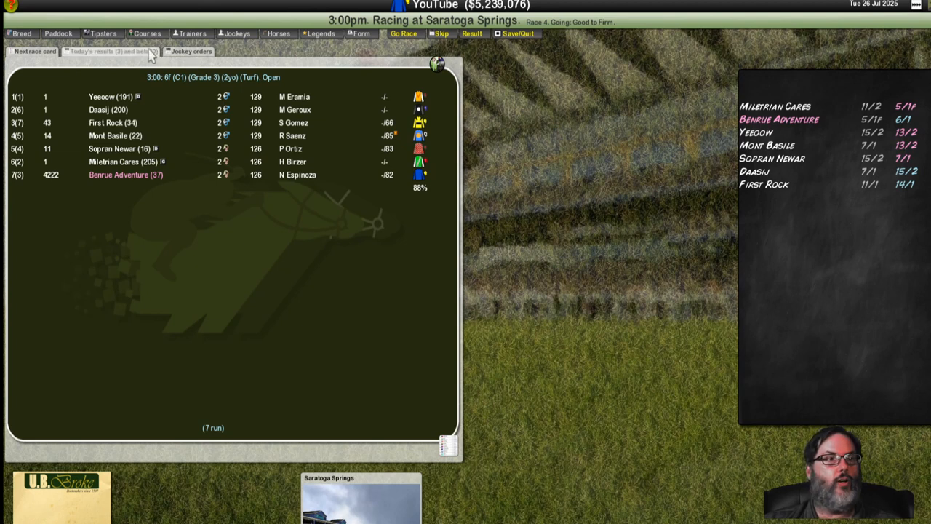
# Step: View the tipsters' picks for Benrue Adventure's 3:00 Grade 3
pyautogui.click(102, 34)
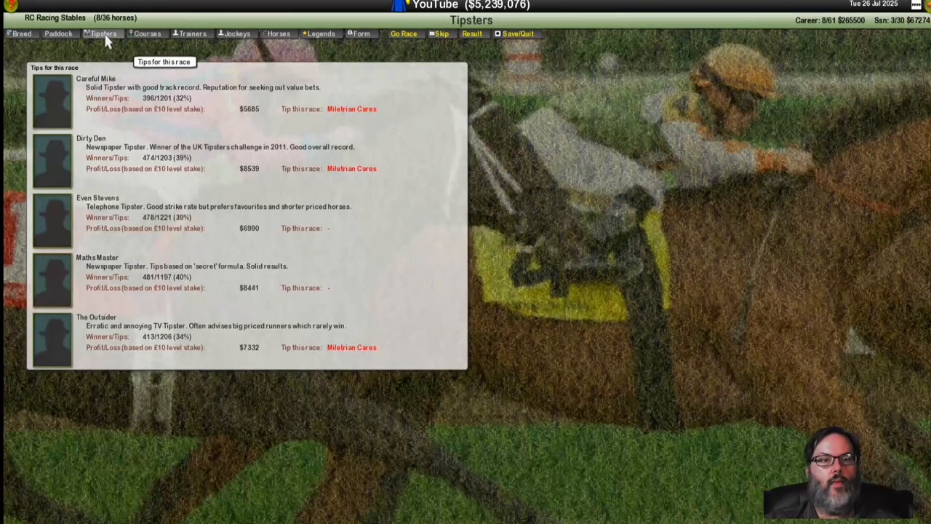
# Step: Leave the paddock notes and start the 3:00 Saratoga Springs race
pyautogui.click(58, 34)
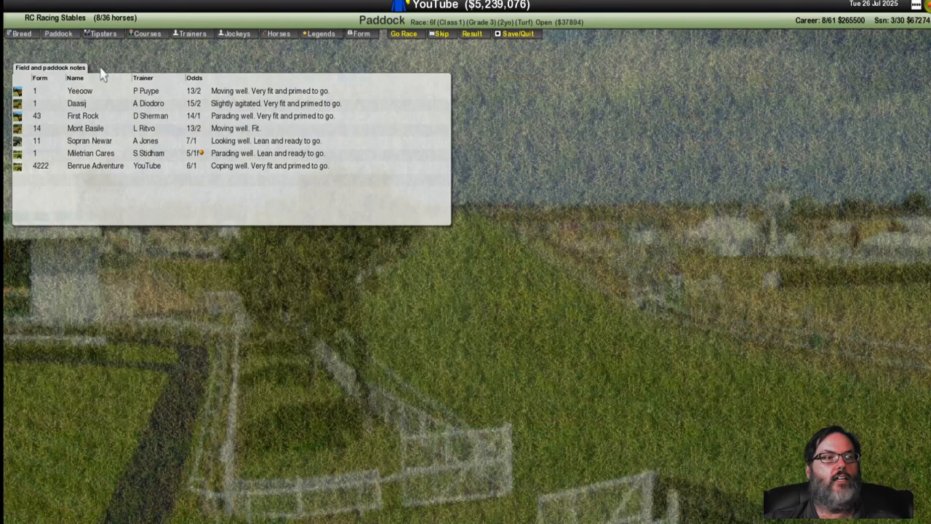
pyautogui.moveTo(419, 159)
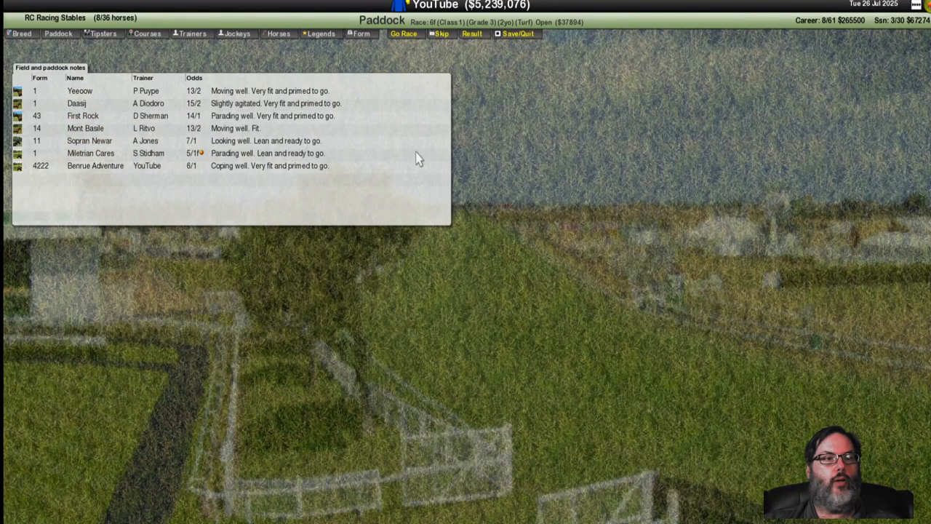
pyautogui.moveTo(662, 80)
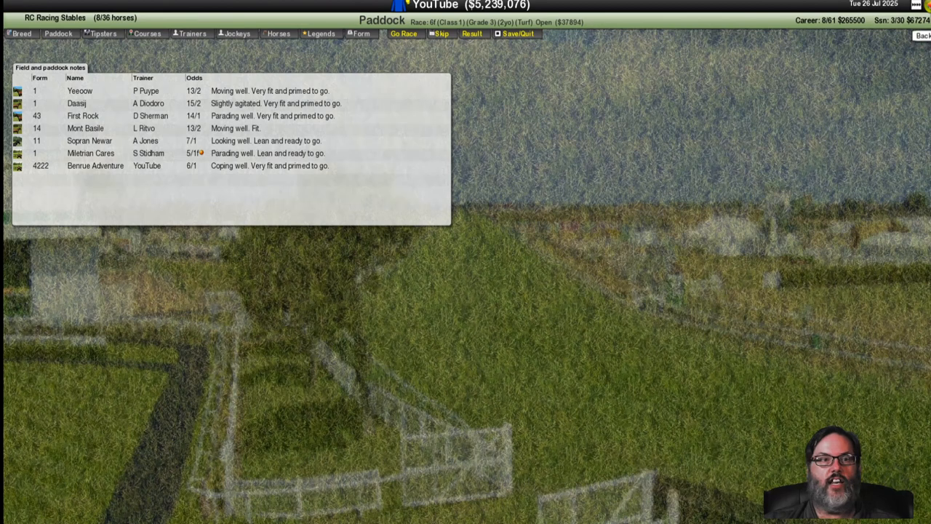
pyautogui.click(405, 33)
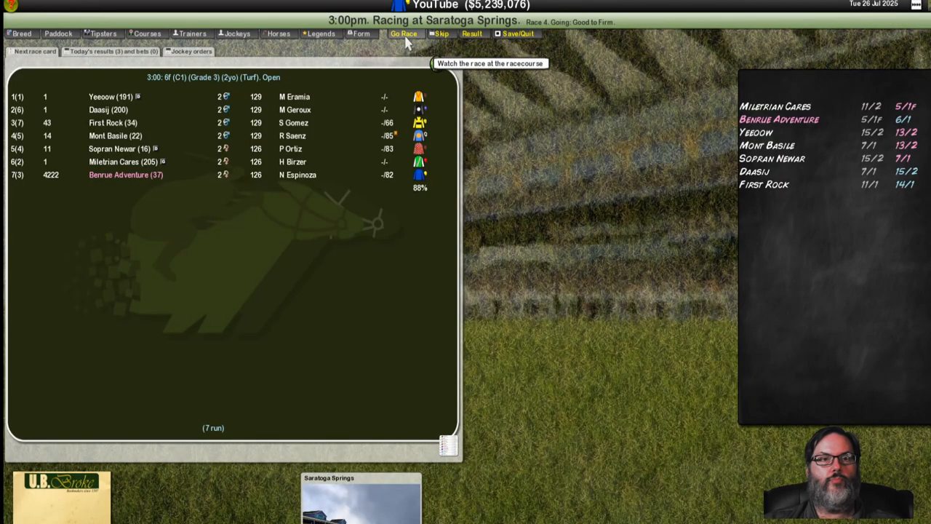
pyautogui.click(403, 33)
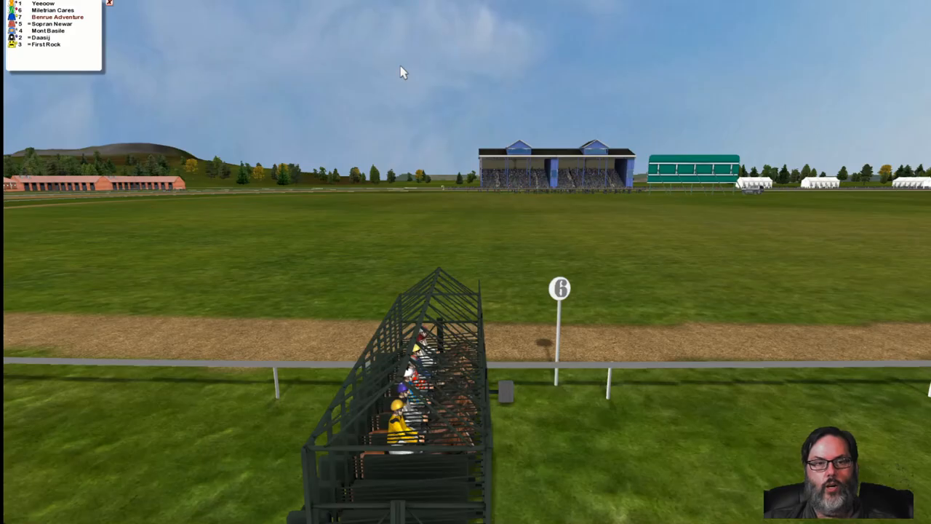
pyautogui.moveTo(436, 377)
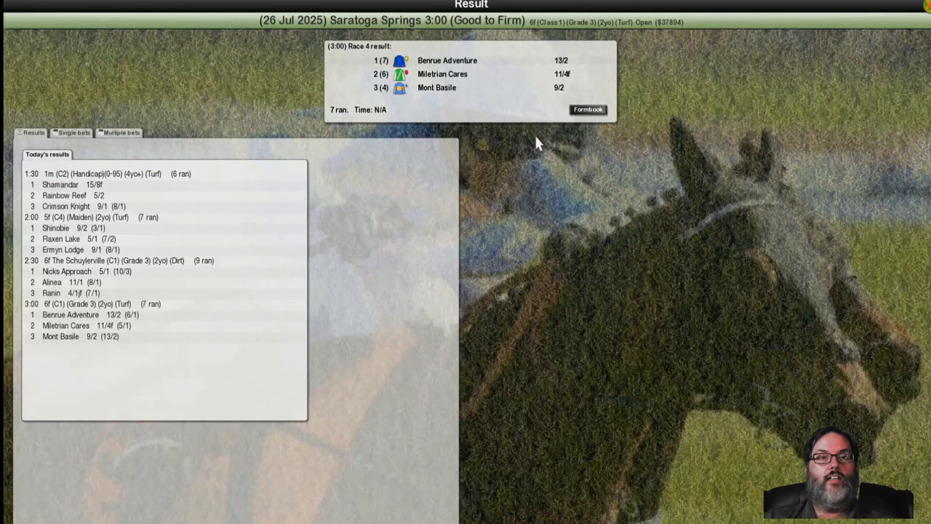
# Step: View the full 3:00 Saratoga formbook result with splits and jockey comments
pyautogui.click(588, 111)
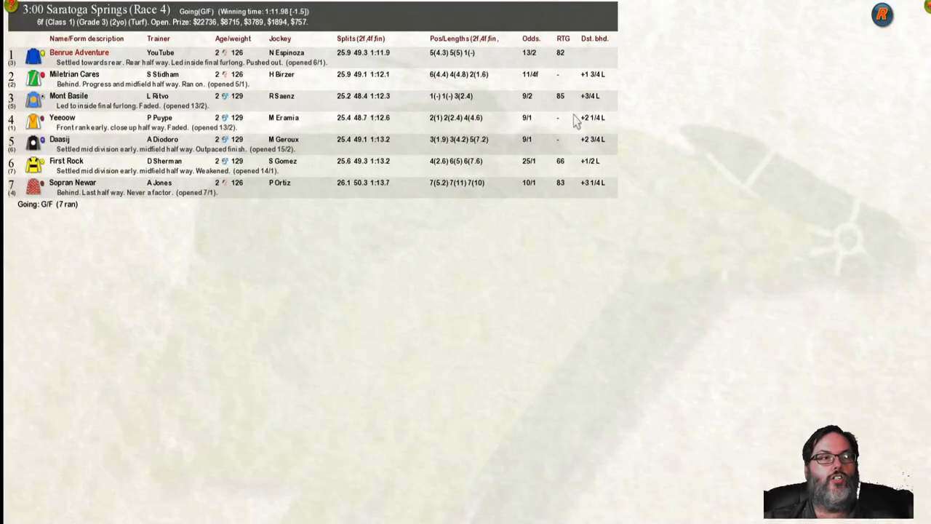
pyautogui.moveTo(305, 174)
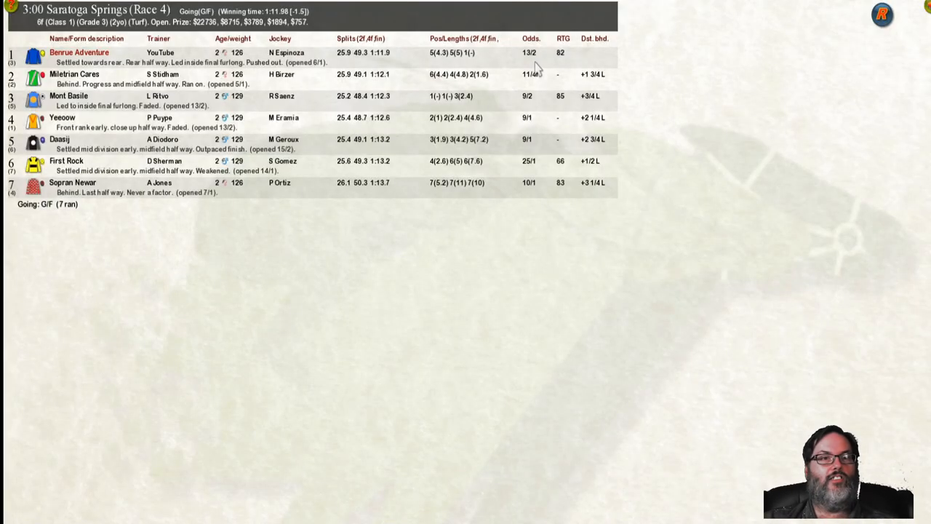
pyautogui.moveTo(614, 70)
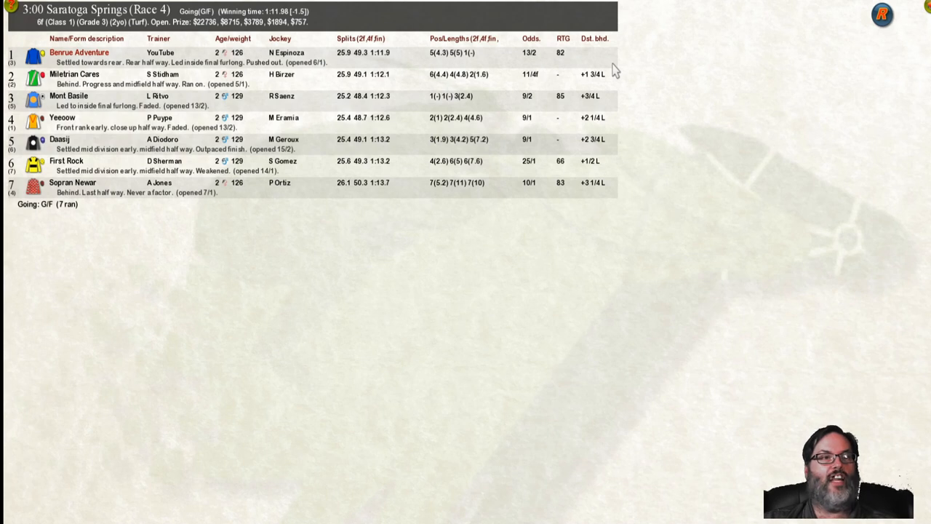
pyautogui.moveTo(882, 14)
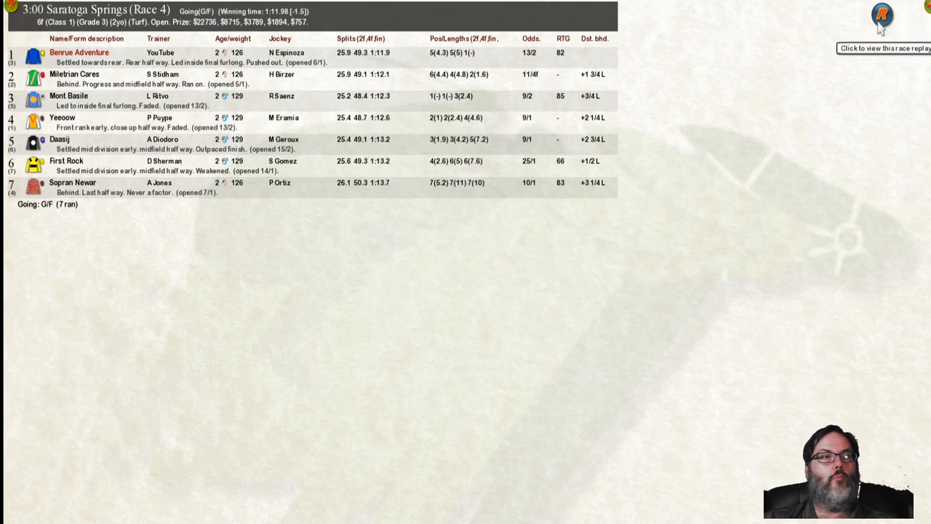
pyautogui.moveTo(728, 44)
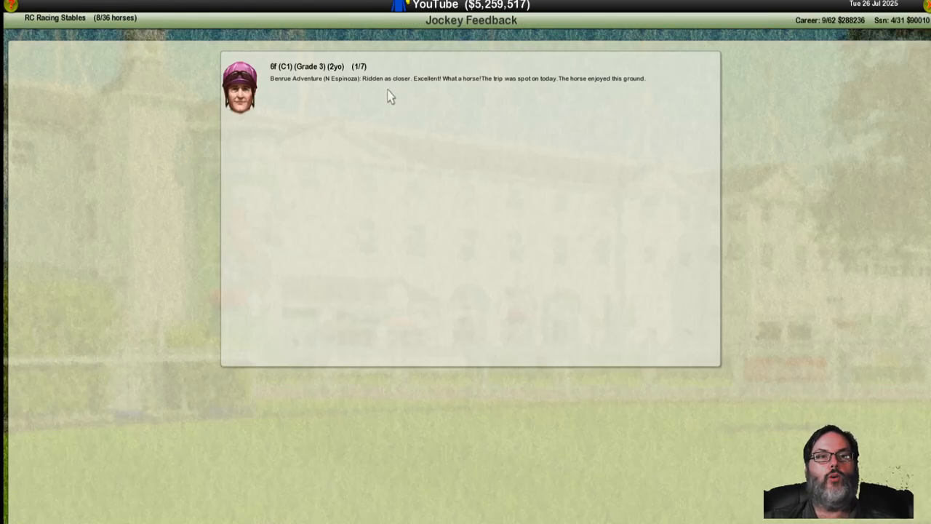
pyautogui.moveTo(545, 91)
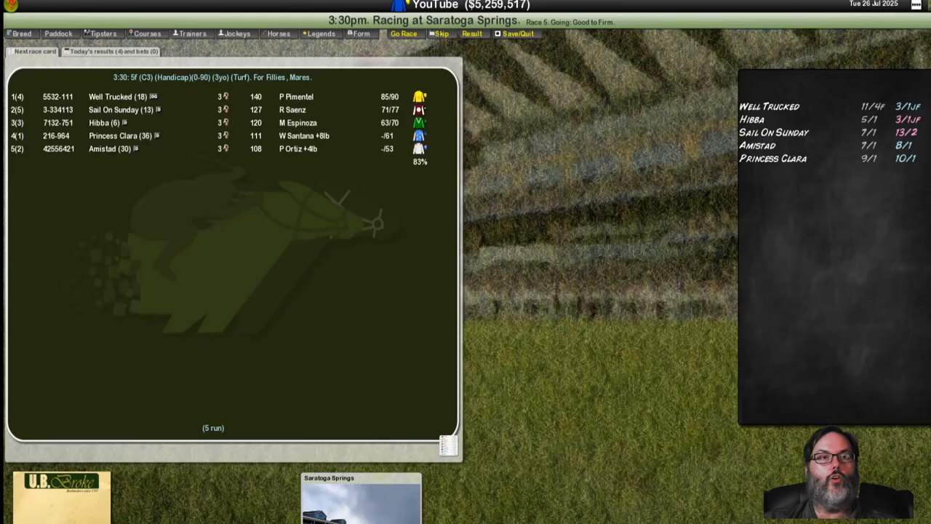
pyautogui.moveTo(553, 70)
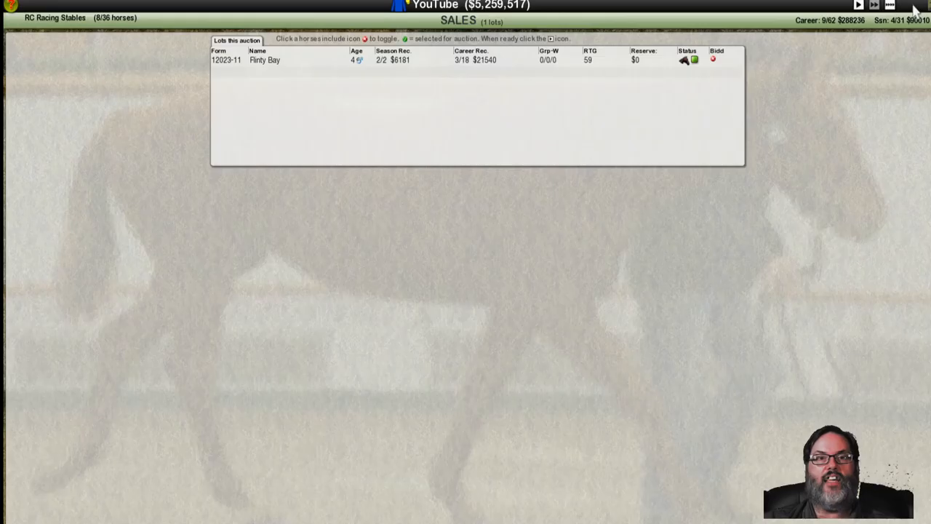
pyautogui.moveTo(891, 6)
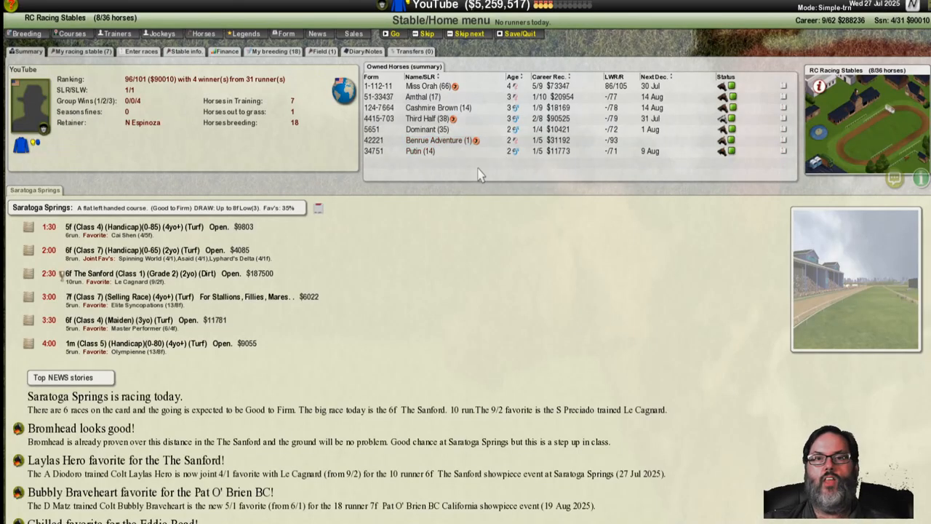
pyautogui.moveTo(444, 139)
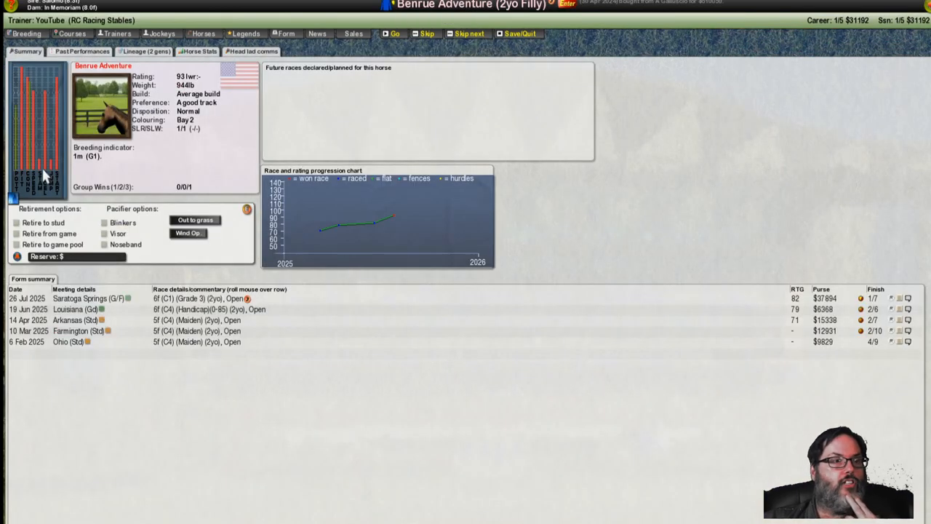
pyautogui.moveTo(94, 168)
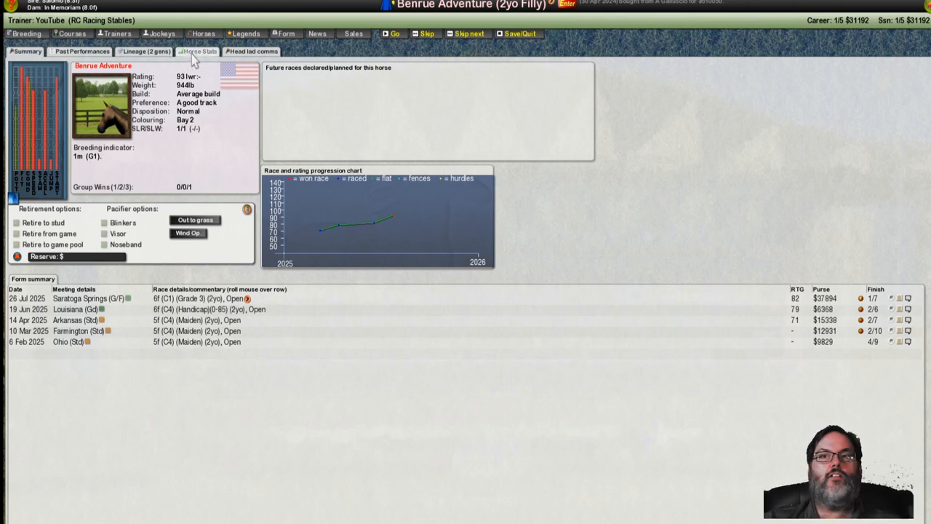
# Step: Review Benrue Adventure's horse stats and send her out to grass for the season
pyautogui.click(198, 51)
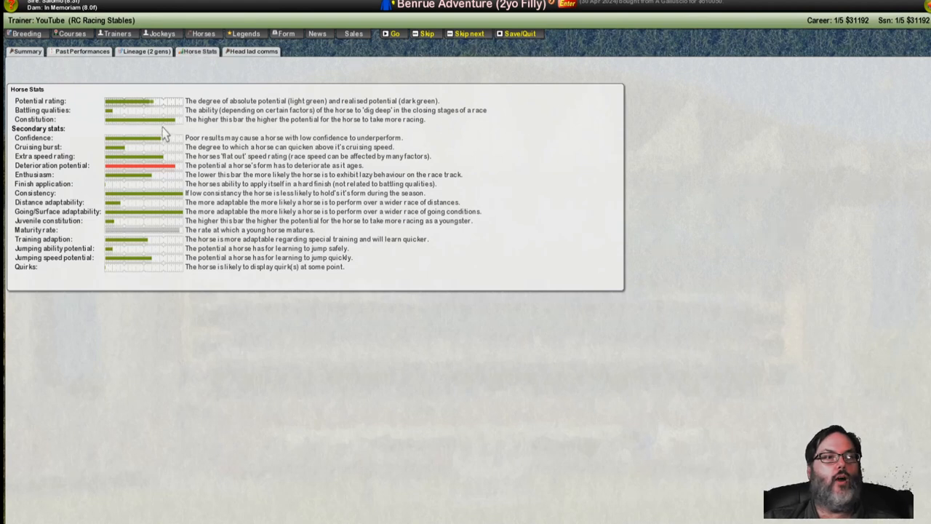
pyautogui.moveTo(107, 227)
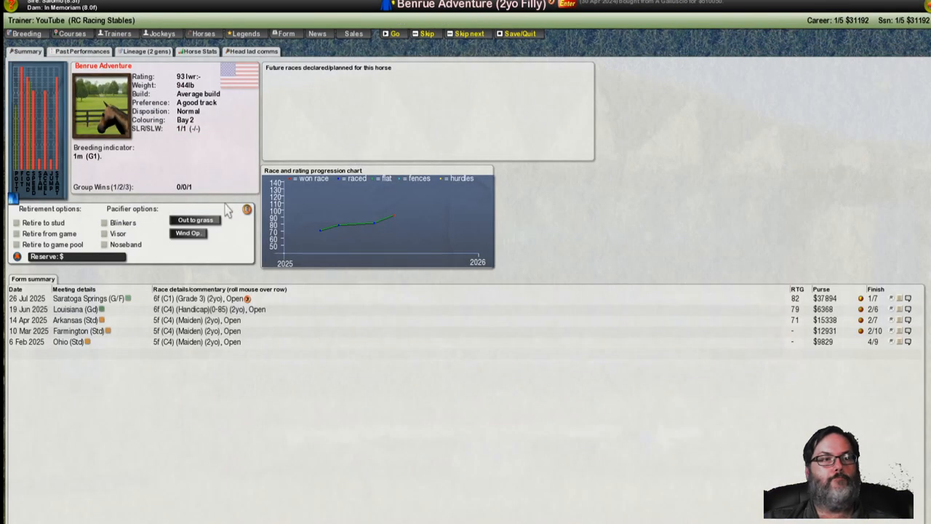
pyautogui.moveTo(203, 168)
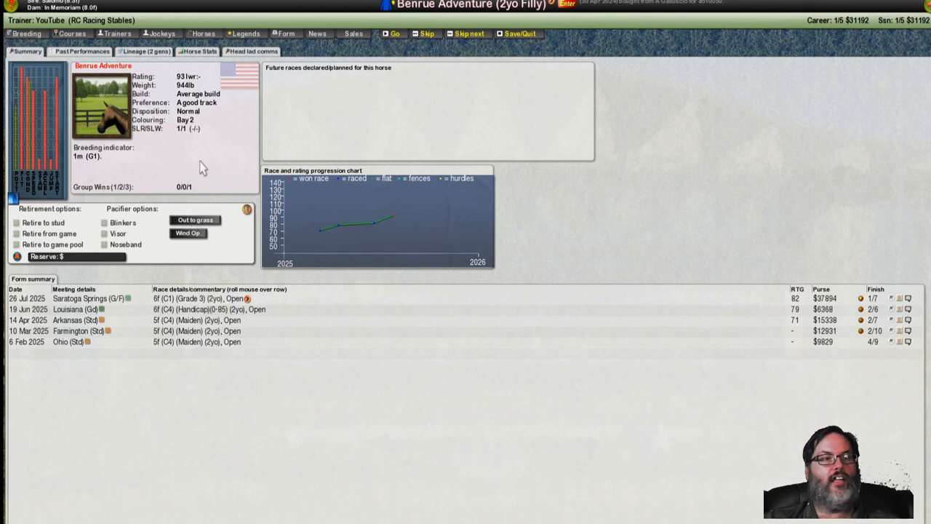
pyautogui.moveTo(192, 225)
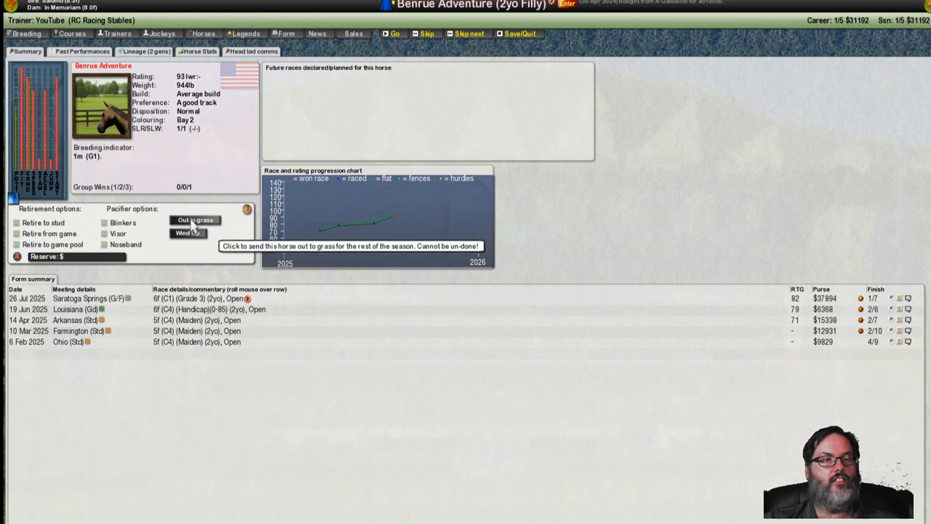
pyautogui.click(195, 220)
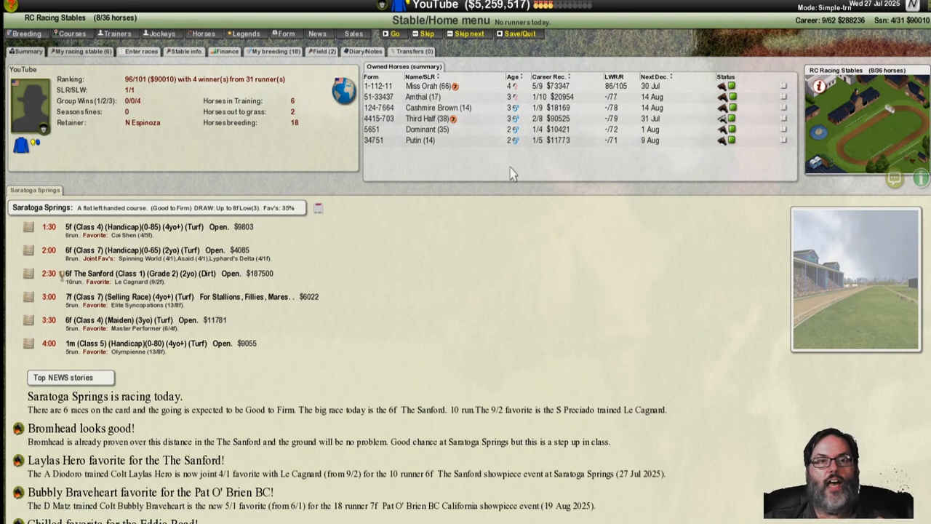
pyautogui.moveTo(430, 140)
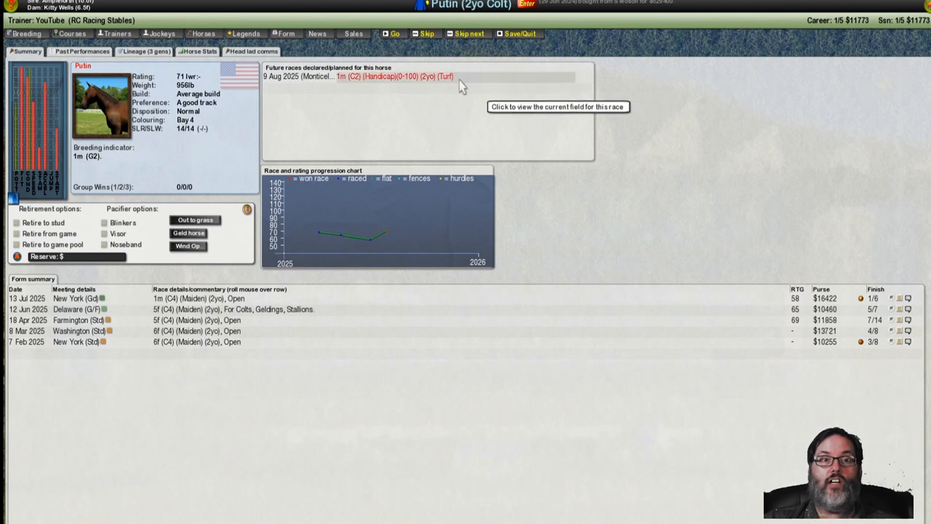
pyautogui.moveTo(923, 17)
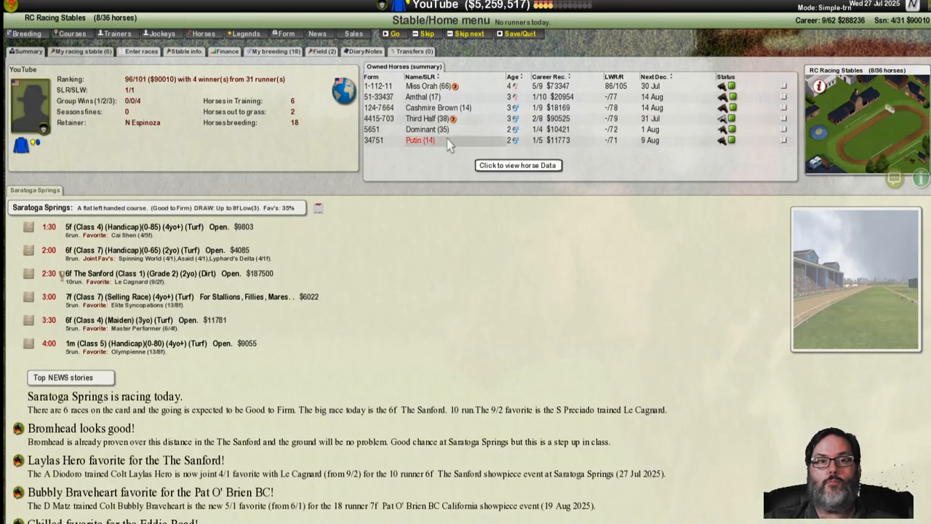
pyautogui.click(428, 128)
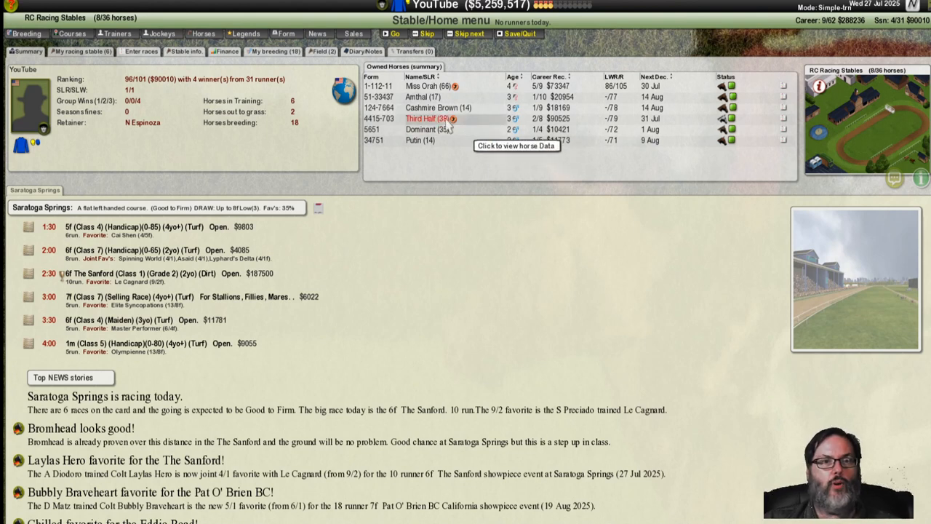
pyautogui.moveTo(466, 130)
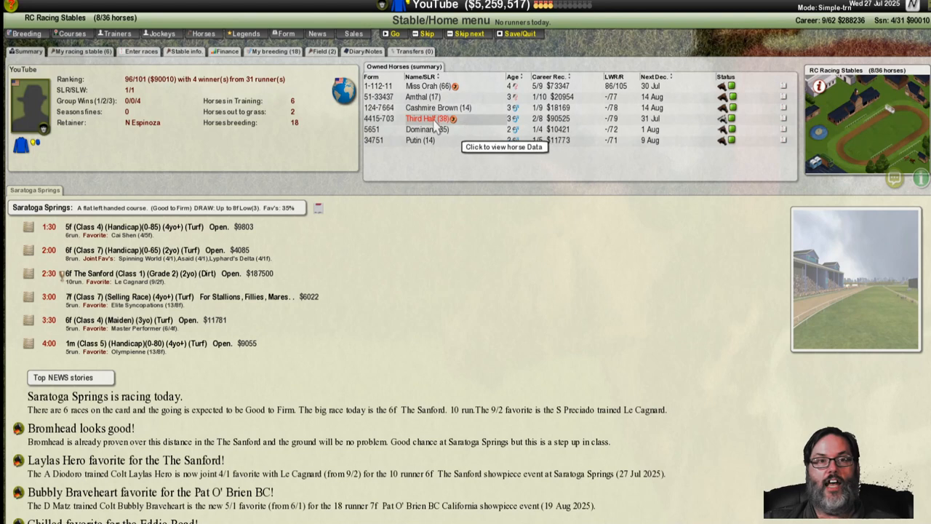
pyautogui.click(428, 118)
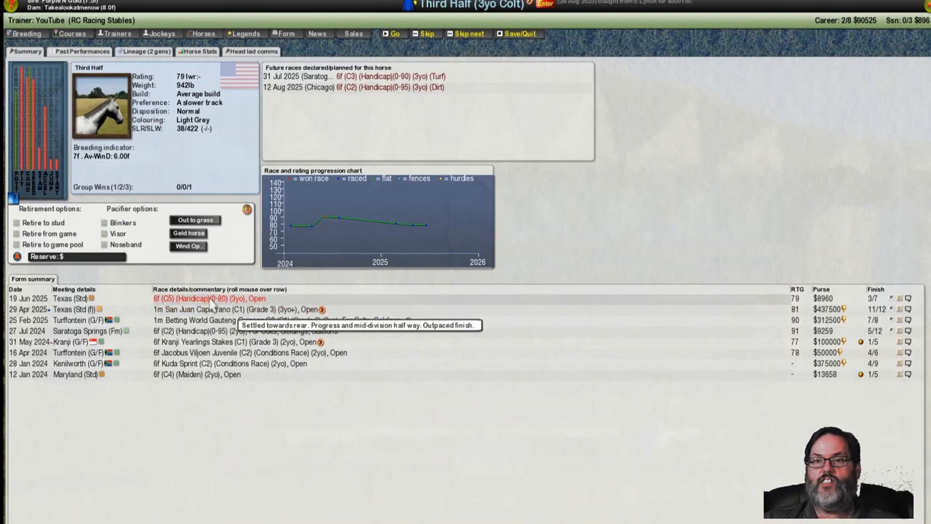
pyautogui.moveTo(226, 332)
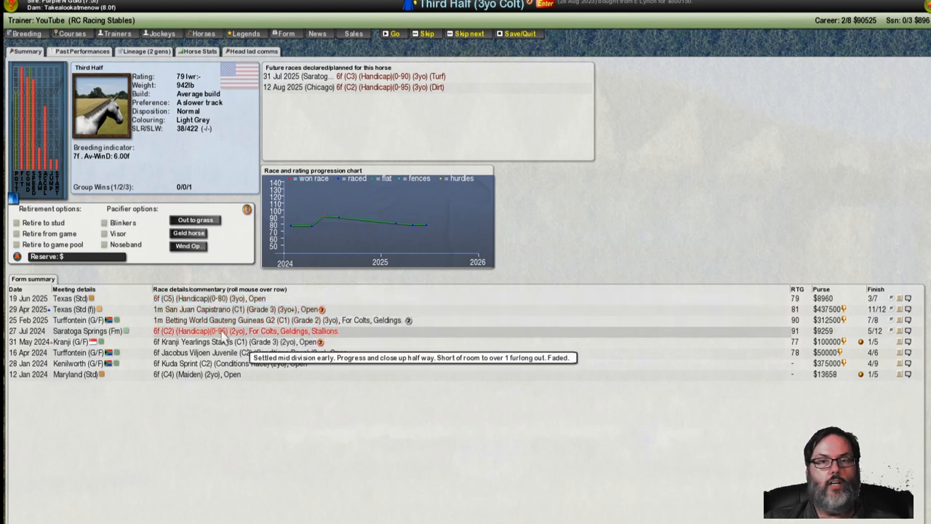
pyautogui.moveTo(226, 342)
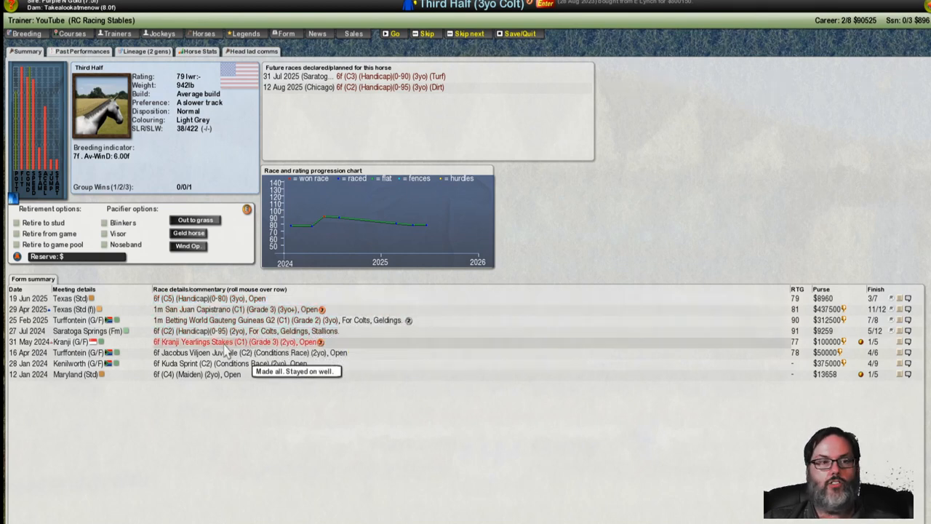
pyautogui.moveTo(364, 88)
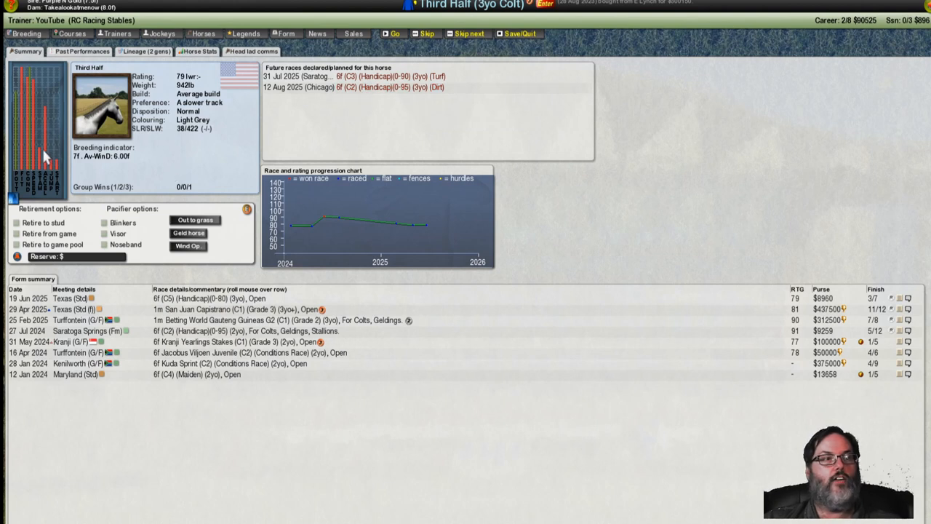
pyautogui.moveTo(87, 172)
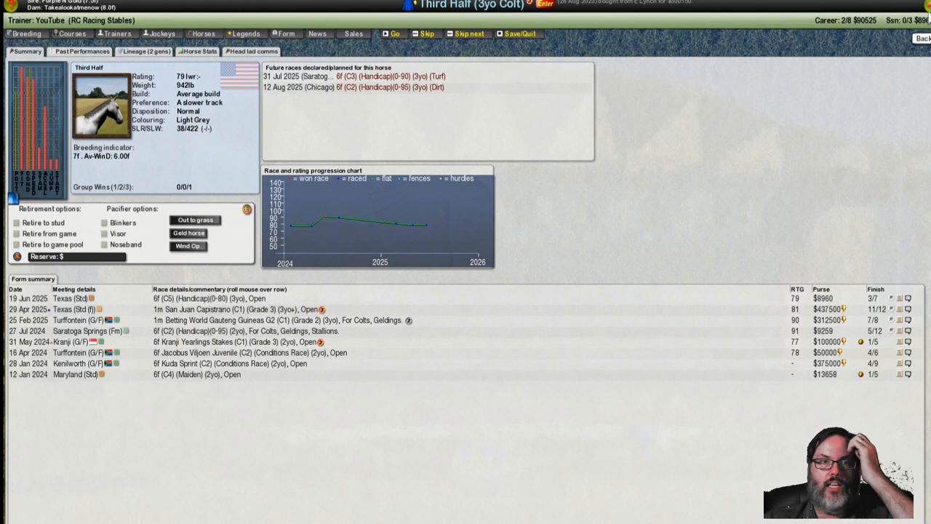
pyautogui.moveTo(545, 6)
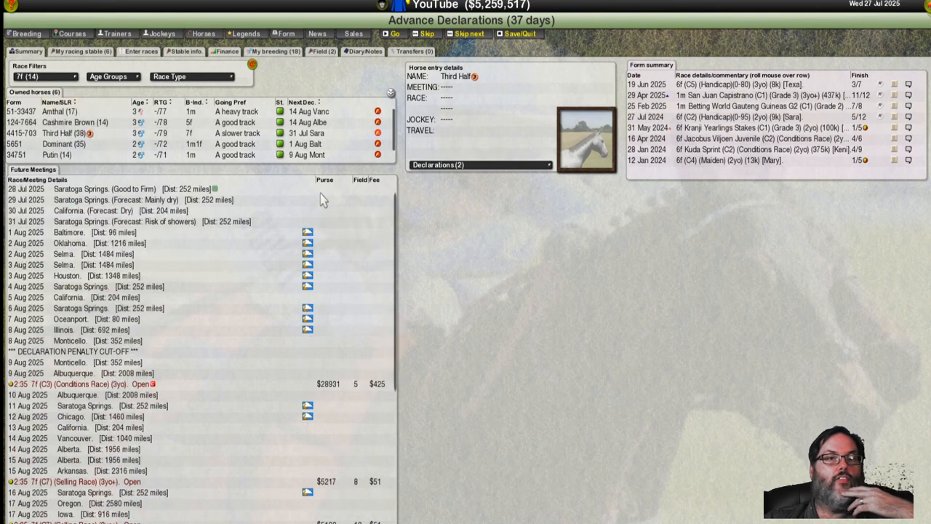
pyautogui.moveTo(390, 201)
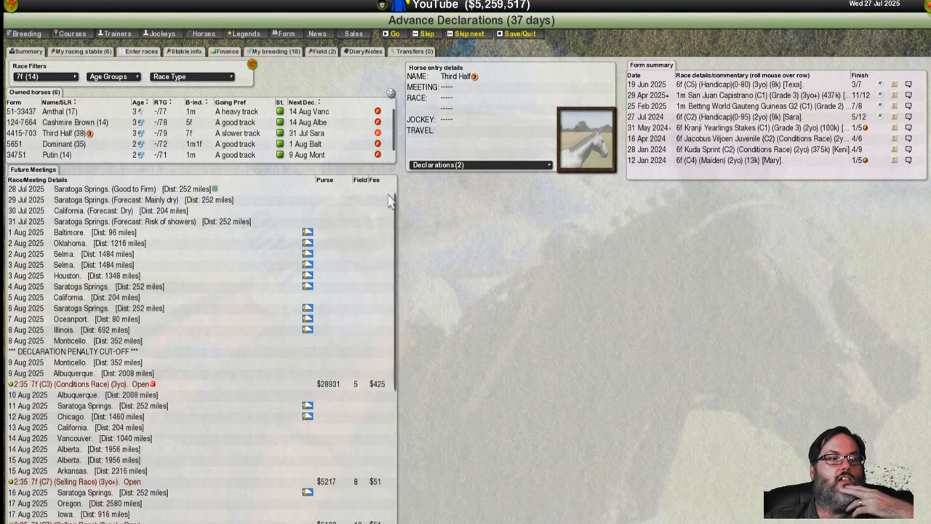
# Step: View the declared field for Third Half's 3:30 Saratoga Springs handicap with N Espinoza
pyautogui.scroll(-3)
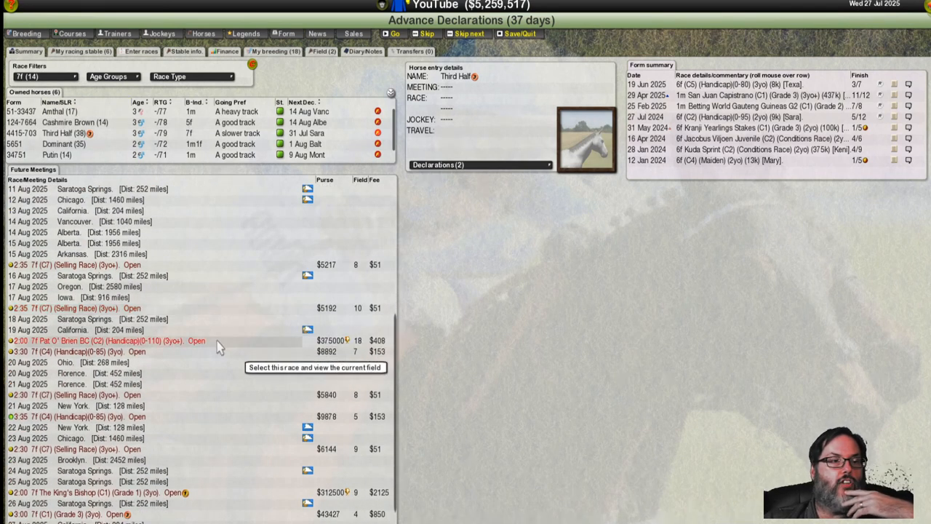
pyautogui.moveTo(216, 355)
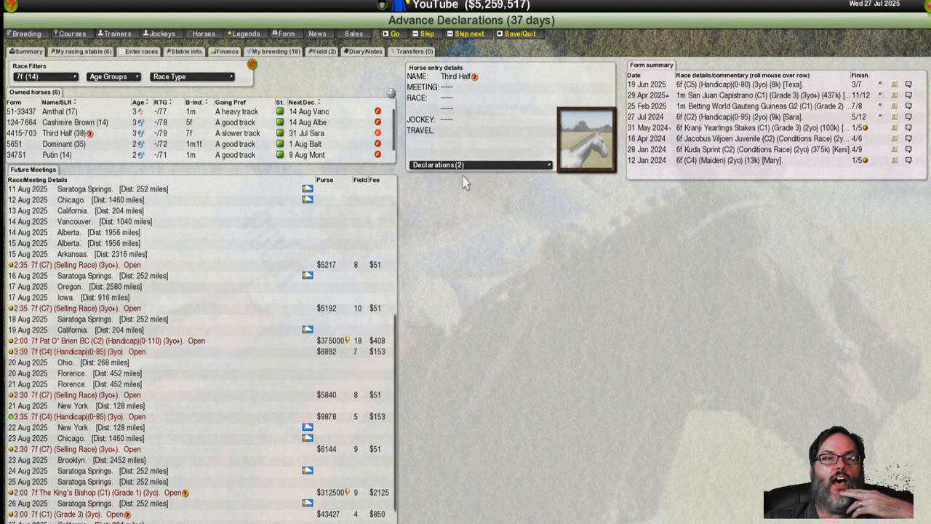
pyautogui.click(481, 164)
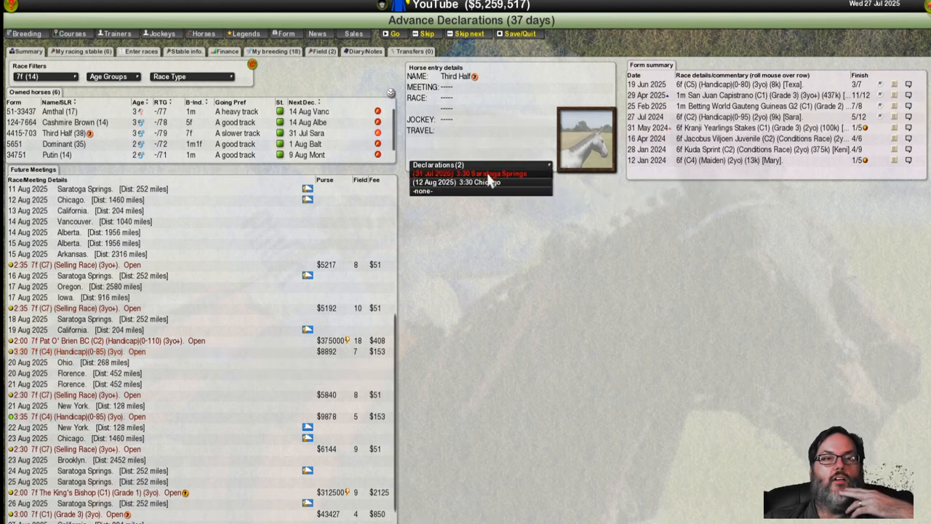
pyautogui.click(478, 172)
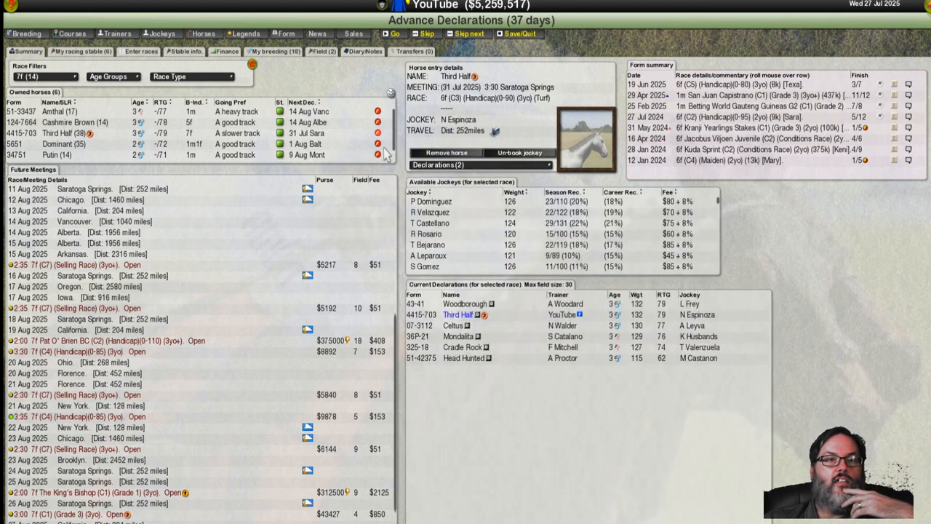
pyautogui.moveTo(455, 165)
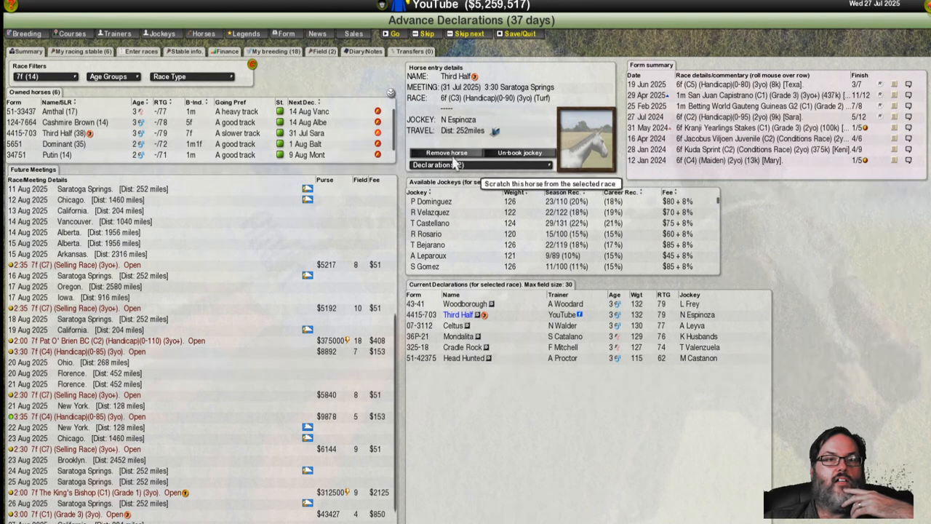
pyautogui.moveTo(582, 317)
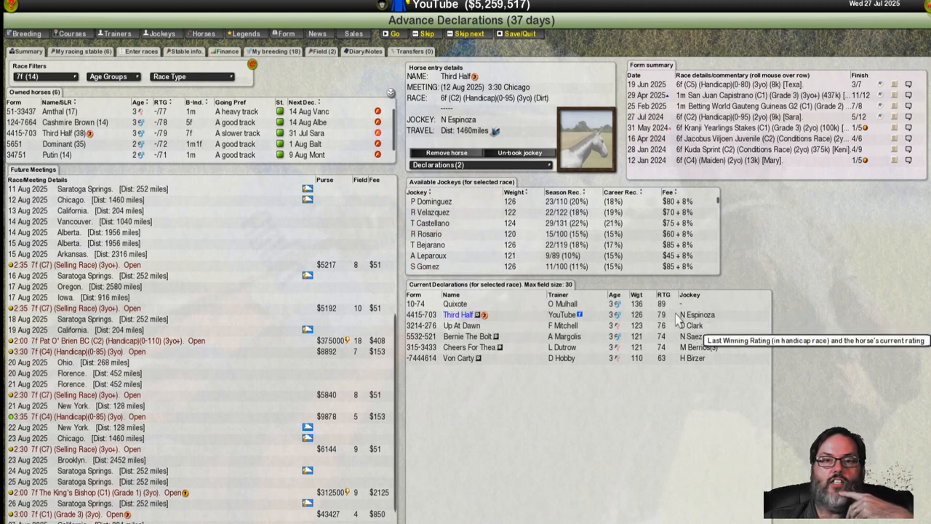
pyautogui.moveTo(639, 321)
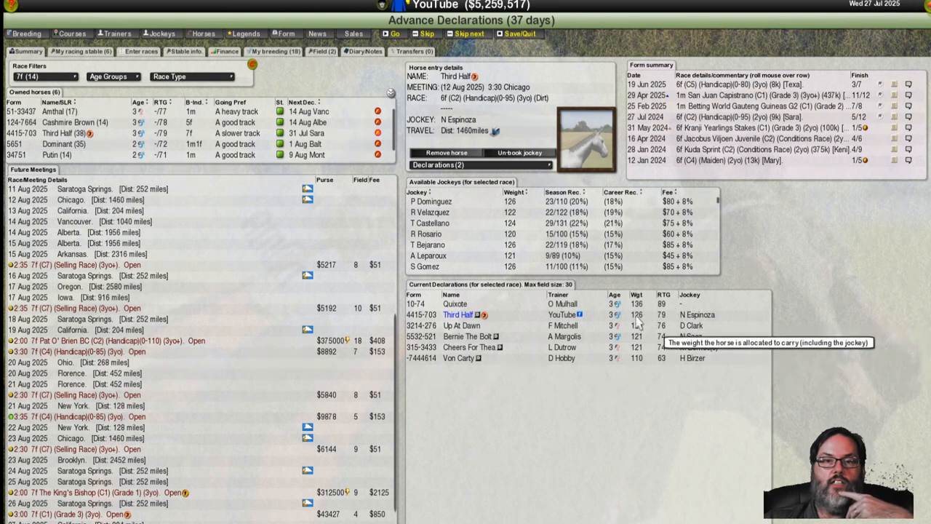
pyautogui.moveTo(483, 320)
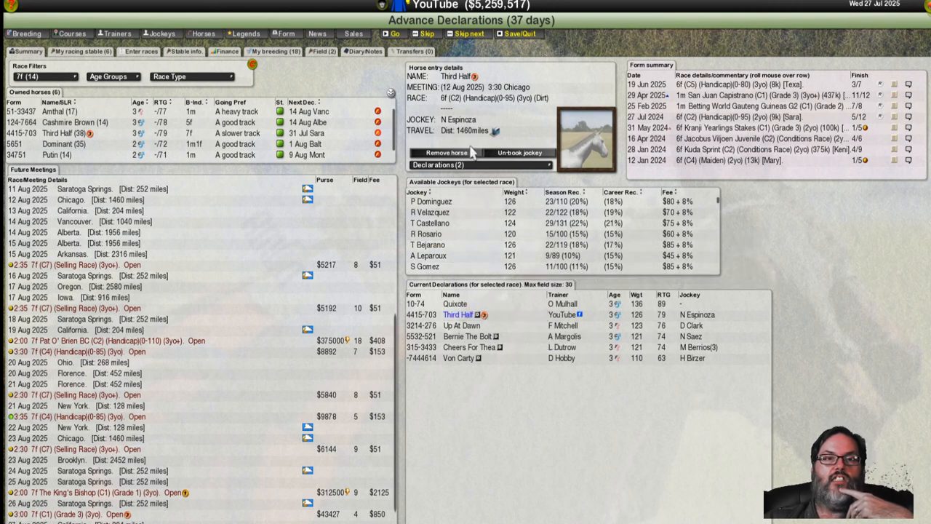
pyautogui.moveTo(445, 153)
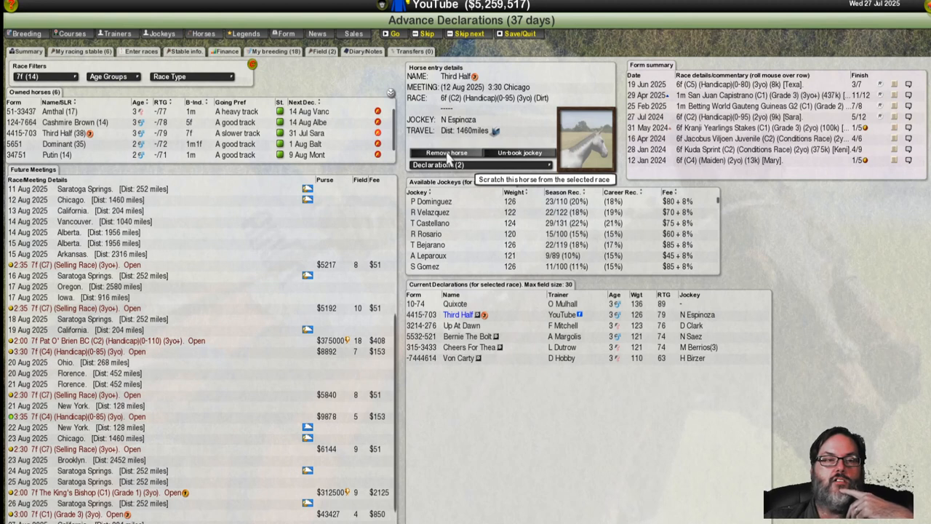
pyautogui.moveTo(163, 291)
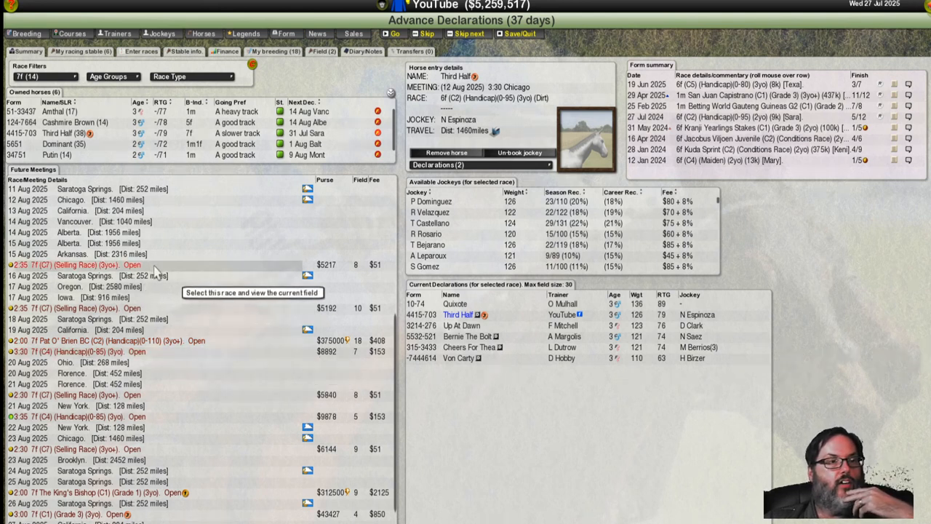
pyautogui.moveTo(221, 356)
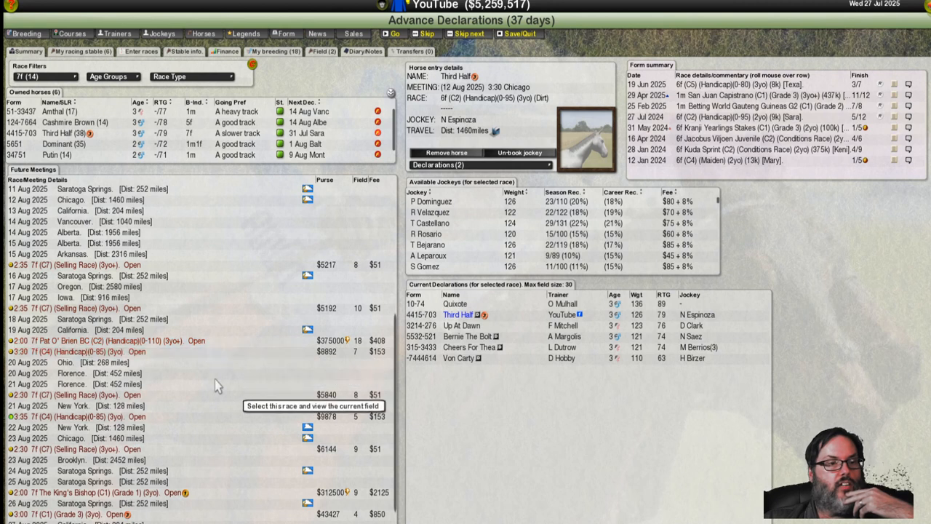
pyautogui.moveTo(212, 502)
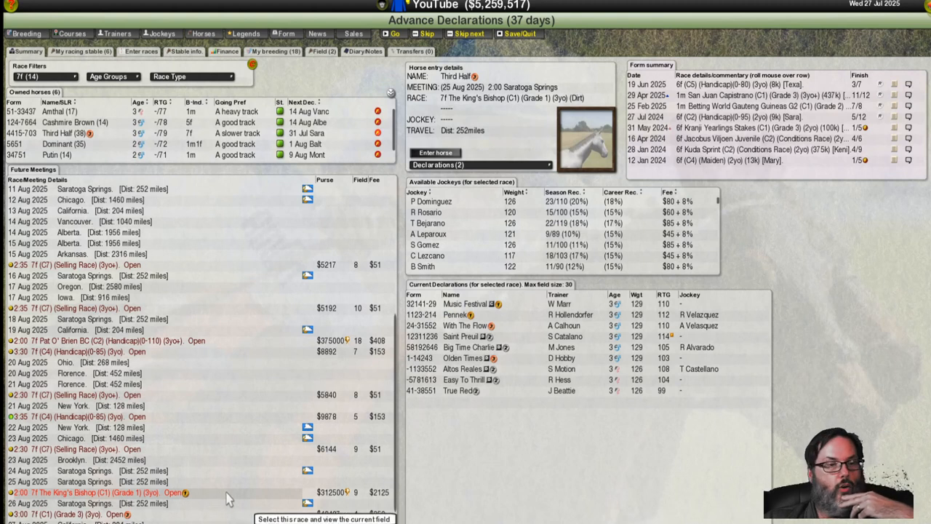
# Step: Enter Third Half in the 21 Aug New York handicap and remove it from the Chicago race
pyautogui.scroll(-3)
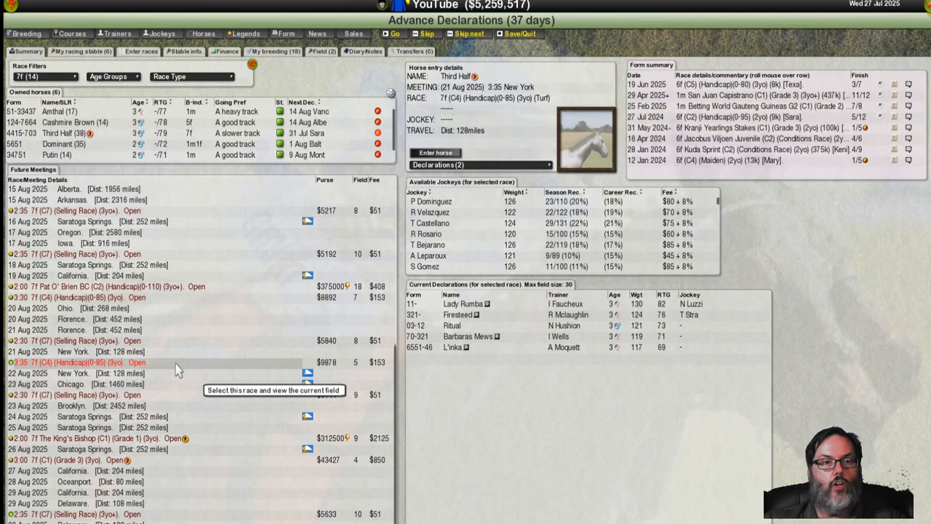
pyautogui.moveTo(273, 297)
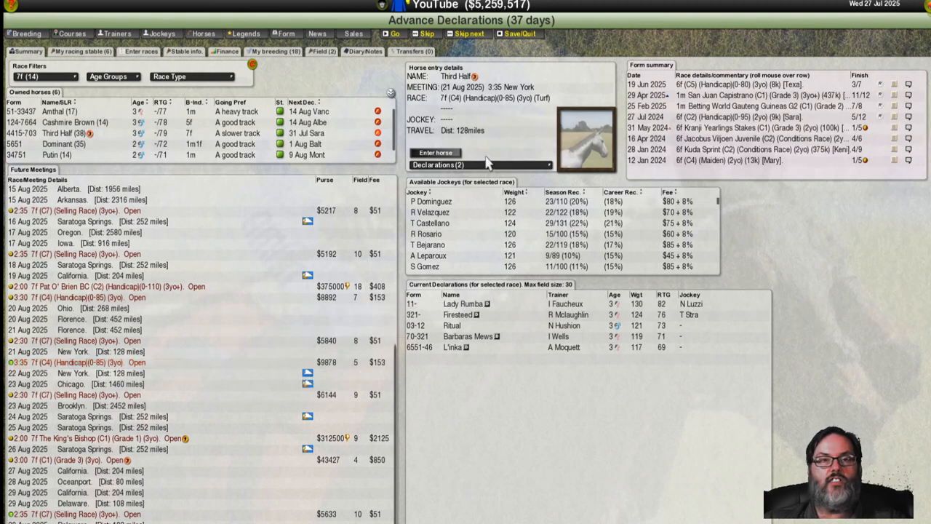
pyautogui.moveTo(486, 134)
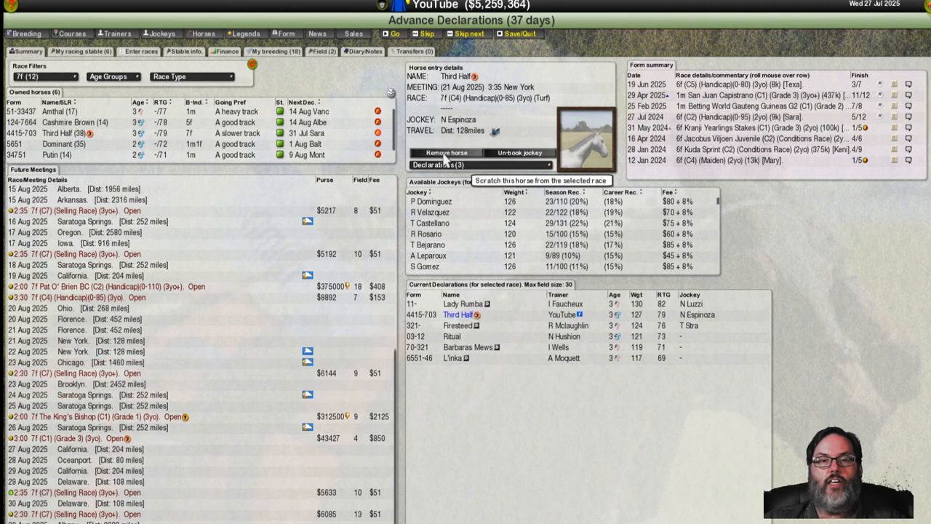
pyautogui.click(451, 165)
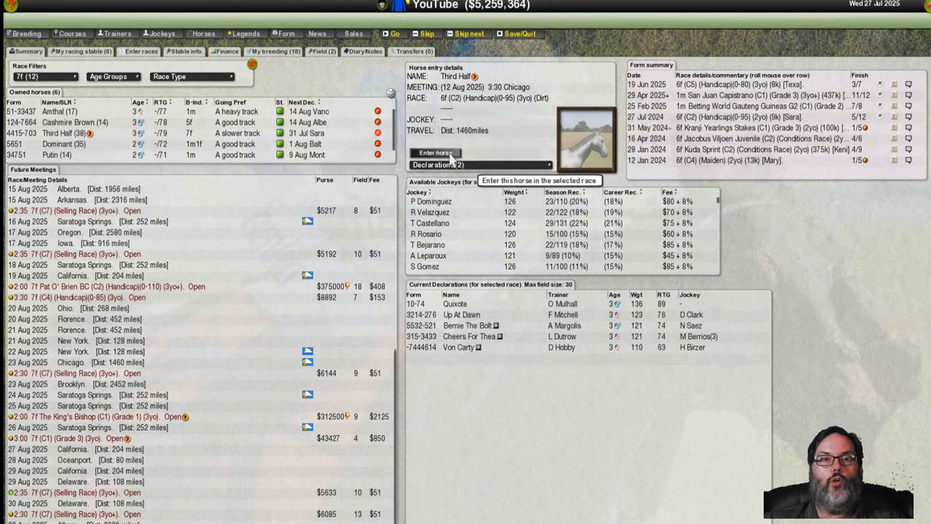
pyautogui.click(479, 165)
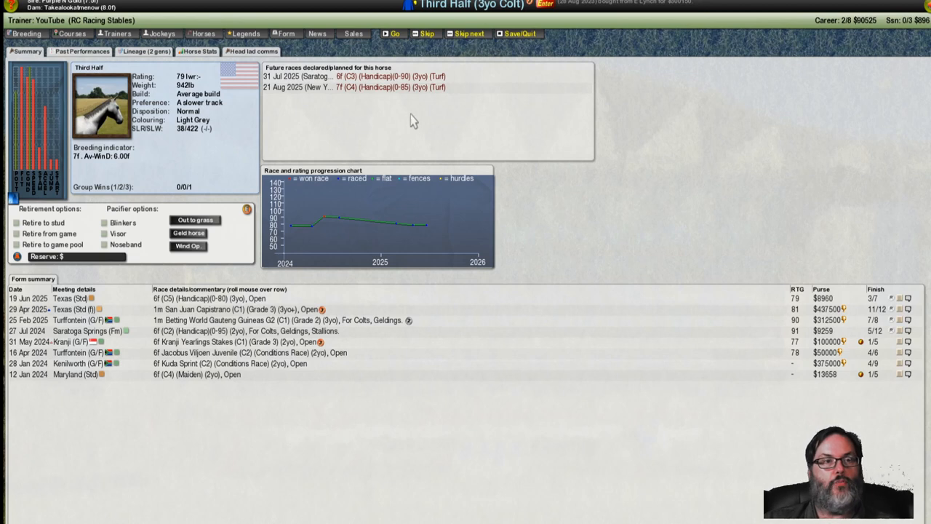
pyautogui.moveTo(721, 96)
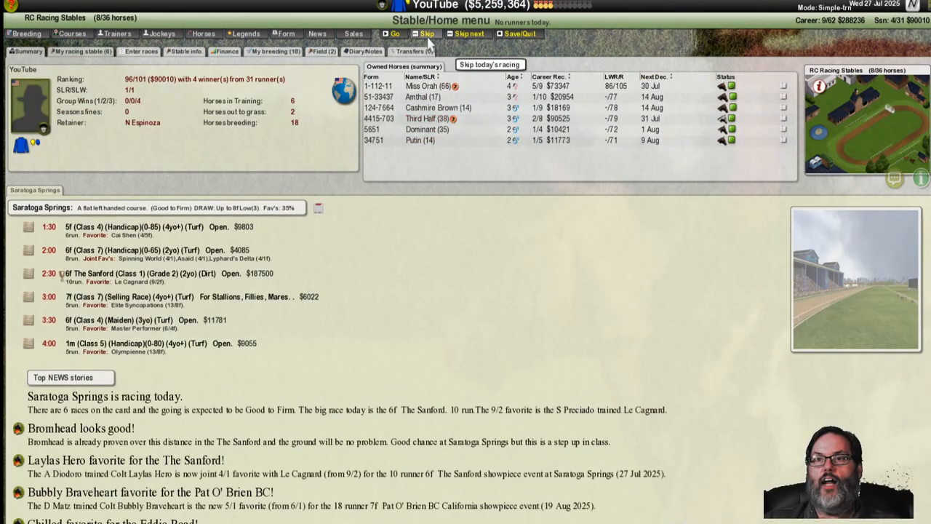
# Step: Advance to 30 July and reach Miss Orah's 1:30 California handicap card
pyautogui.click(468, 33)
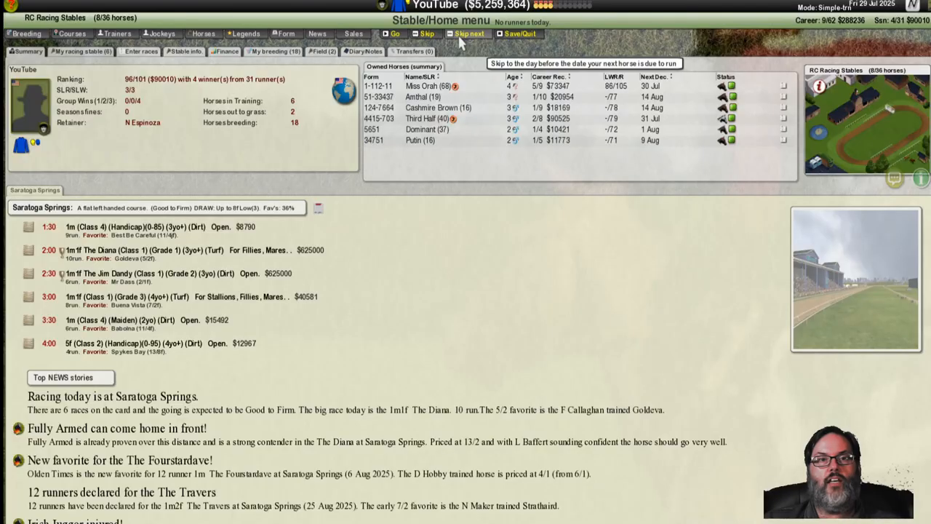
pyautogui.click(426, 33)
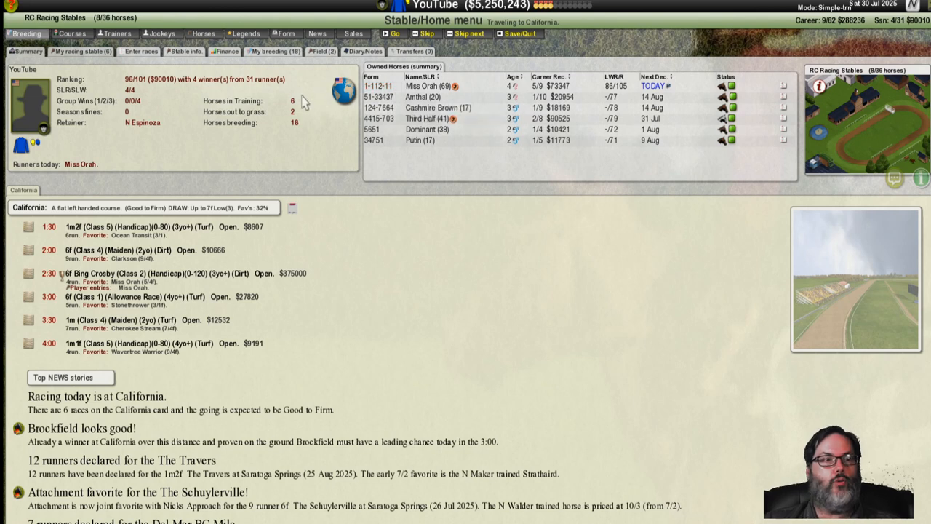
pyautogui.moveTo(154, 297)
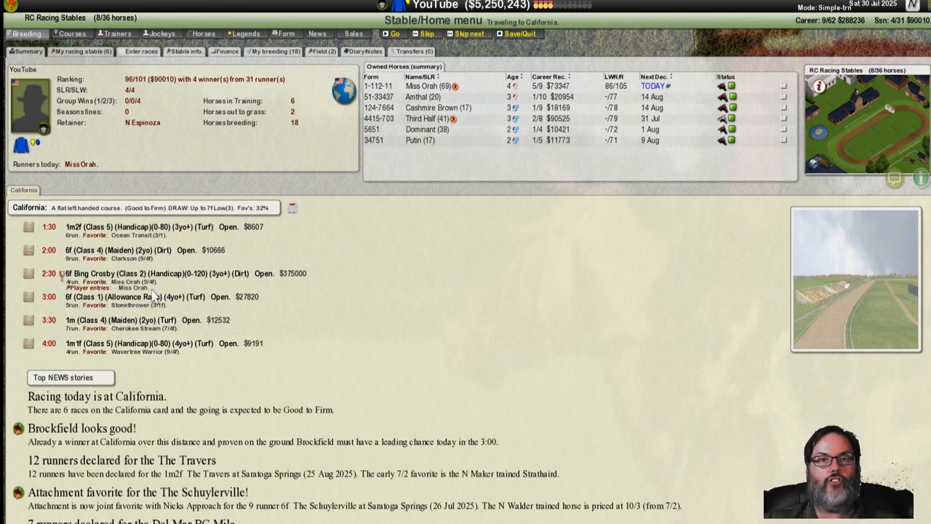
pyautogui.moveTo(140, 221)
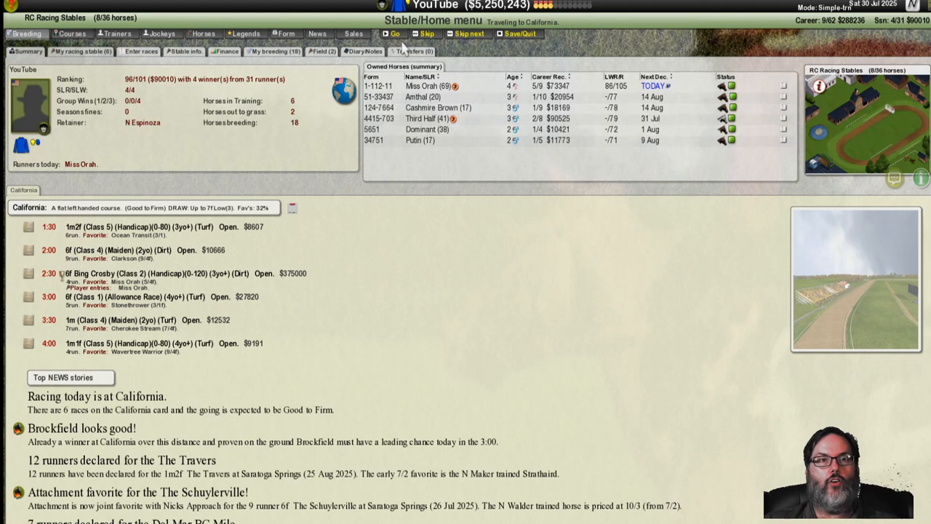
pyautogui.click(404, 34)
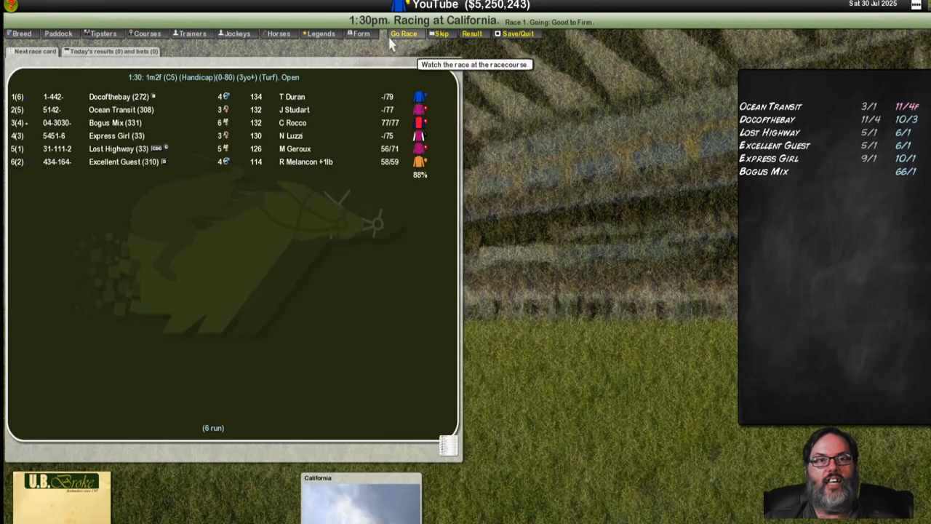
# Step: Skip to the 2:30 race card, check tipster picks and paddock notes, then head to the racecourse
pyautogui.click(404, 34)
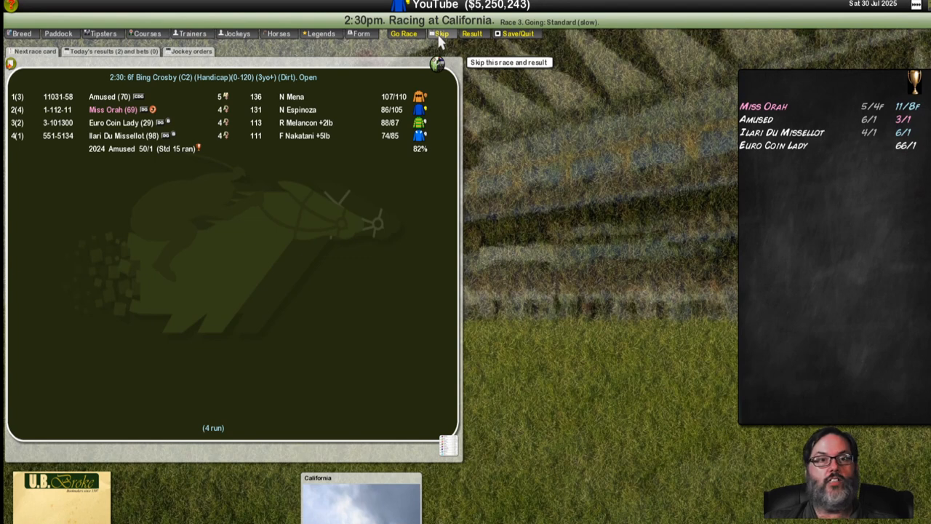
pyautogui.moveTo(100, 33)
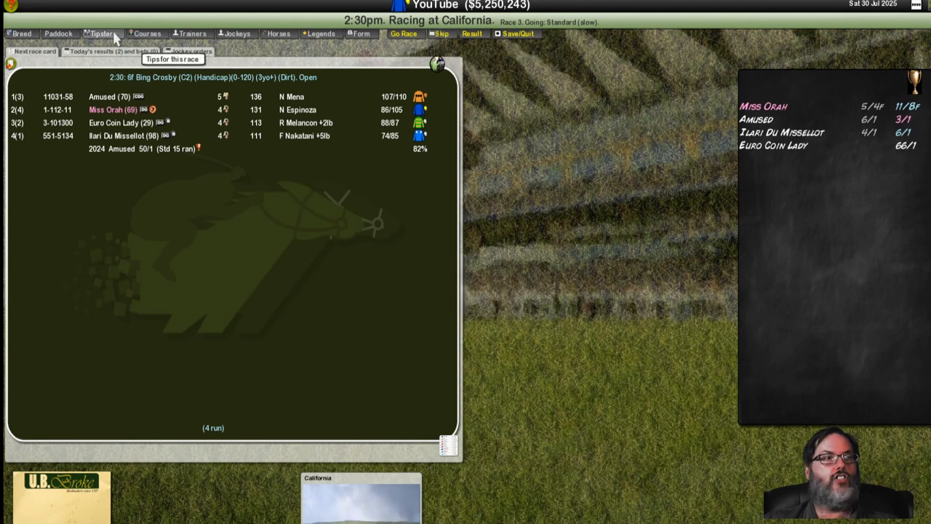
pyautogui.click(101, 33)
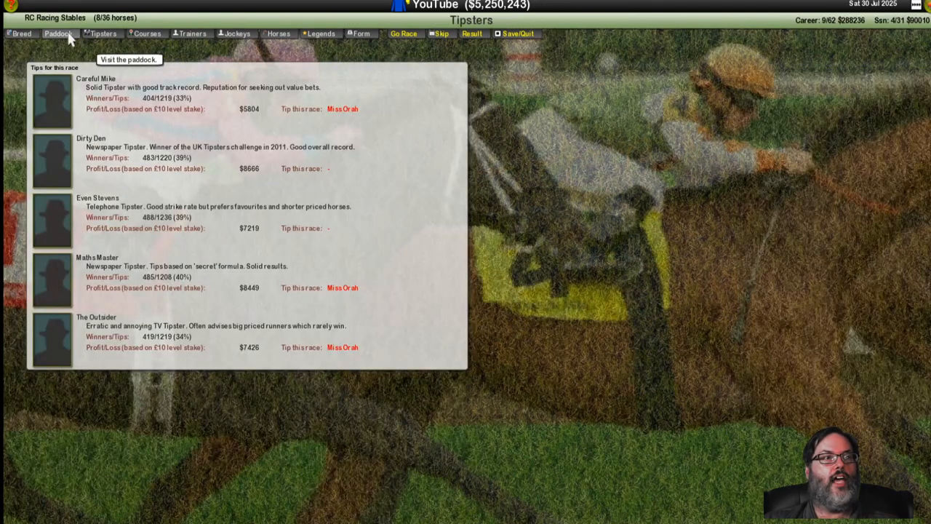
pyautogui.click(58, 34)
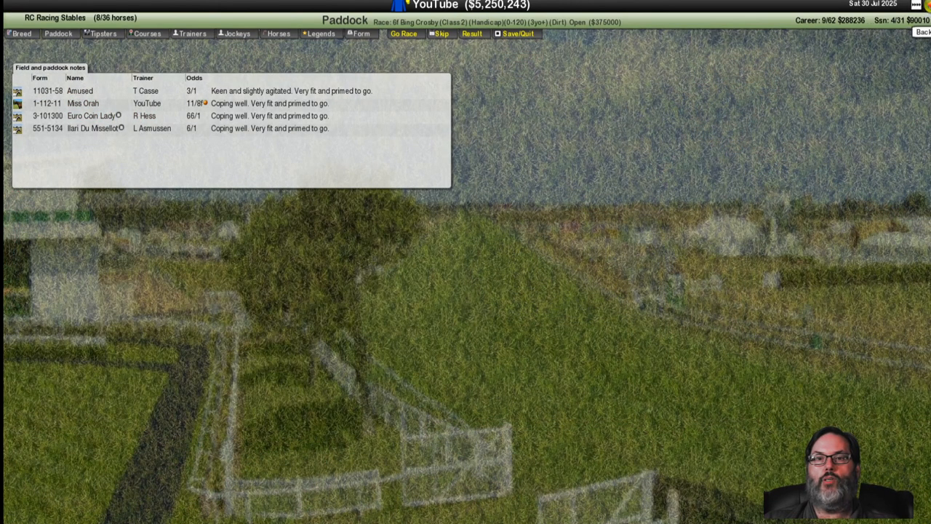
pyautogui.click(403, 33)
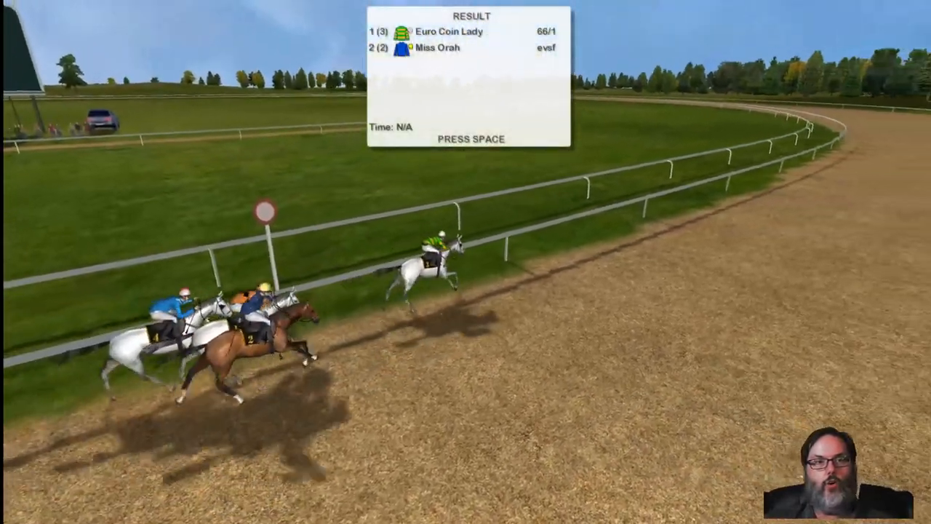
# Step: Dismiss the 2:30 result with Euro Coin Lady winning and Miss Orah second
pyautogui.press('space')
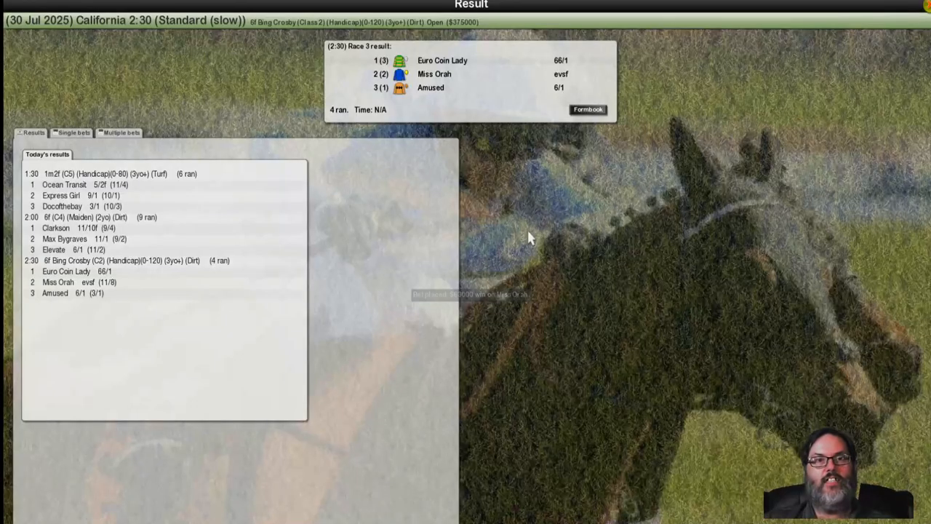
# Step: Show the full formbook result of California race 3 with splits and comments
pyautogui.click(588, 109)
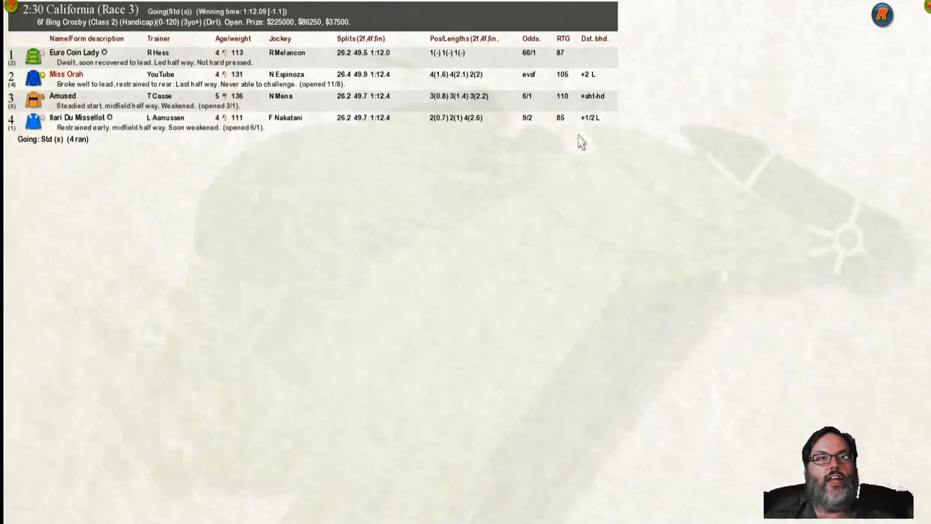
pyautogui.moveTo(559, 181)
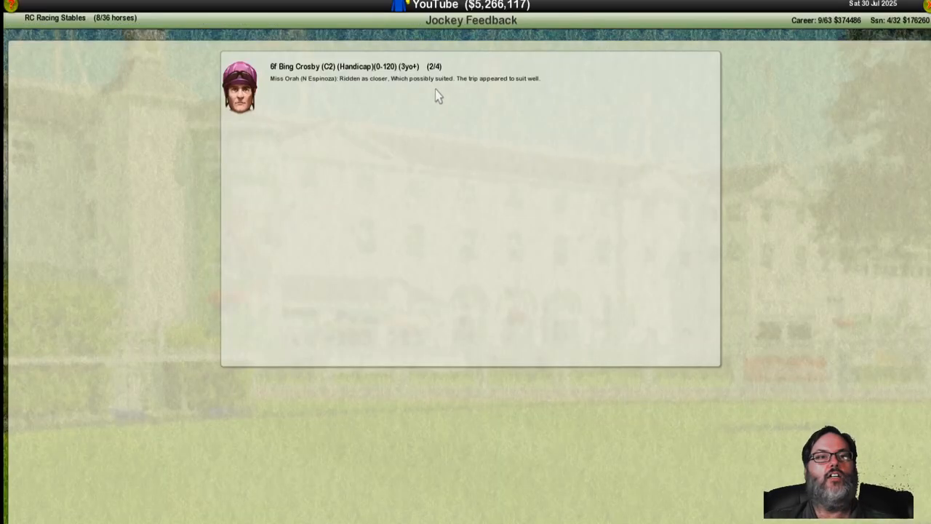
pyautogui.moveTo(507, 93)
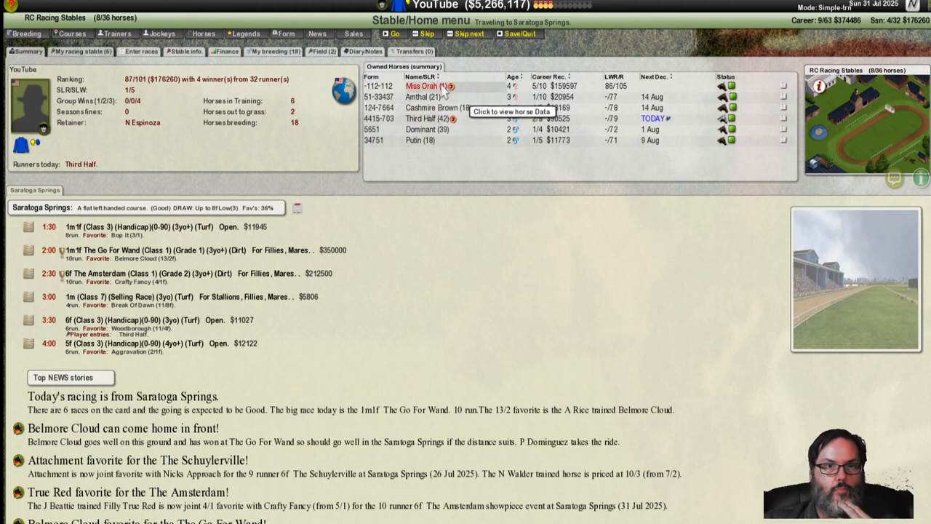
pyautogui.moveTo(579, 95)
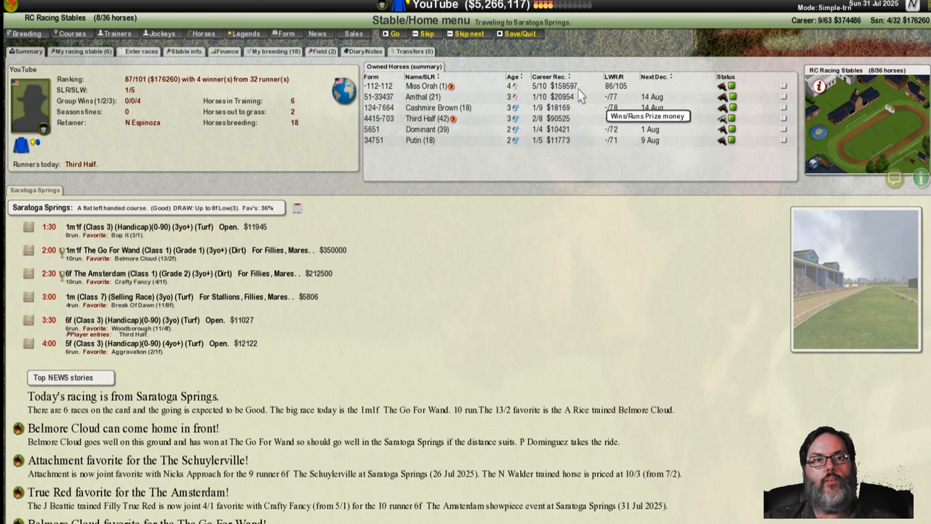
# Step: Bring up Miss Orah's horse profile from the owned horses list
pyautogui.click(420, 85)
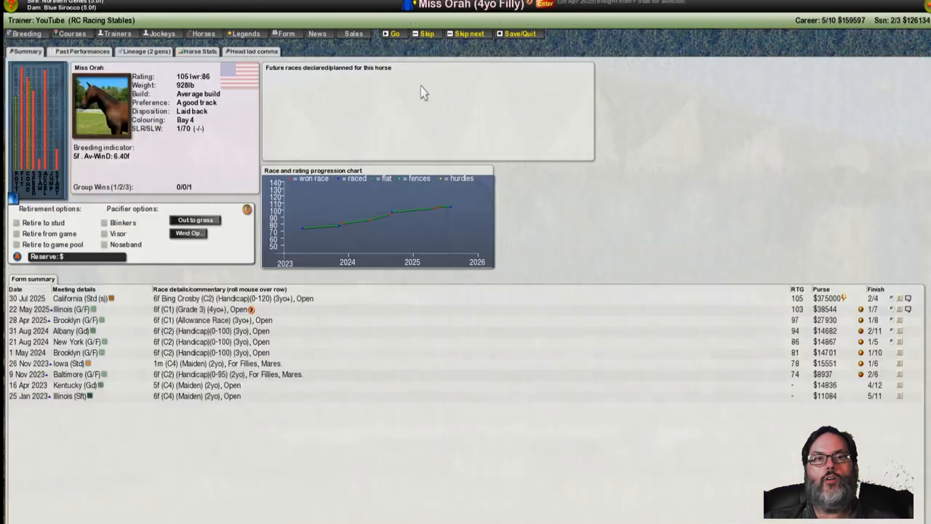
pyautogui.moveTo(297, 293)
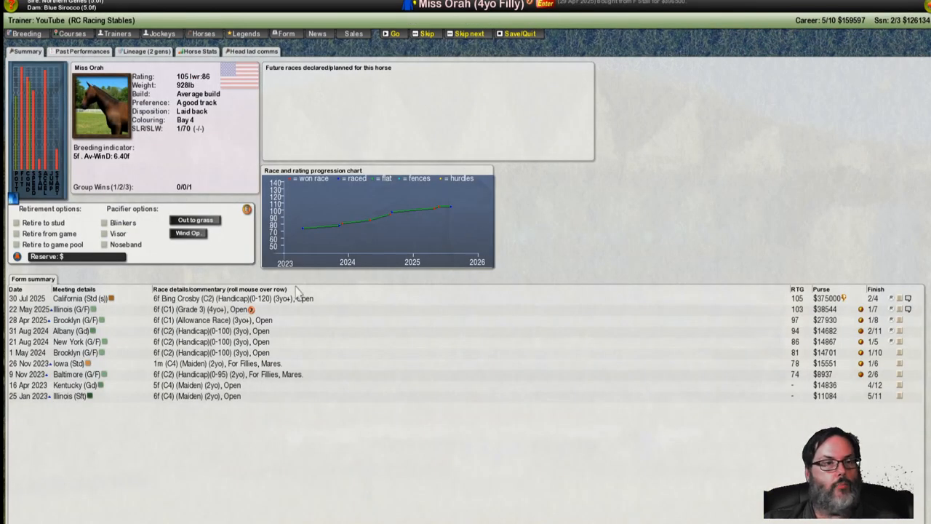
pyautogui.moveTo(203, 227)
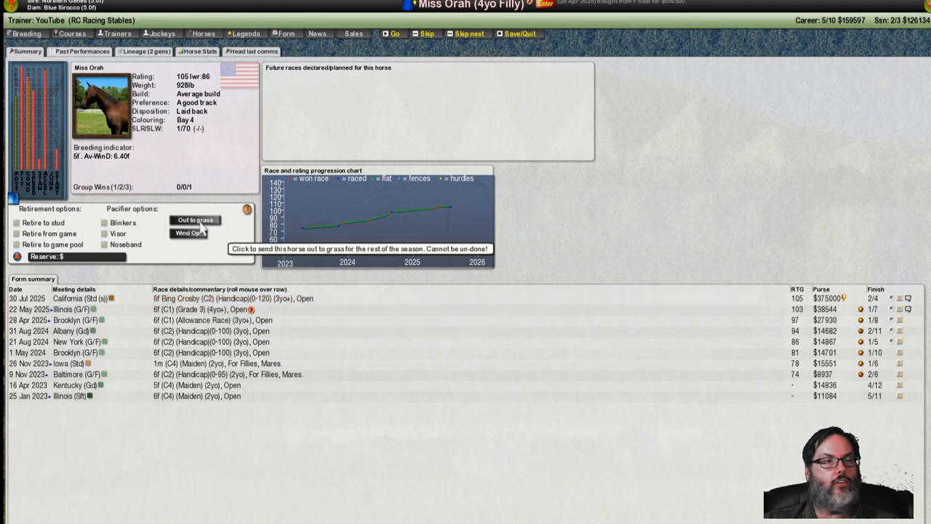
pyautogui.moveTo(570, 189)
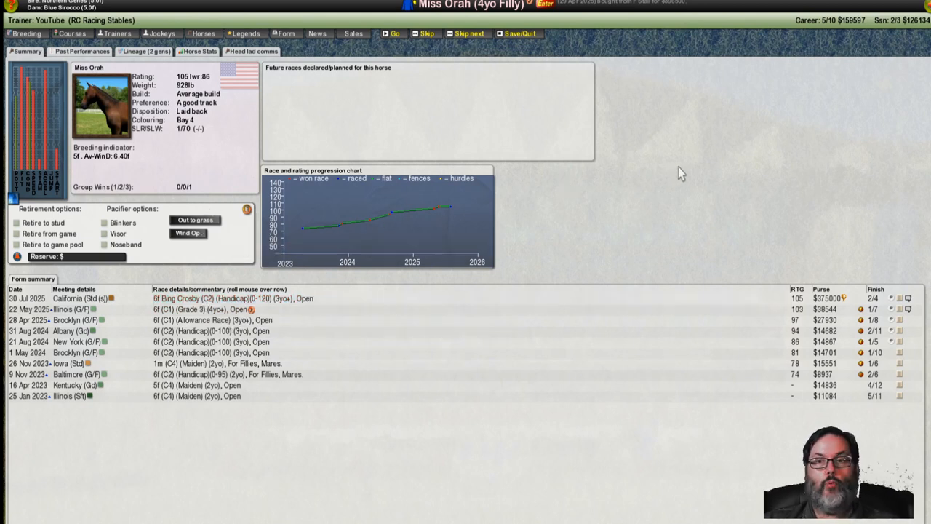
pyautogui.moveTo(398, 277)
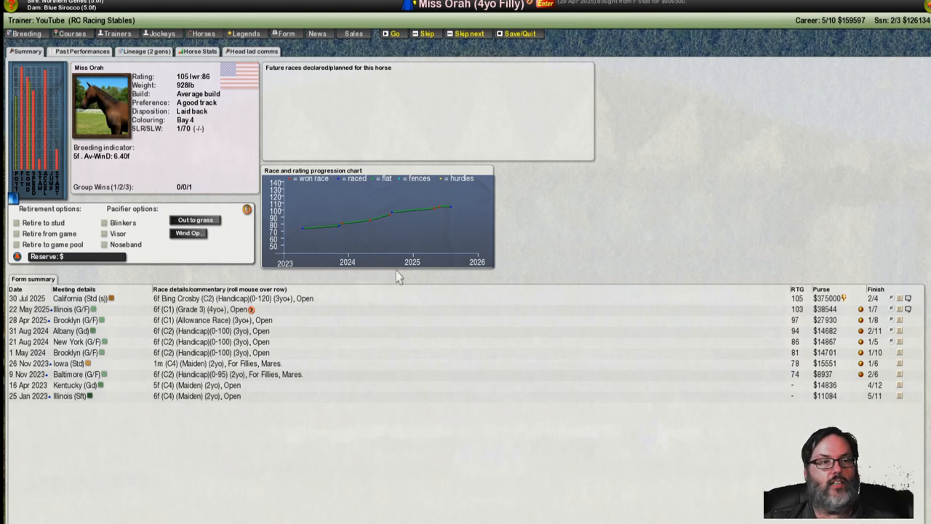
pyautogui.moveTo(748, 136)
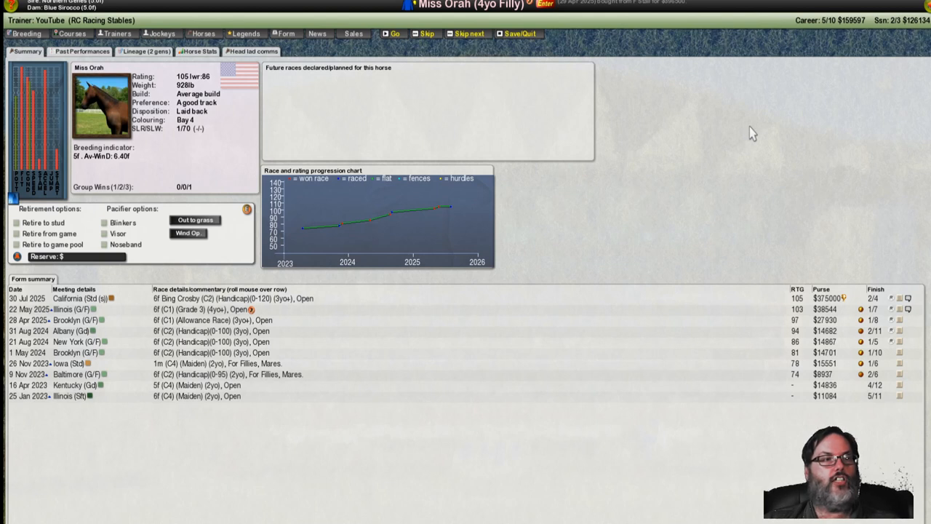
pyautogui.moveTo(825, 244)
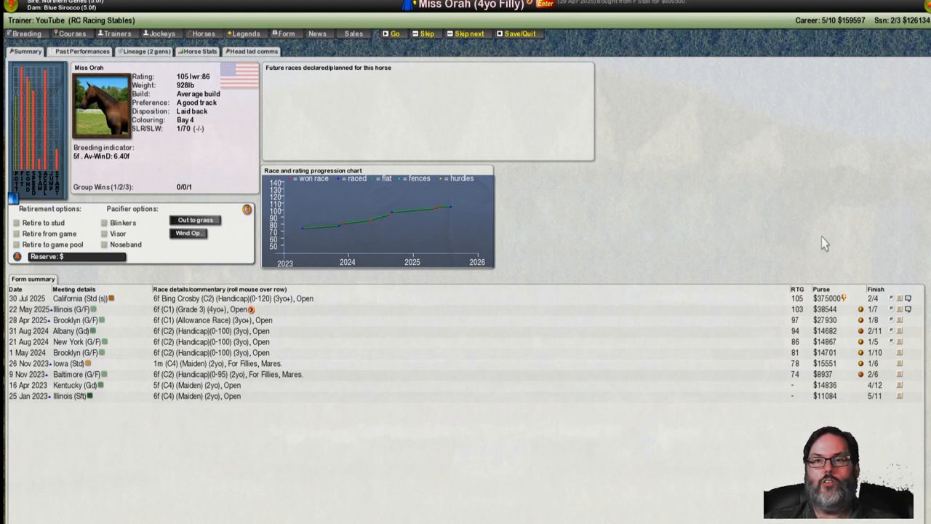
pyautogui.moveTo(903, 76)
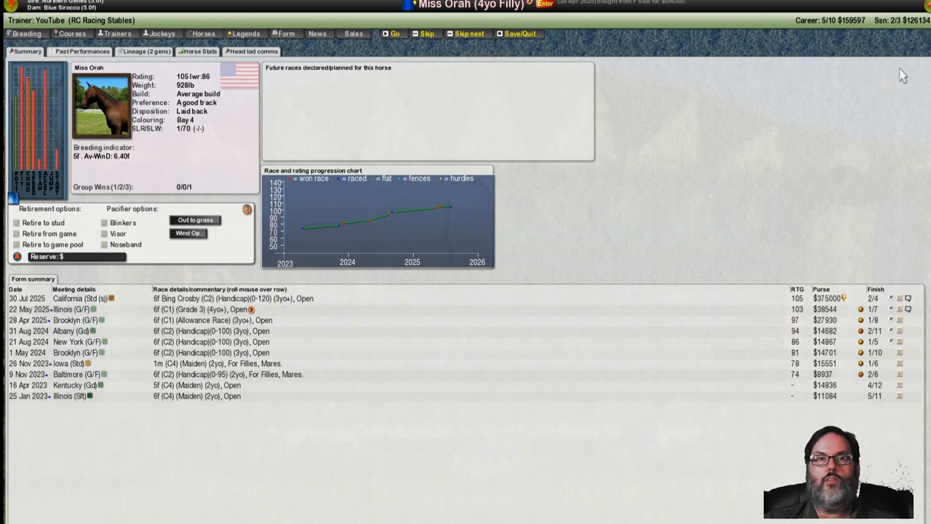
pyautogui.moveTo(547, 9)
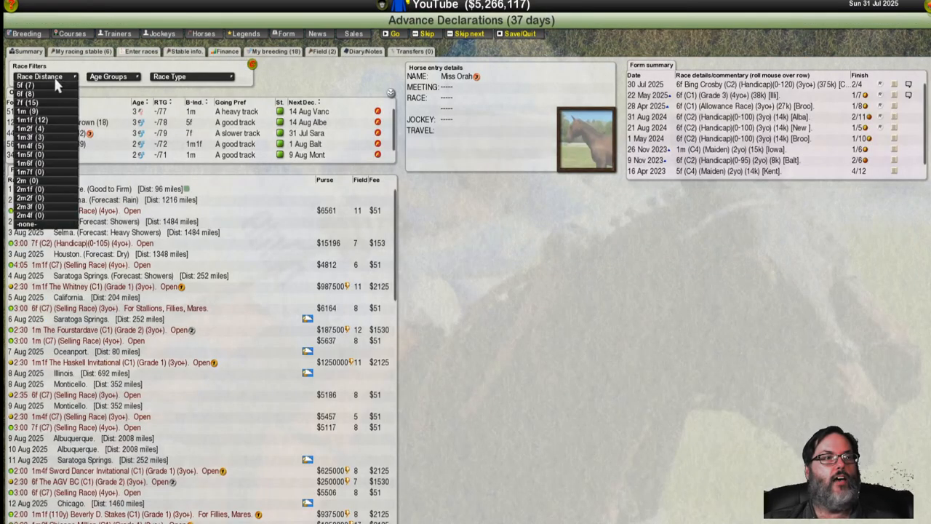
# Step: Narrow Miss Orah's future race list using the Race Distance filter
pyautogui.click(26, 84)
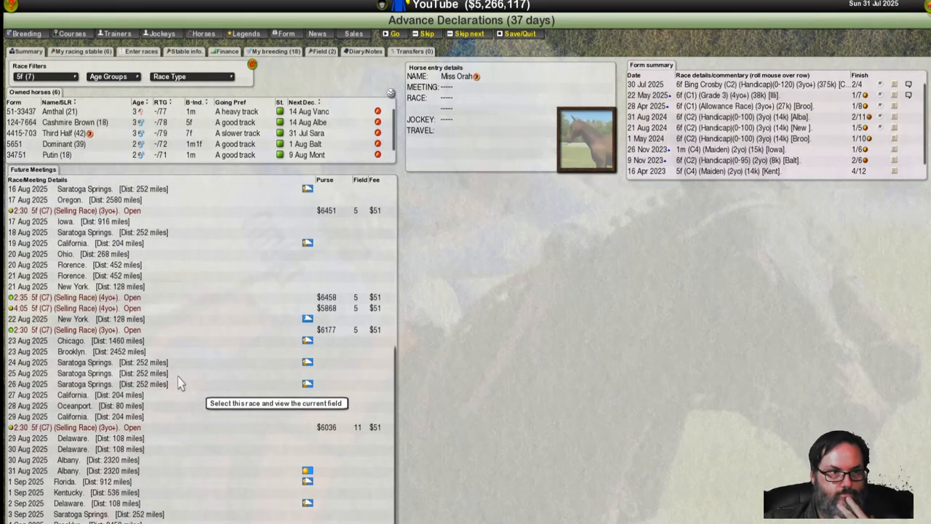
pyautogui.moveTo(195, 329)
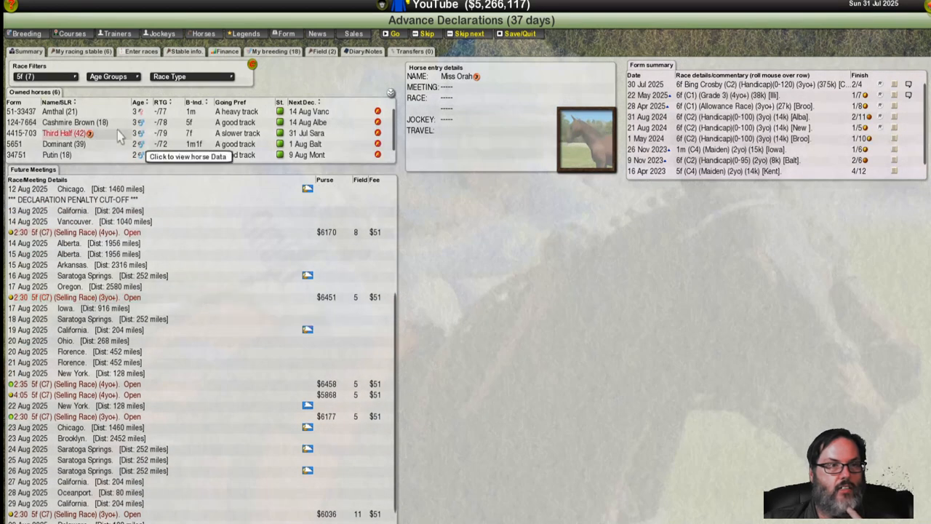
# Step: Filter future races to 6 furlongs and scroll the meetings list toward the Turffontein race
pyautogui.click(44, 76)
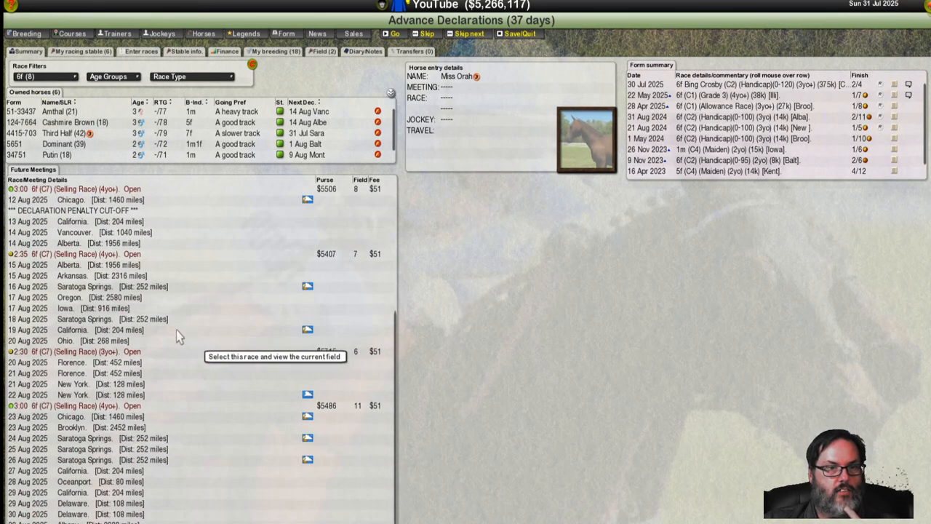
pyautogui.scroll(-3)
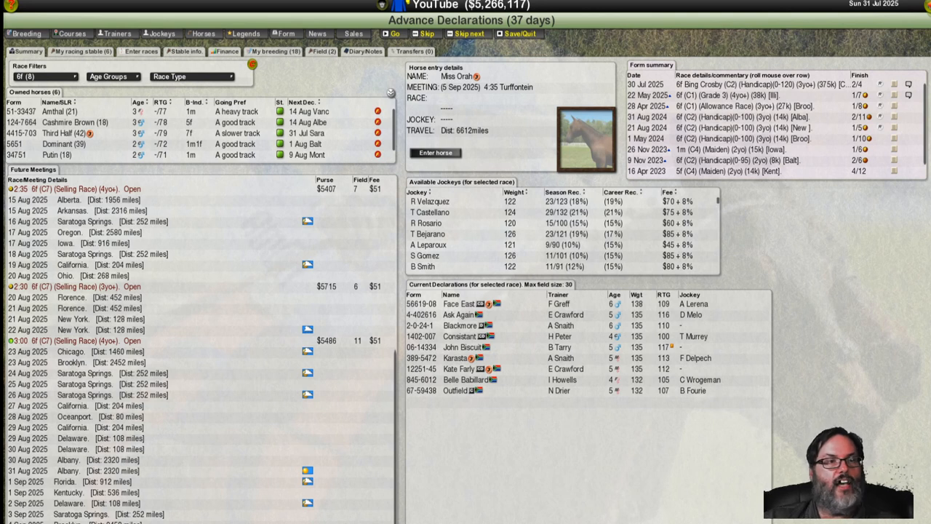
pyautogui.moveTo(204, 134)
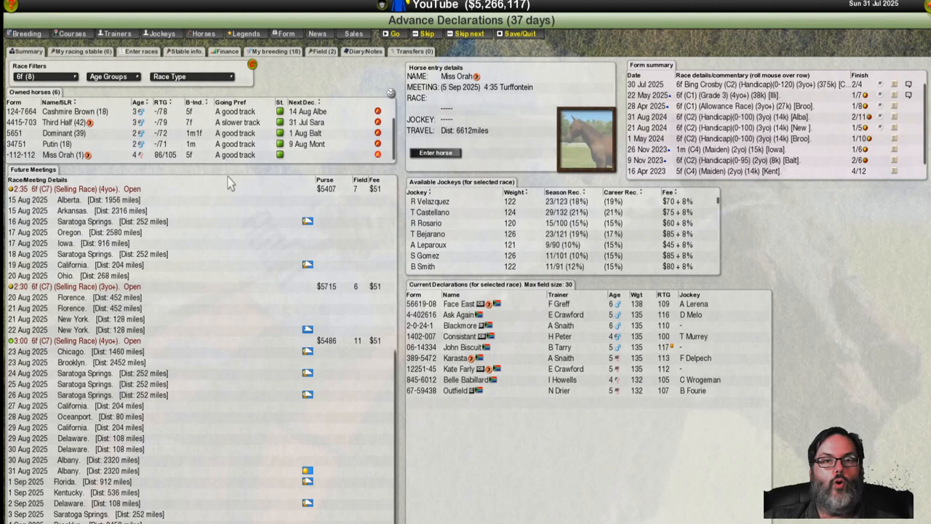
pyautogui.moveTo(664, 390)
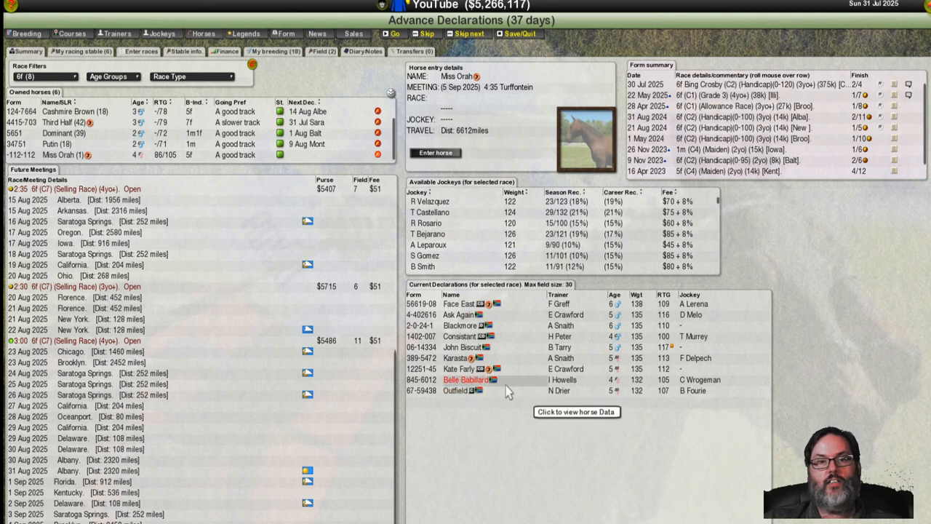
pyautogui.moveTo(519, 363)
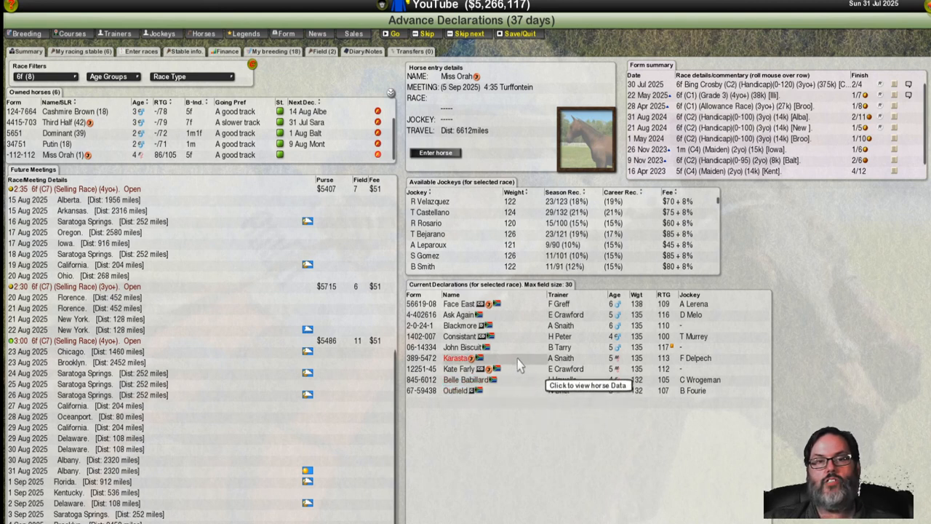
pyautogui.moveTo(652, 354)
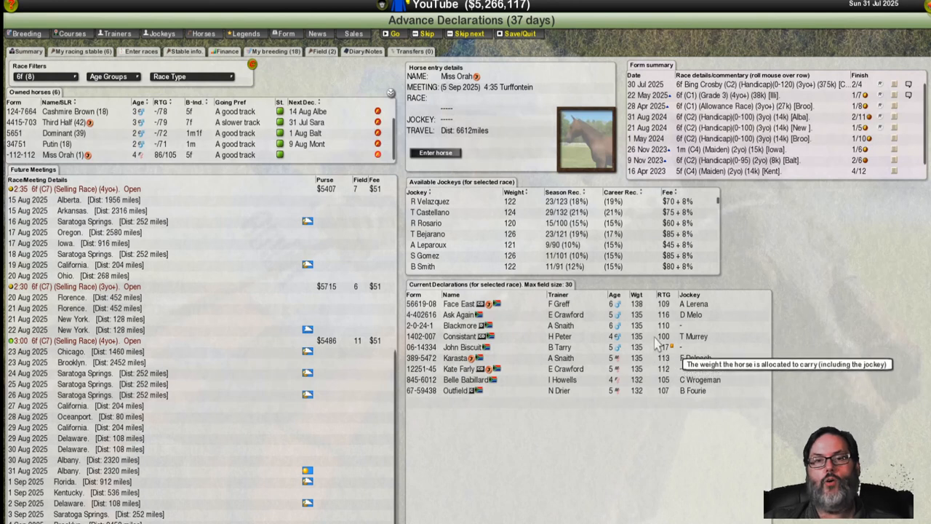
pyautogui.moveTo(554, 262)
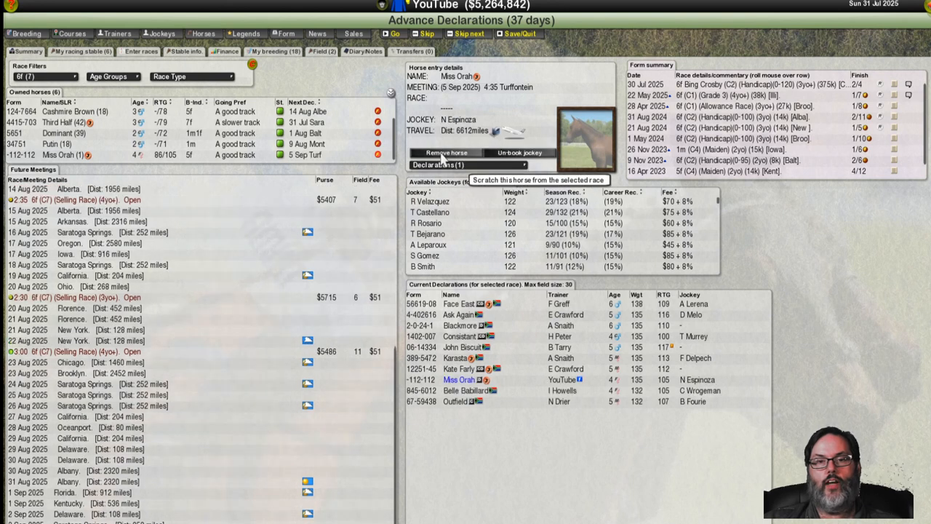
pyautogui.moveTo(655, 390)
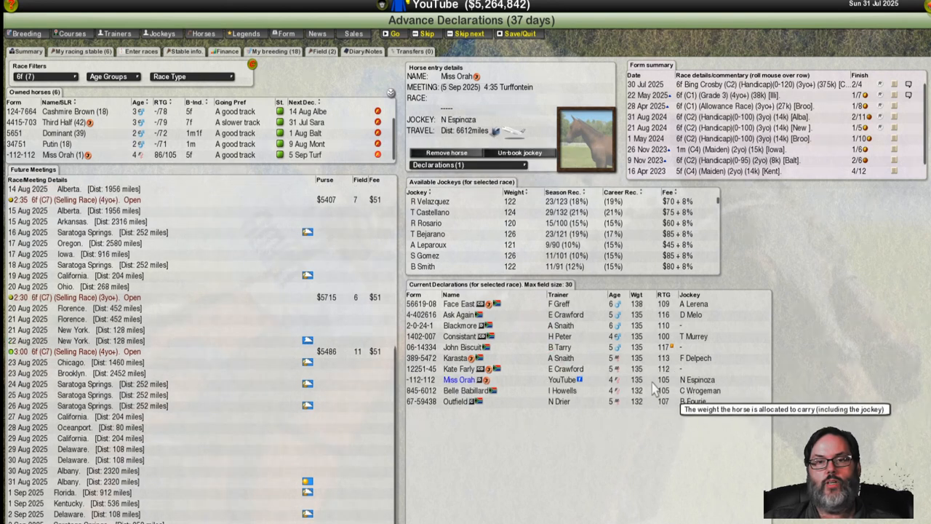
pyautogui.moveTo(677, 390)
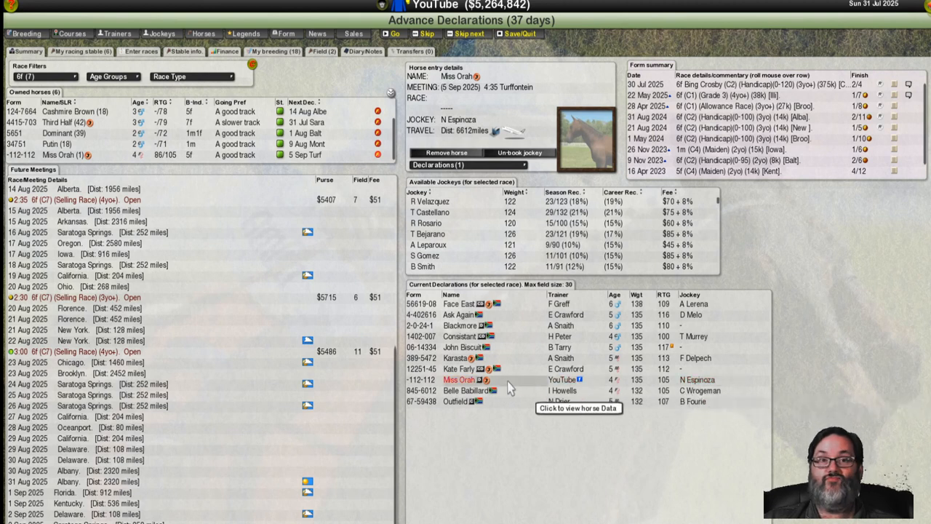
pyautogui.moveTo(597, 306)
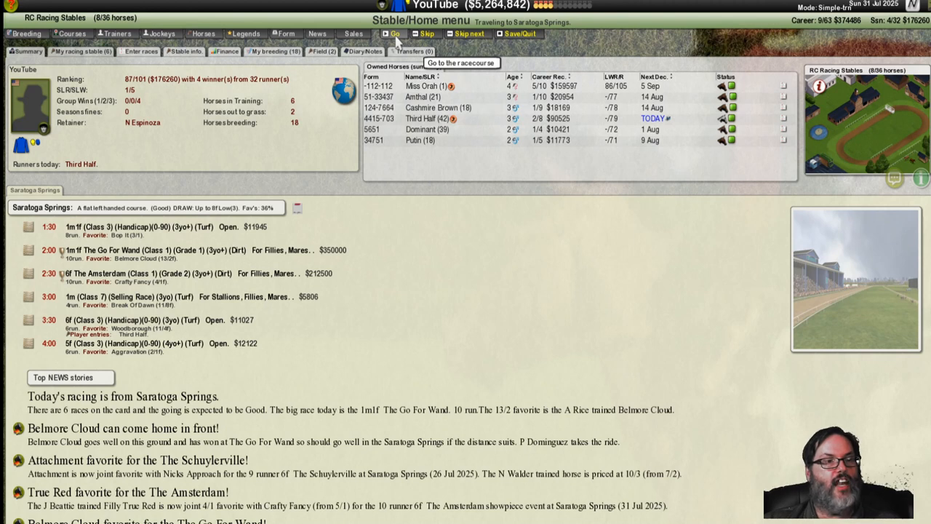
# Step: Move on to the Saratoga Springs race day showing the 2:30 race card
pyautogui.click(395, 33)
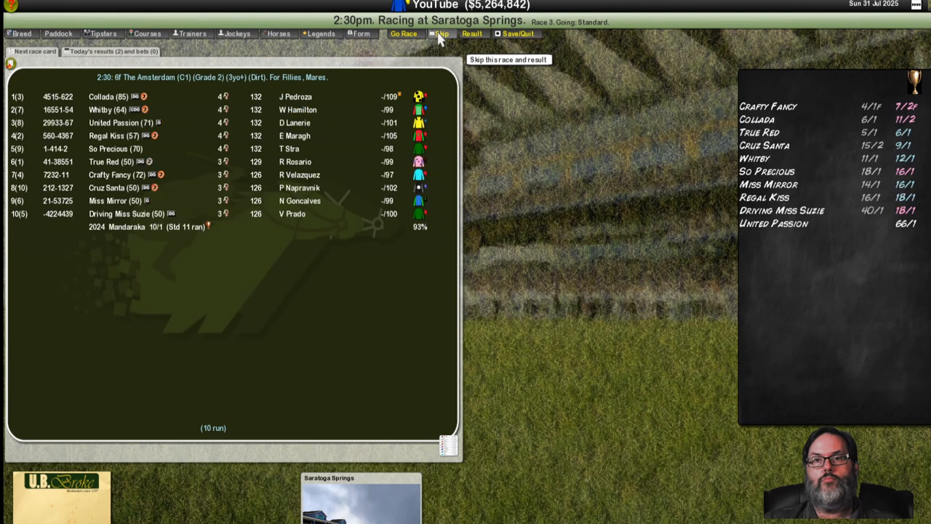
# Step: Skip the 2:30 race to reach the 3:30 Saratoga handicap and check its tipsters and paddock notes
pyautogui.click(440, 34)
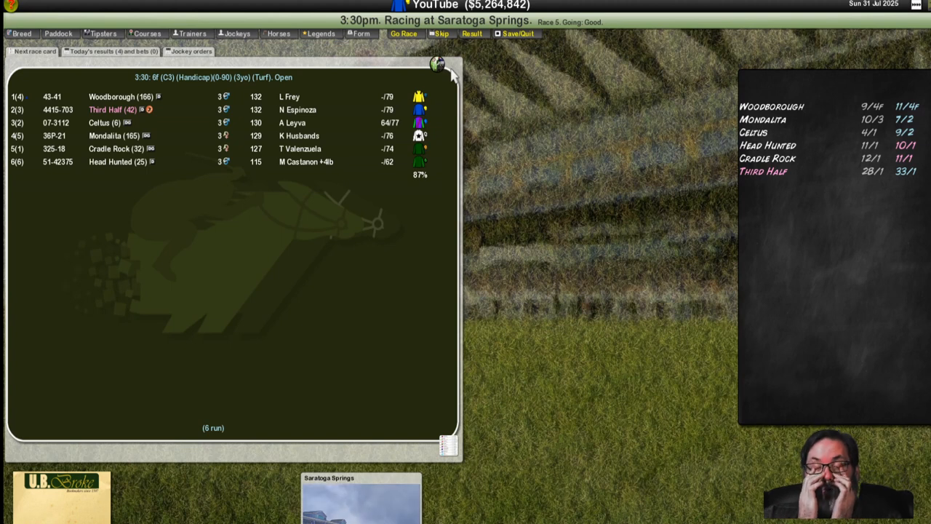
pyautogui.moveTo(262, 135)
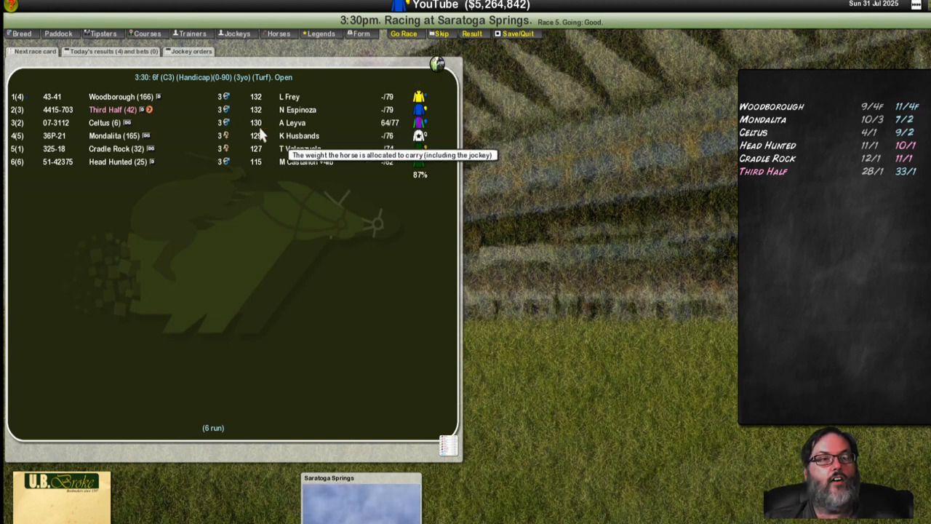
pyautogui.moveTo(406, 172)
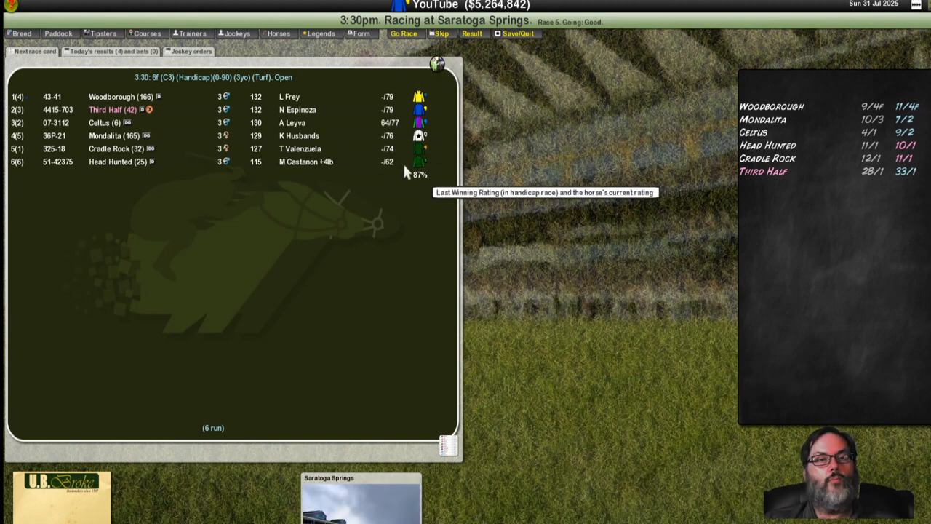
pyautogui.moveTo(408, 113)
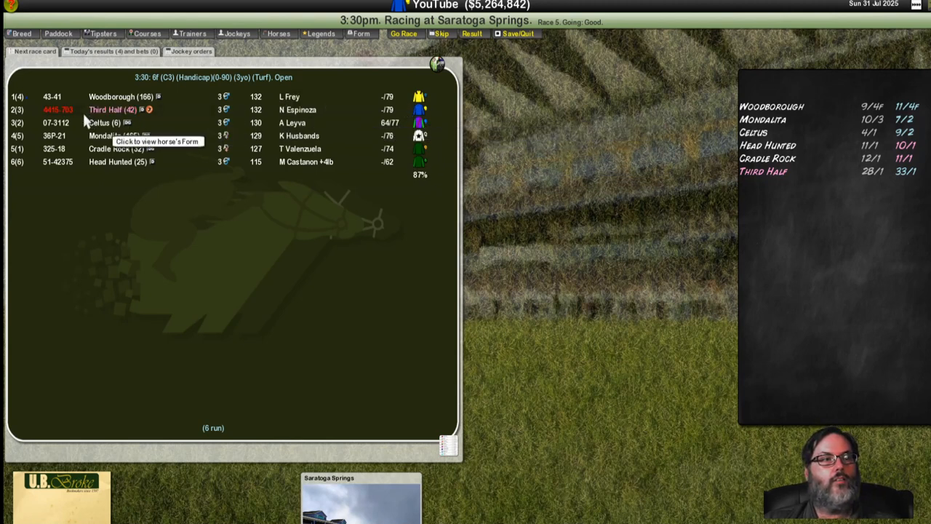
pyautogui.click(102, 33)
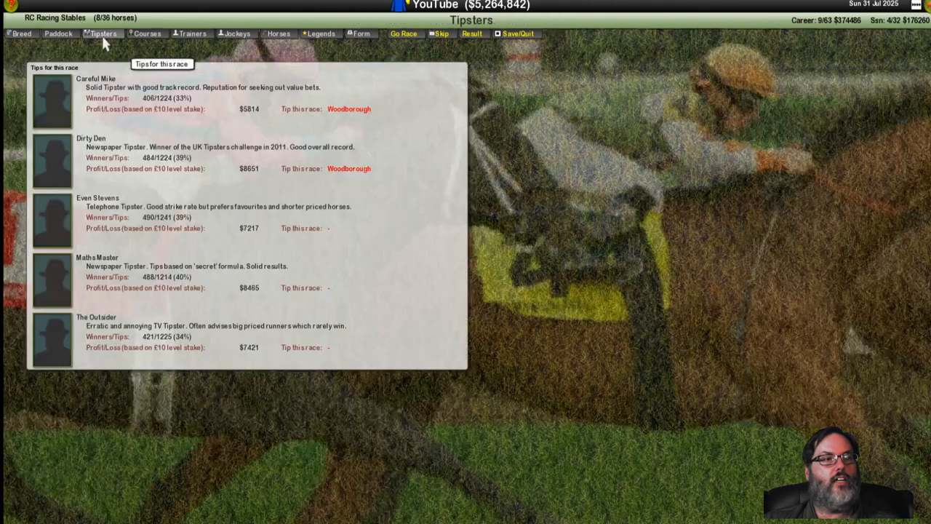
pyautogui.click(58, 34)
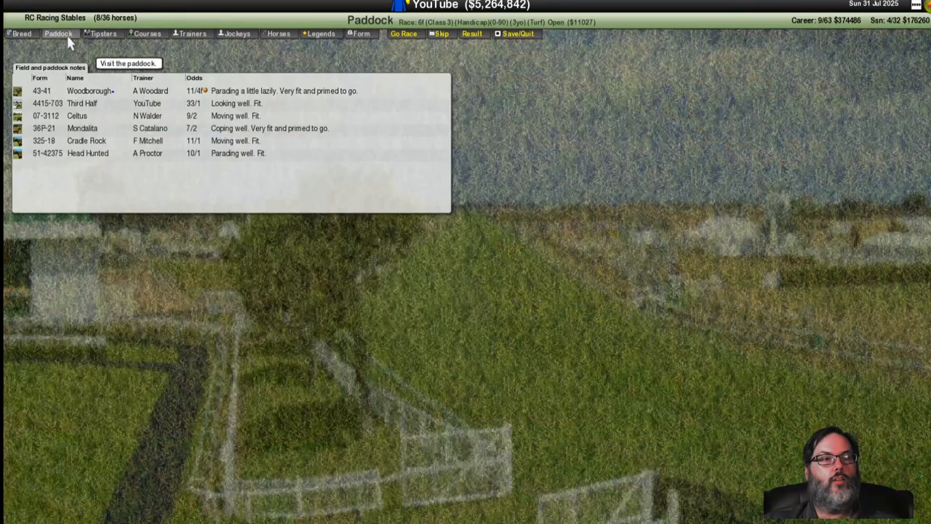
pyautogui.moveTo(147, 107)
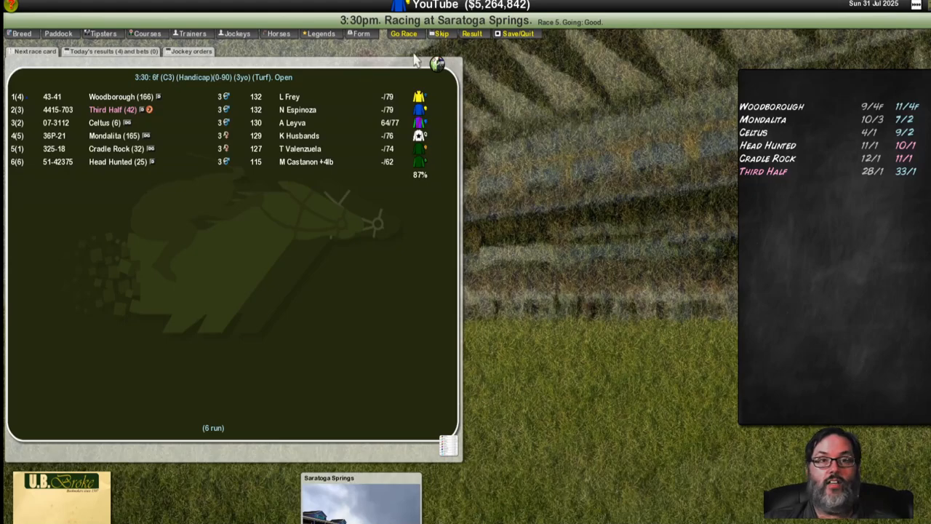
# Step: Run the 3:30 Saratoga race and review the formbook with Third Half finishing fifth
pyautogui.click(403, 33)
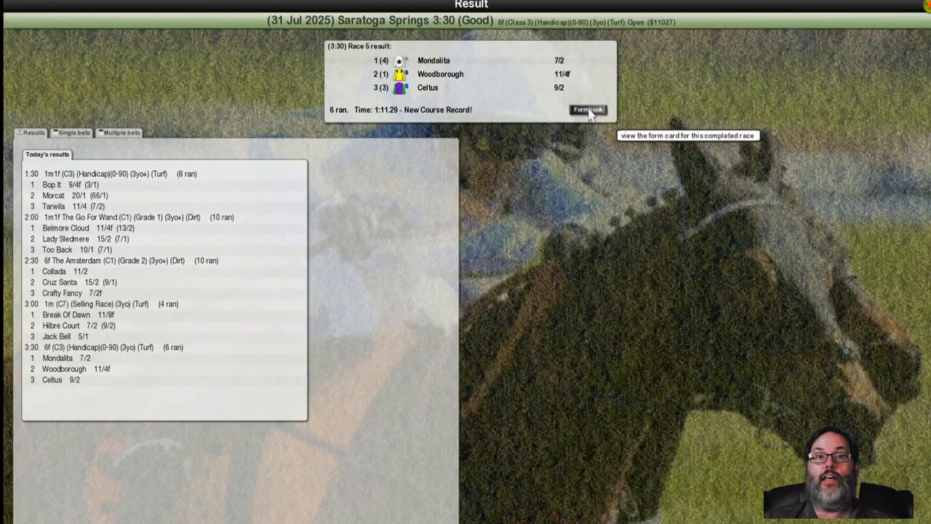
pyautogui.click(588, 111)
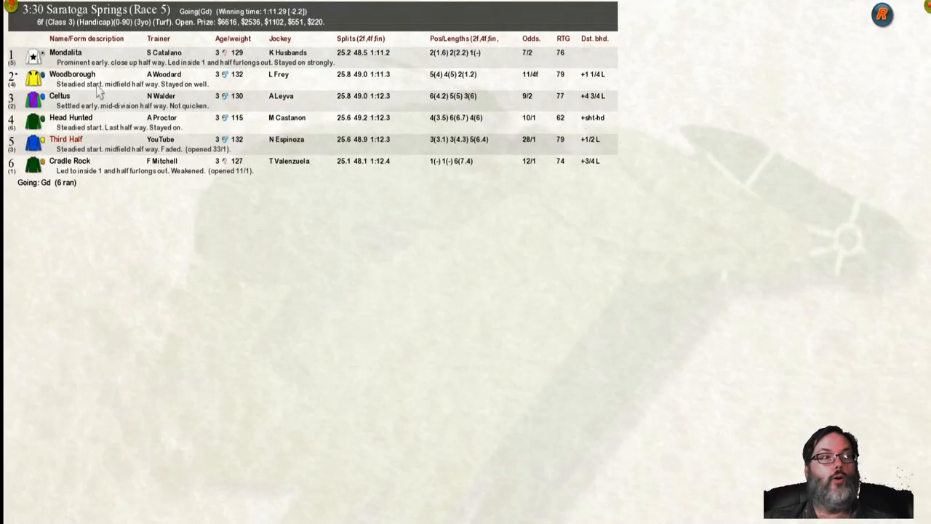
pyautogui.moveTo(379, 172)
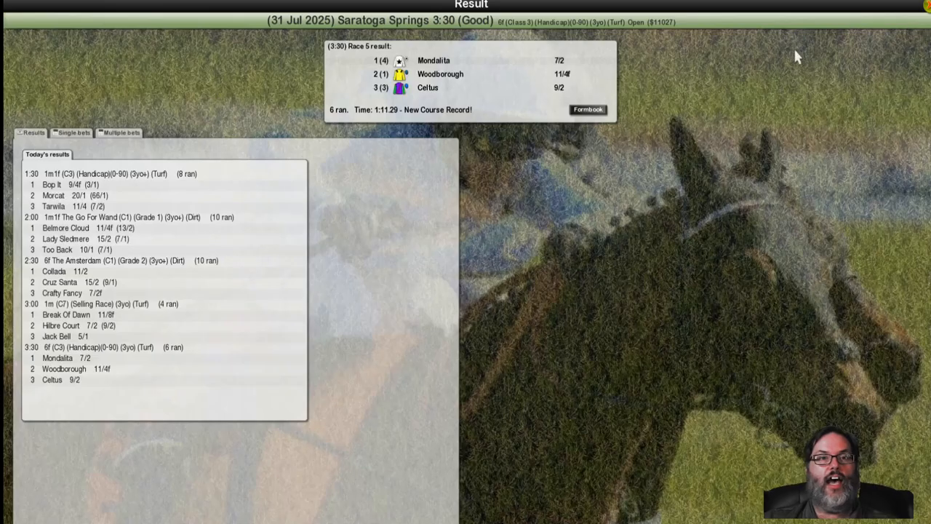
pyautogui.moveTo(902, 31)
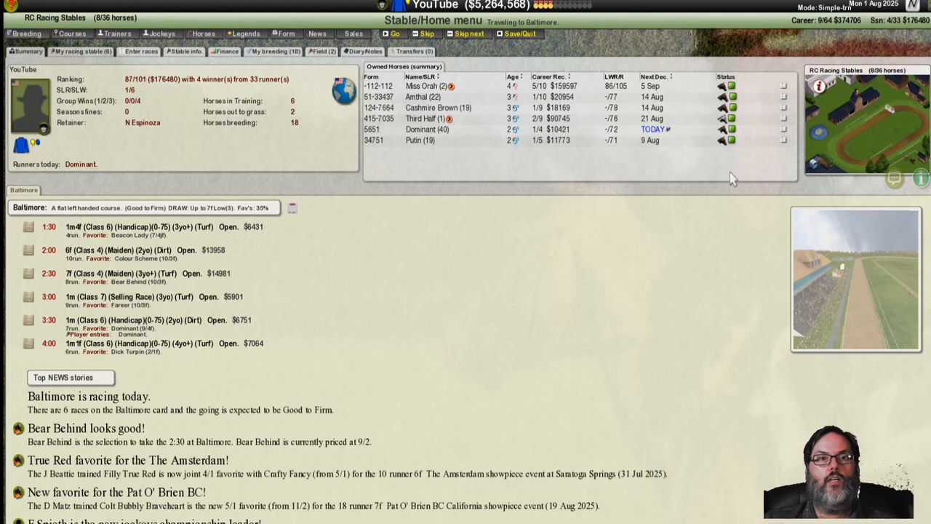
pyautogui.moveTo(454, 249)
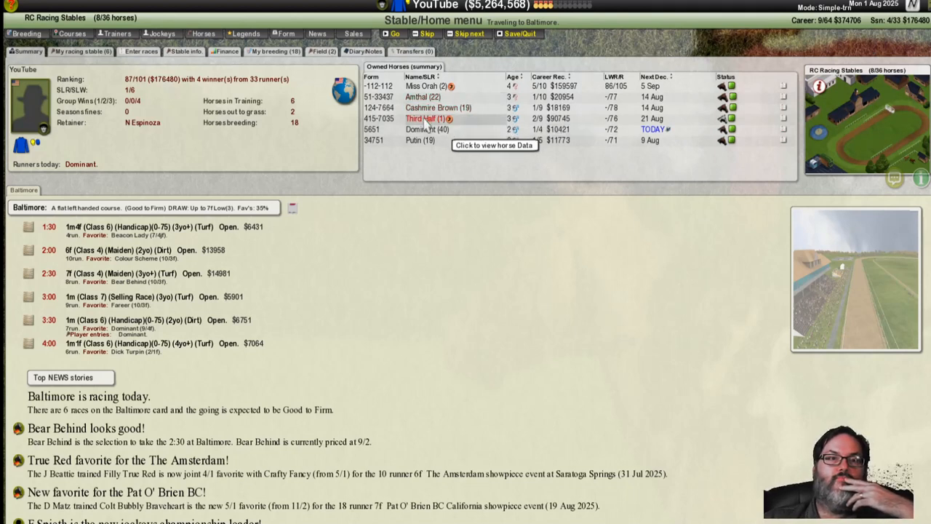
# Step: Bring up Third Half's horse profile listing the 31 July Saratoga fifth place
pyautogui.click(423, 118)
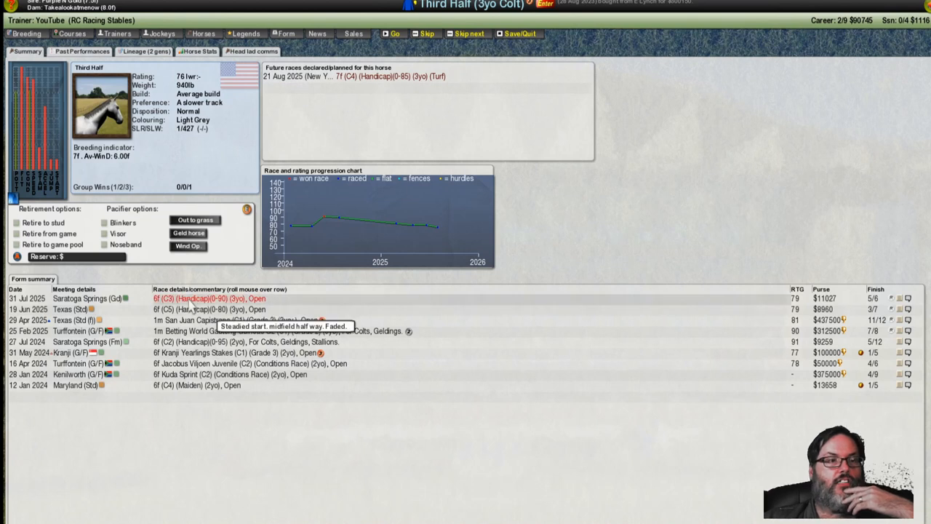
pyautogui.moveTo(282, 204)
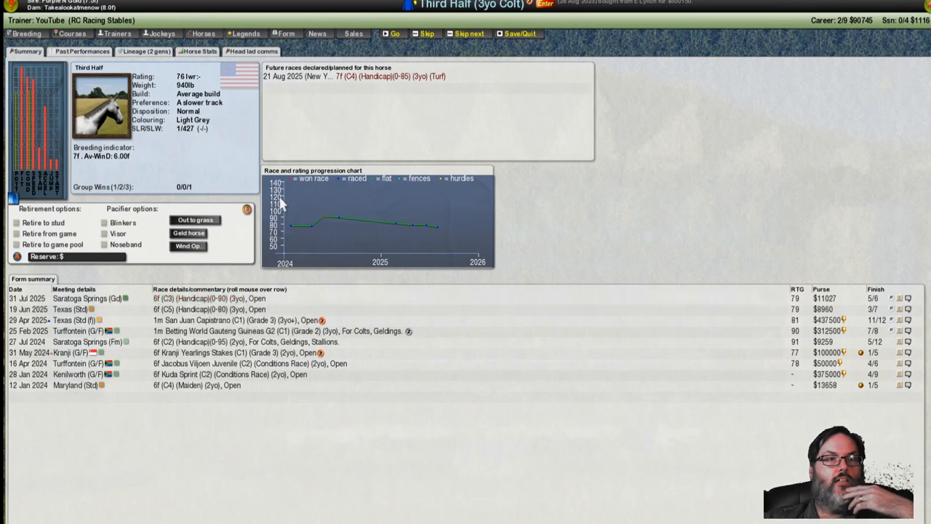
pyautogui.moveTo(370, 90)
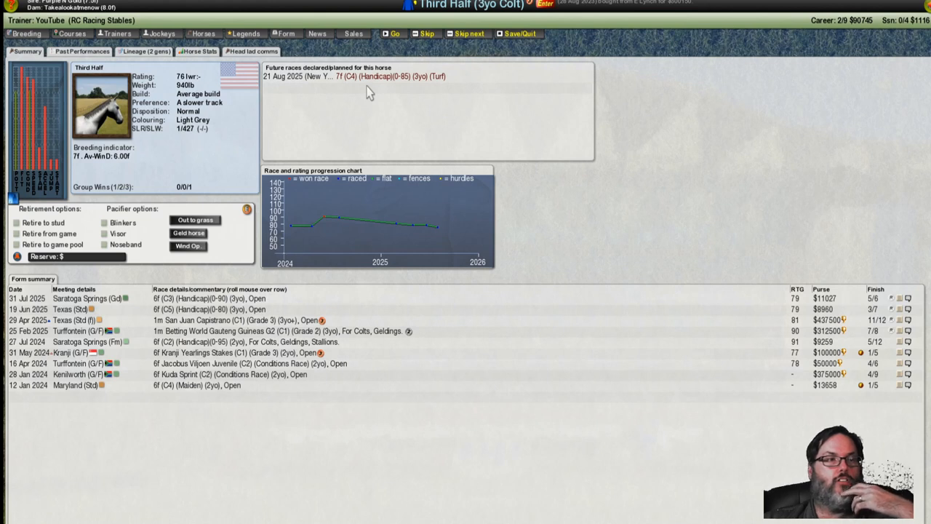
pyautogui.moveTo(338, 116)
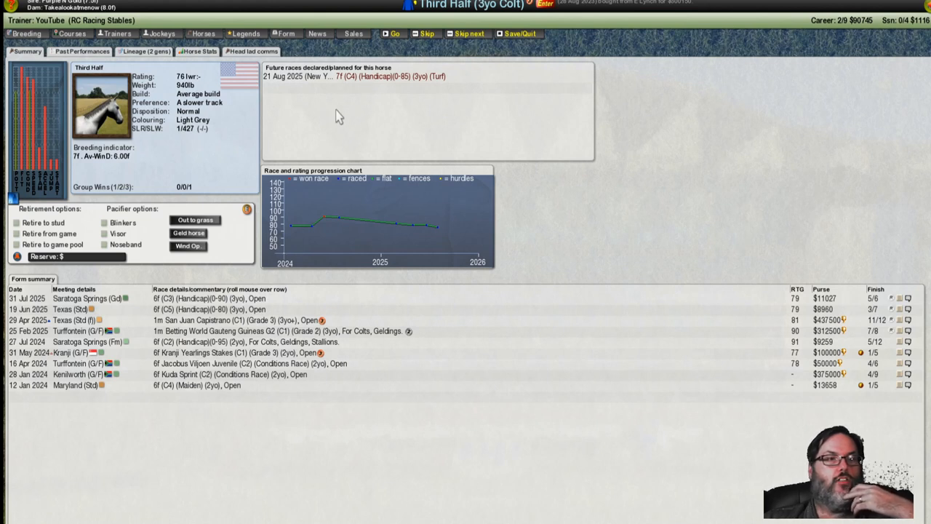
pyautogui.moveTo(618, 336)
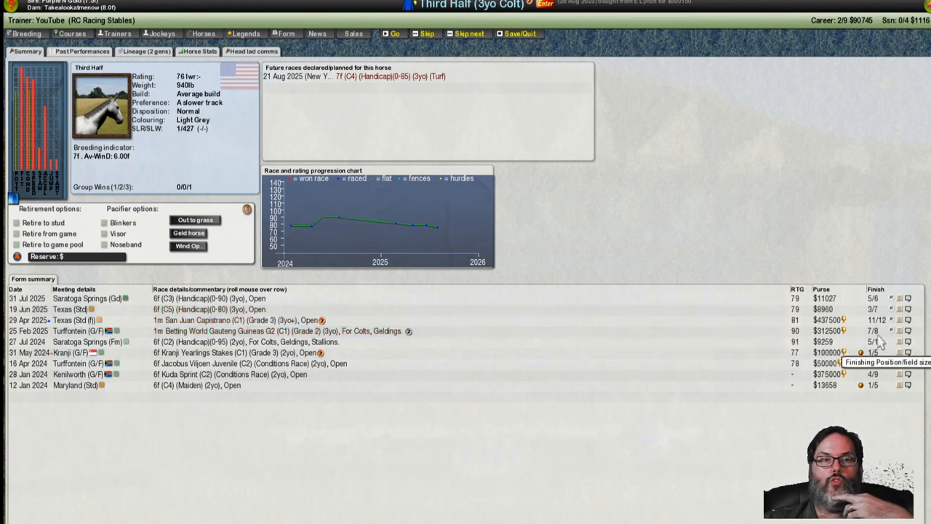
pyautogui.moveTo(885, 313)
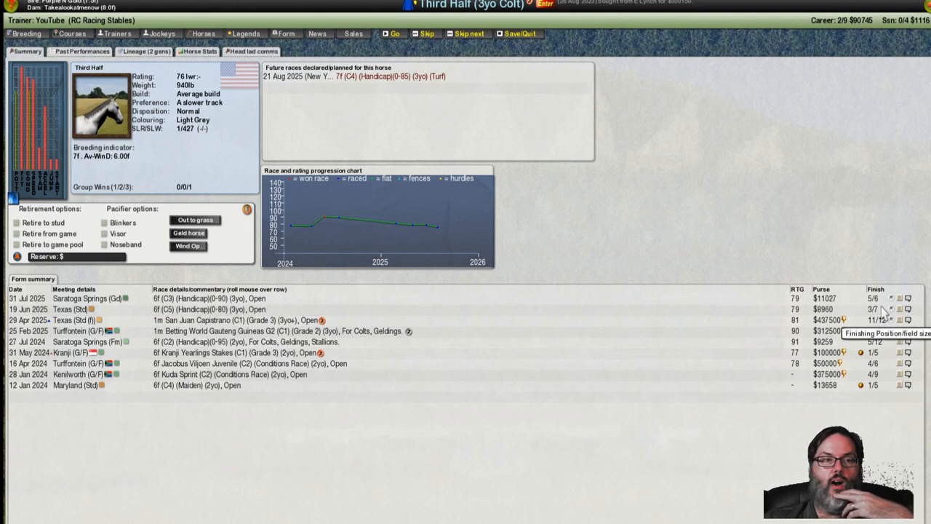
pyautogui.moveTo(284, 308)
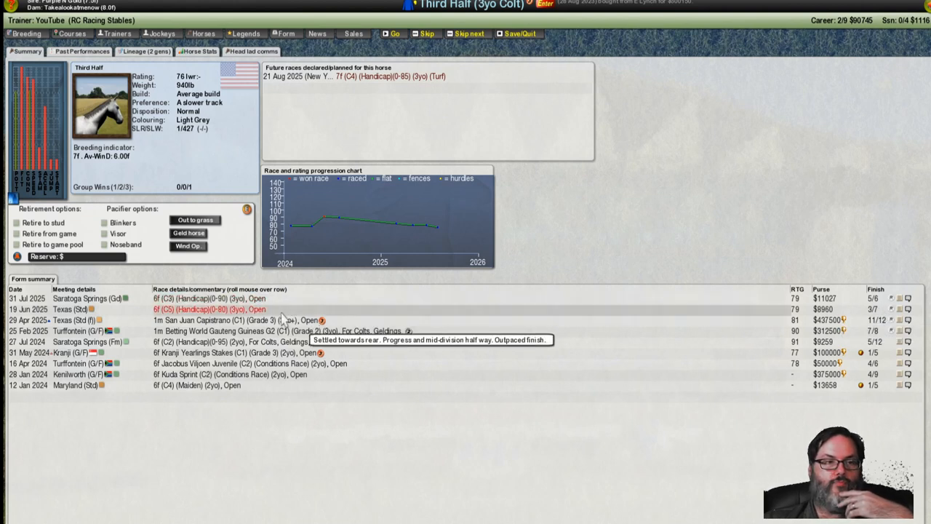
pyautogui.moveTo(486, 326)
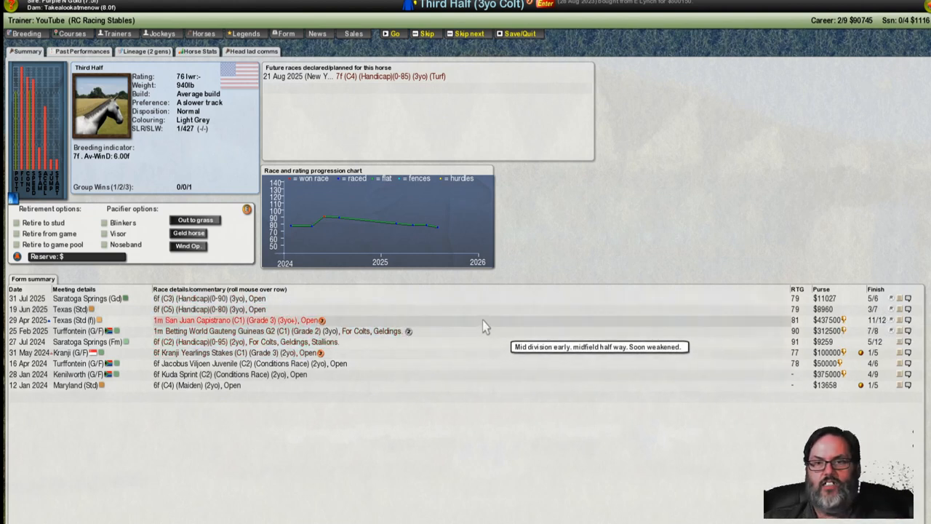
pyautogui.moveTo(552, 168)
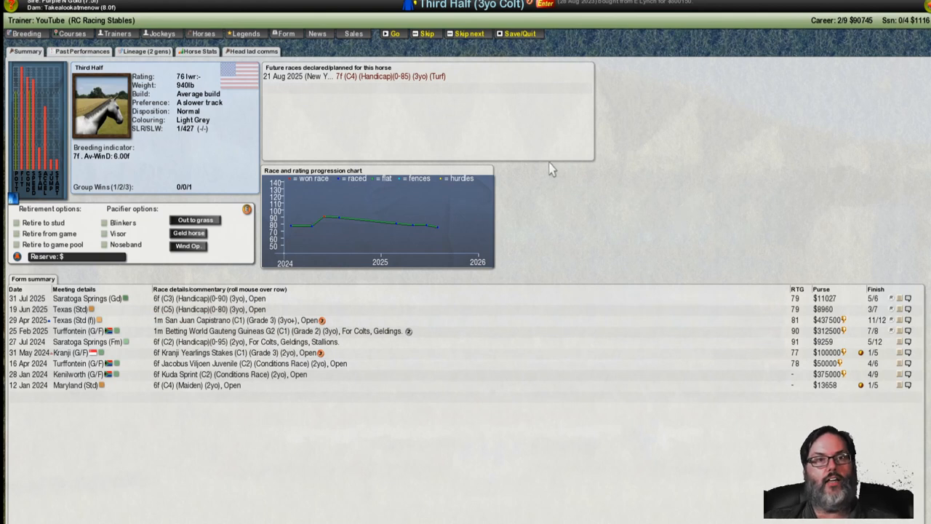
pyautogui.moveTo(407, 113)
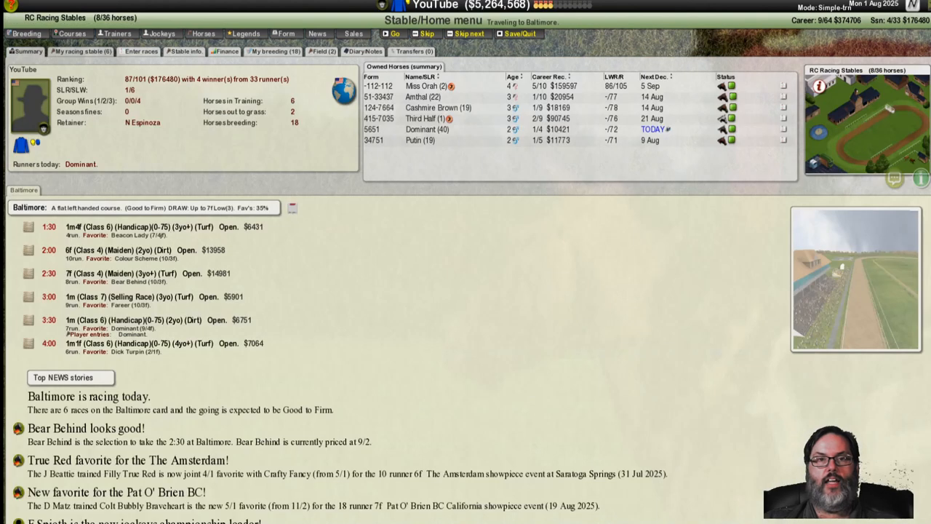
pyautogui.moveTo(335, 159)
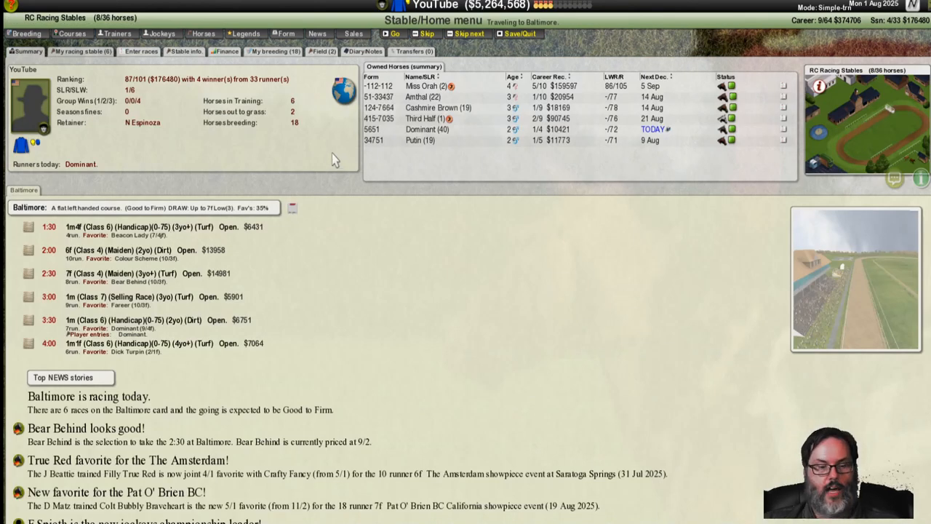
pyautogui.moveTo(342, 90)
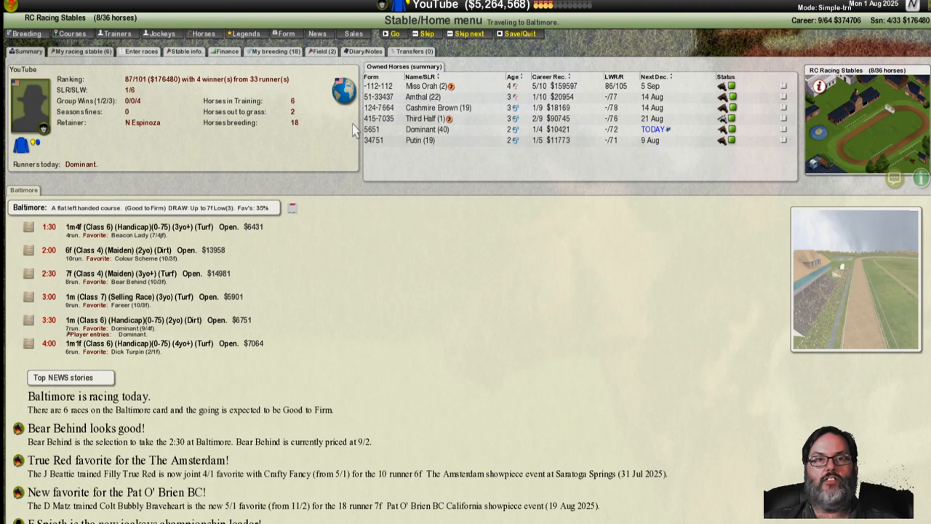
pyautogui.moveTo(326, 111)
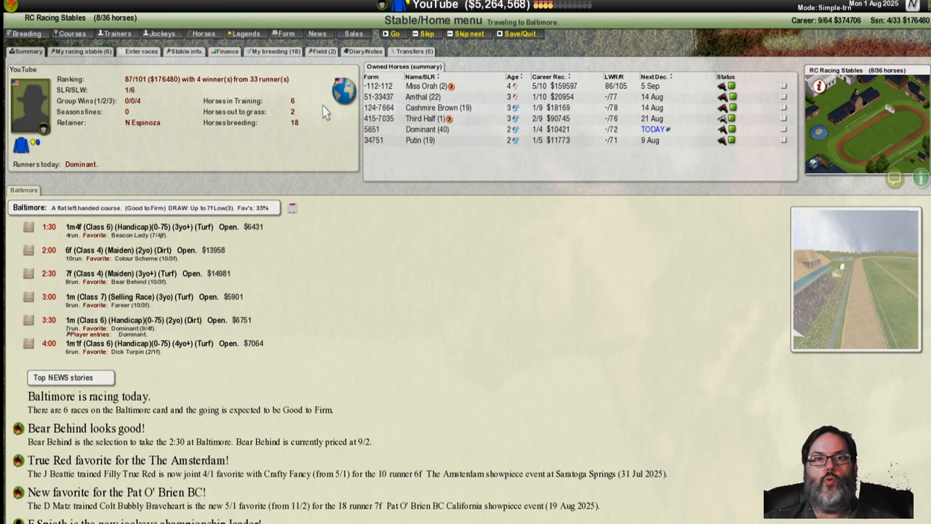
pyautogui.moveTo(428, 130)
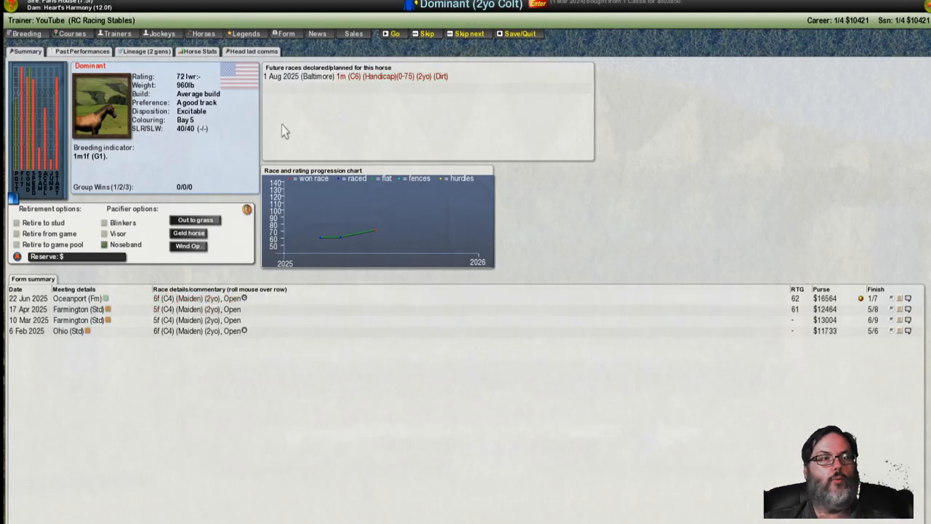
pyautogui.moveTo(387, 93)
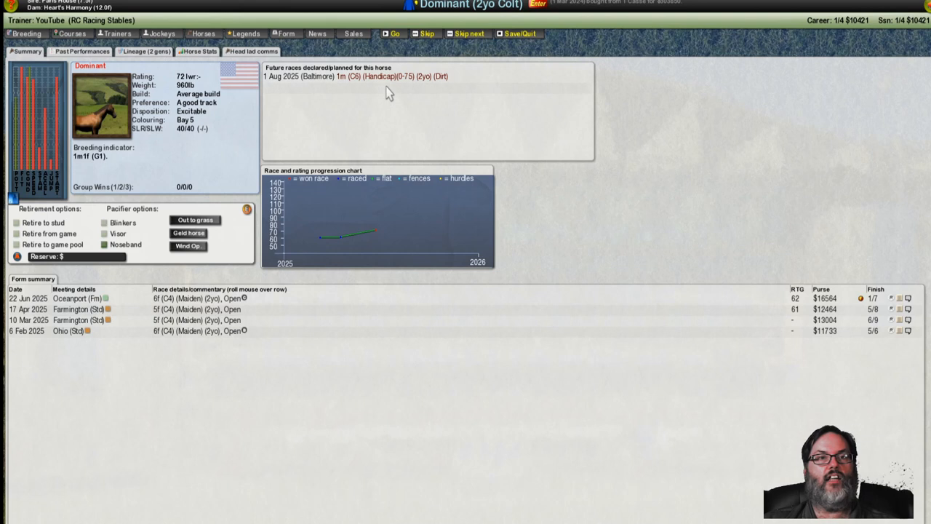
pyautogui.moveTo(885, 23)
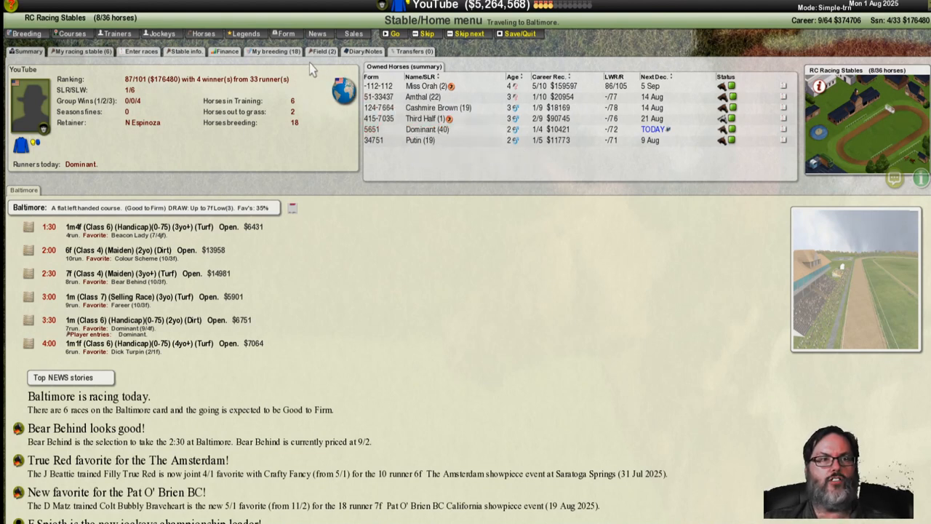
# Step: Start Baltimore racing, skip the 3:00 selling race, and reach the 3:30 handicap card
pyautogui.click(402, 34)
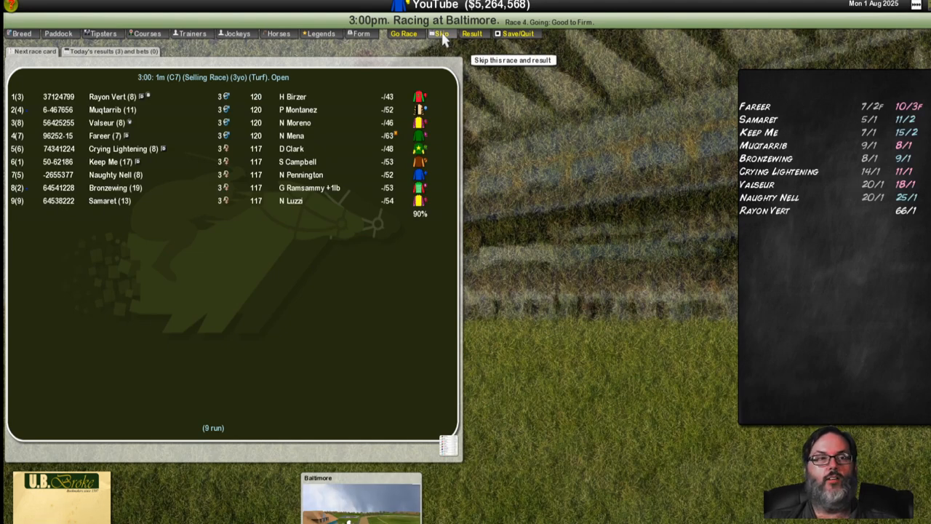
pyautogui.click(441, 34)
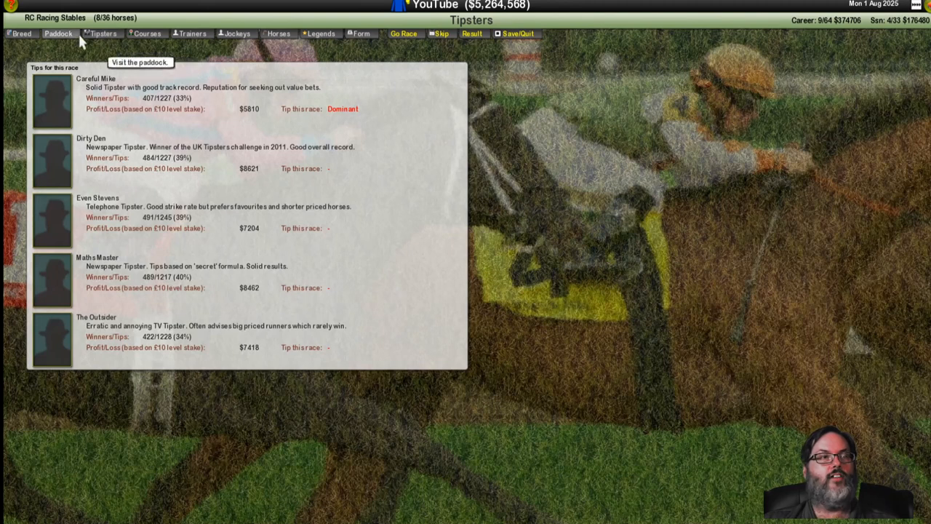
pyautogui.click(58, 34)
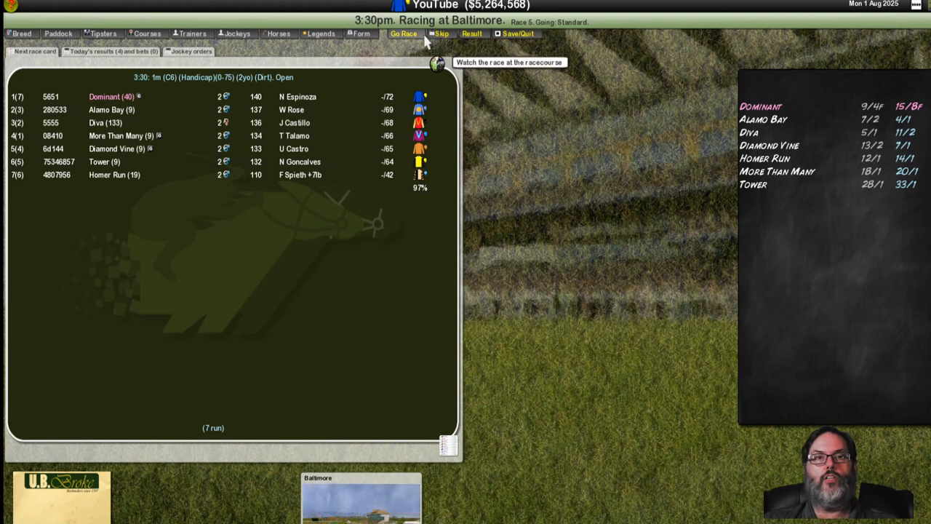
# Step: Run the 3:30 Baltimore handicap; More Than Many wins at 40/1 with Dominant second
pyautogui.click(404, 34)
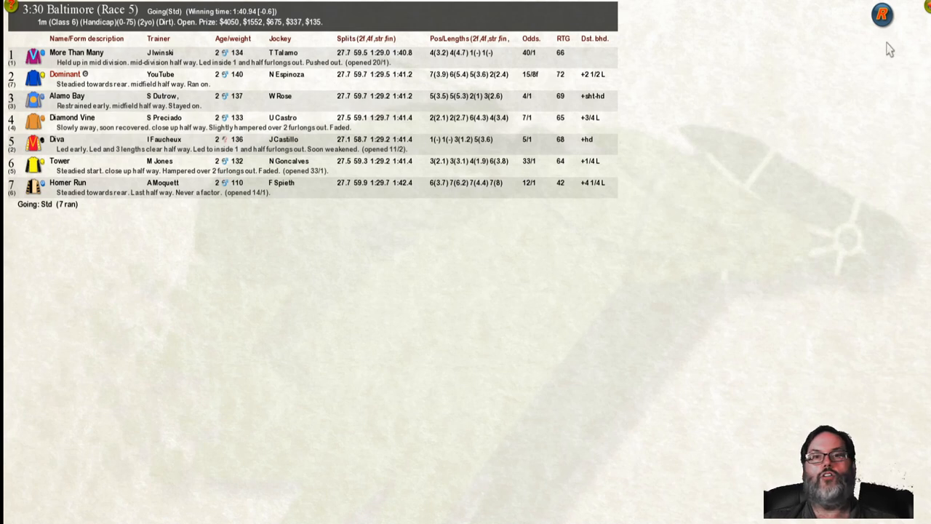
pyautogui.moveTo(920, 27)
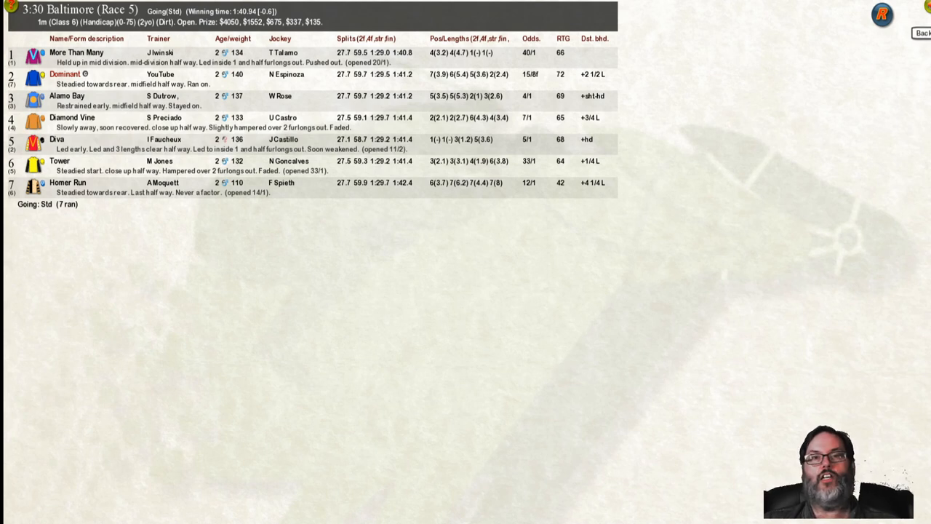
# Step: Leave the race result and dismiss the jockey feedback on Dominant
pyautogui.click(882, 15)
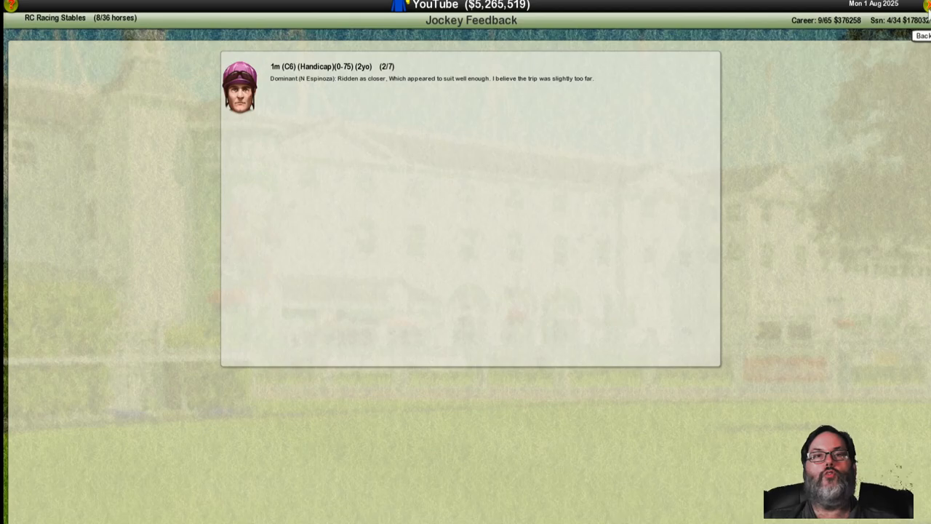
pyautogui.click(923, 35)
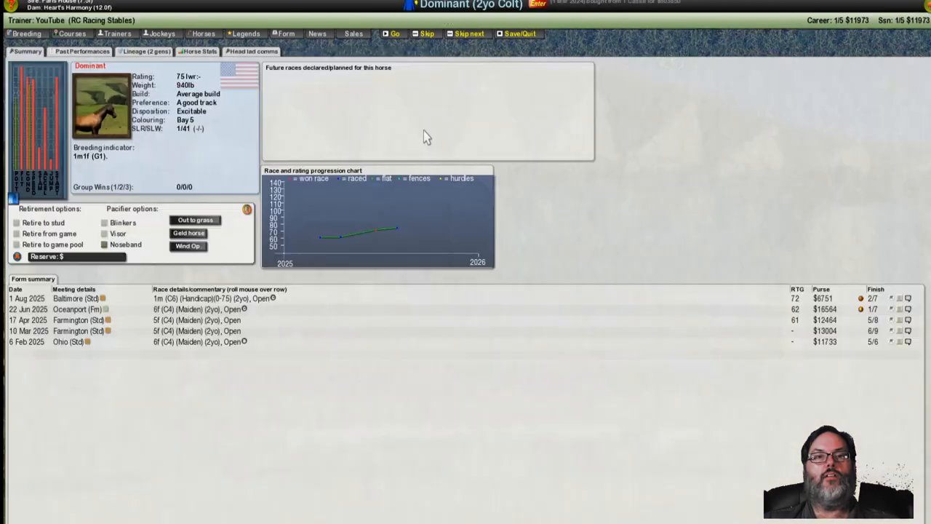
pyautogui.moveTo(294, 298)
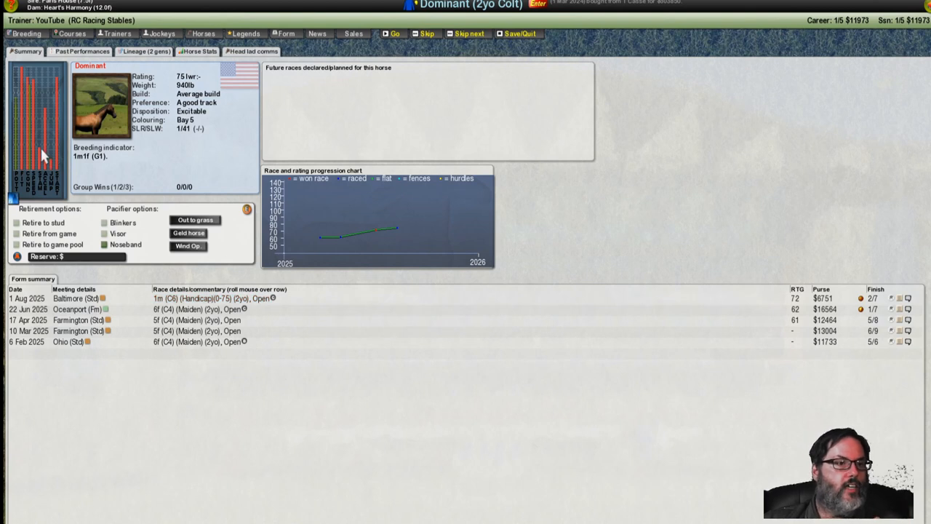
pyautogui.moveTo(108, 169)
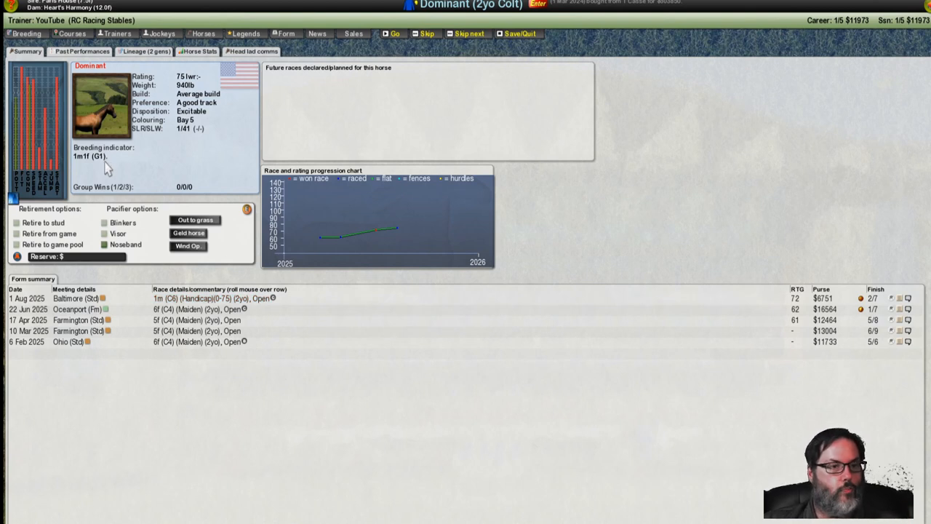
pyautogui.moveTo(306, 308)
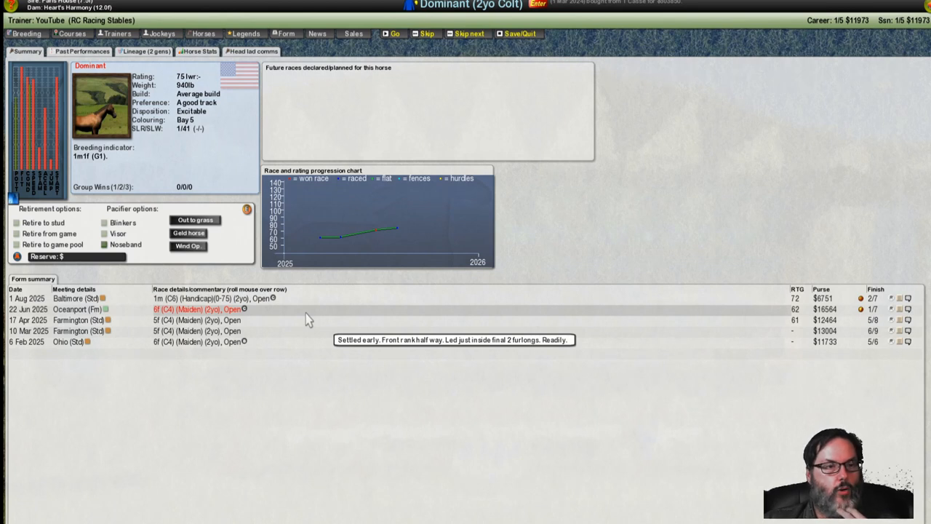
pyautogui.moveTo(444, 308)
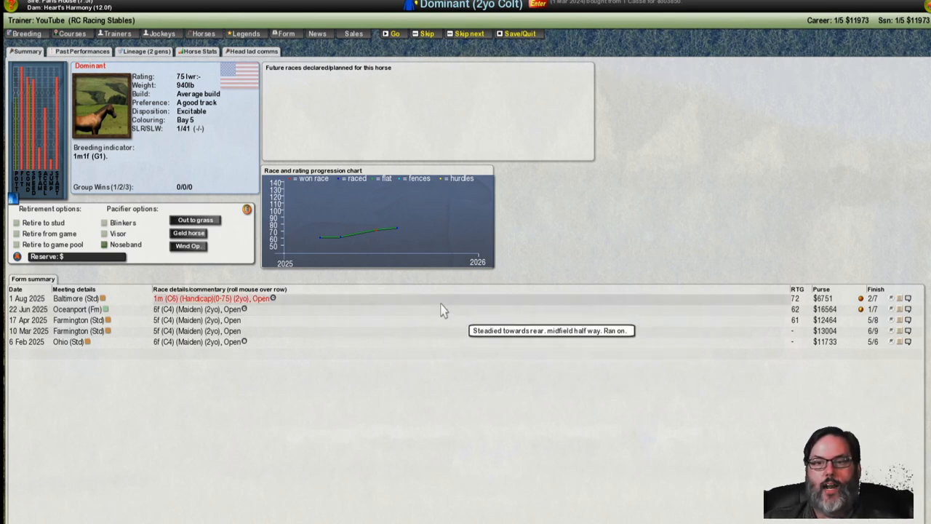
pyautogui.moveTo(454, 297)
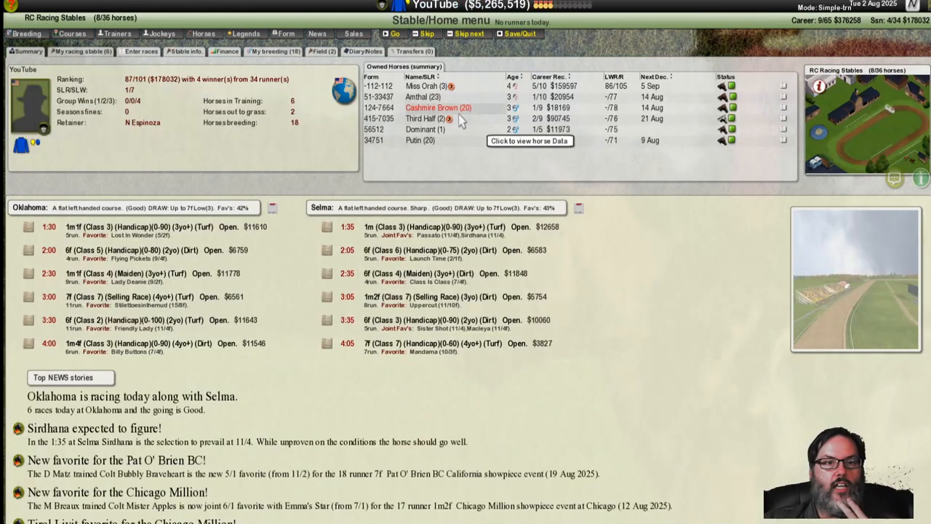
# Step: Send Dominant out to grass for the rest of the season
pyautogui.click(425, 128)
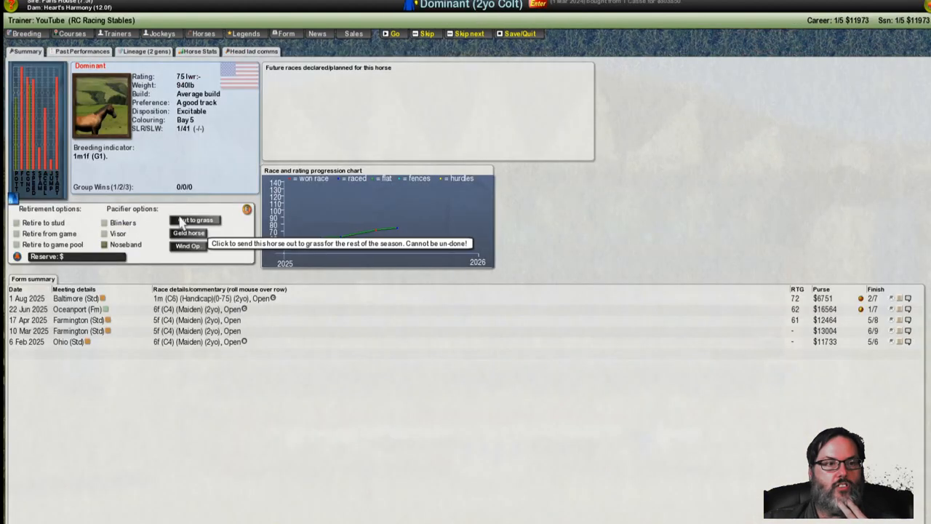
pyautogui.click(195, 220)
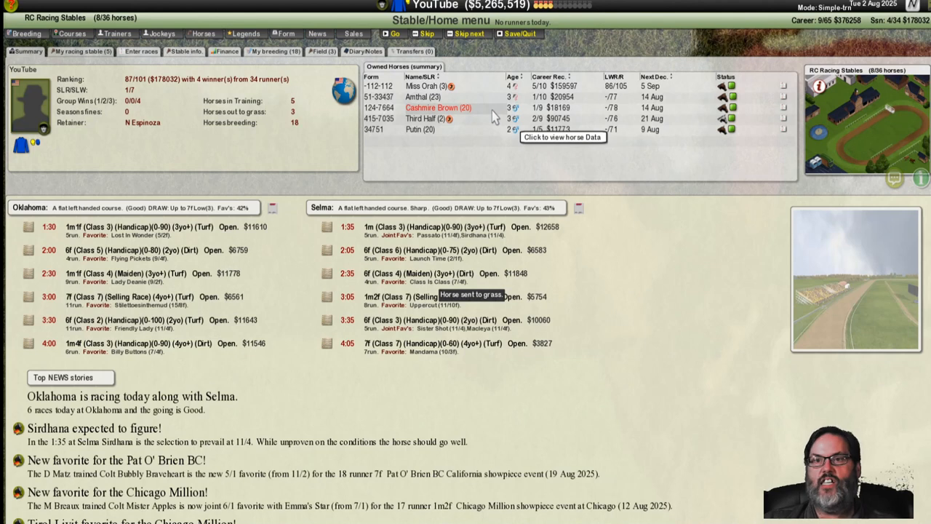
pyautogui.moveTo(527, 130)
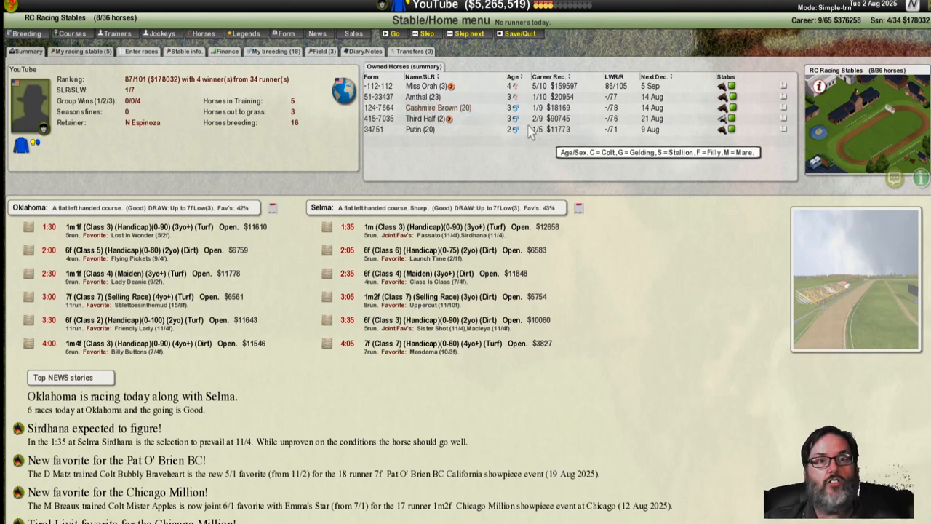